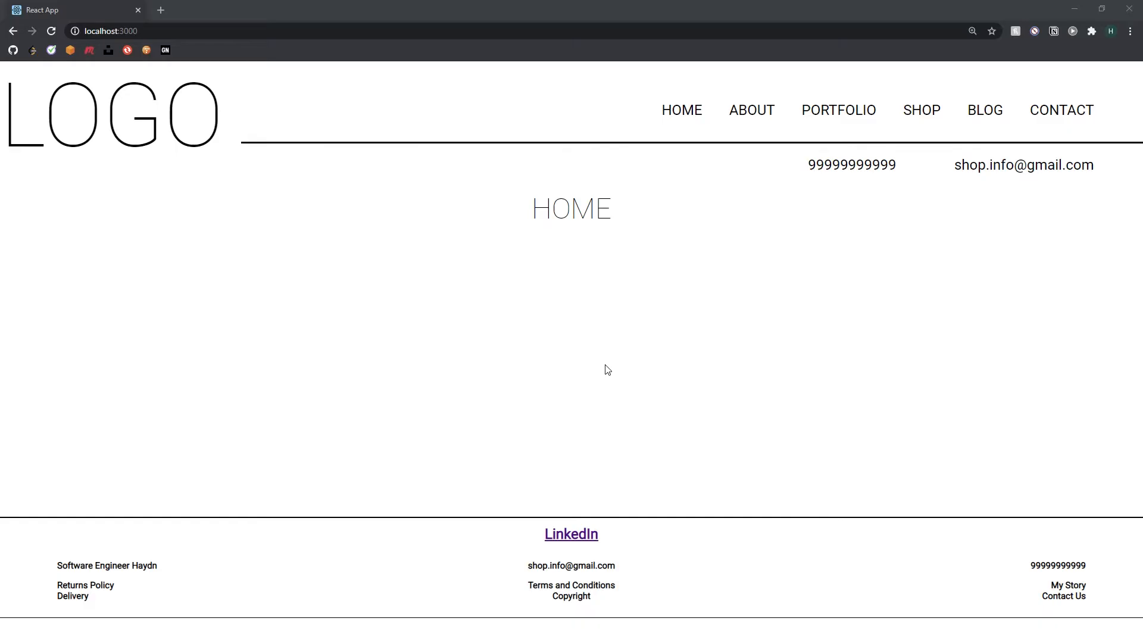
pyautogui.moveTo(602, 285)
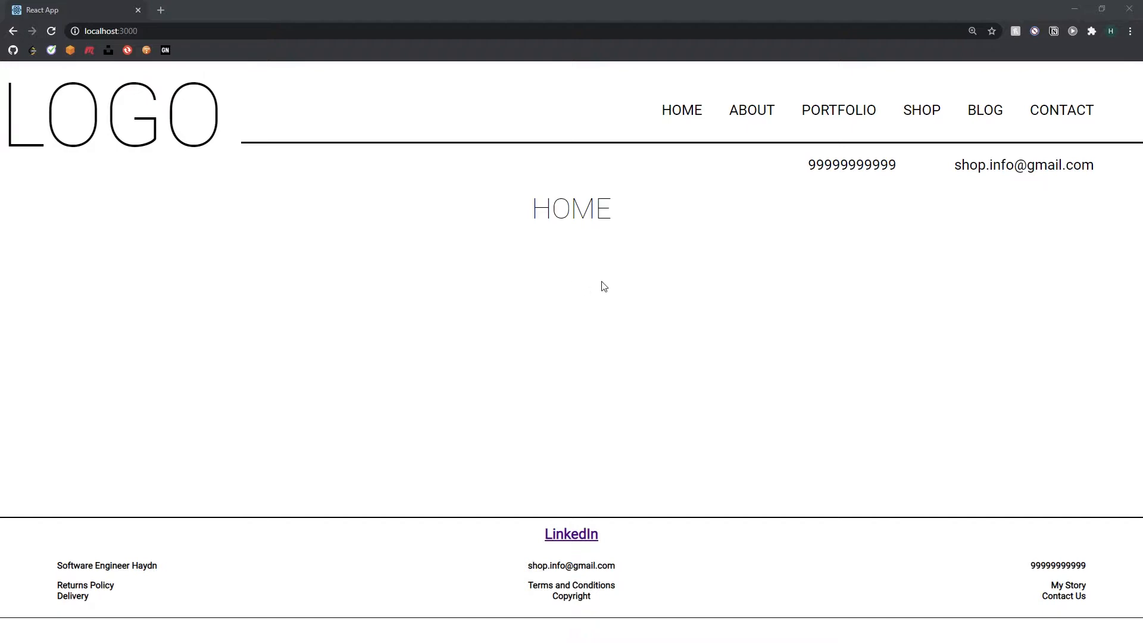
# - Check the About, Shop, Contact and Home routes through the navbar Link buttons in the browser
pyautogui.doubleClick(570, 208)
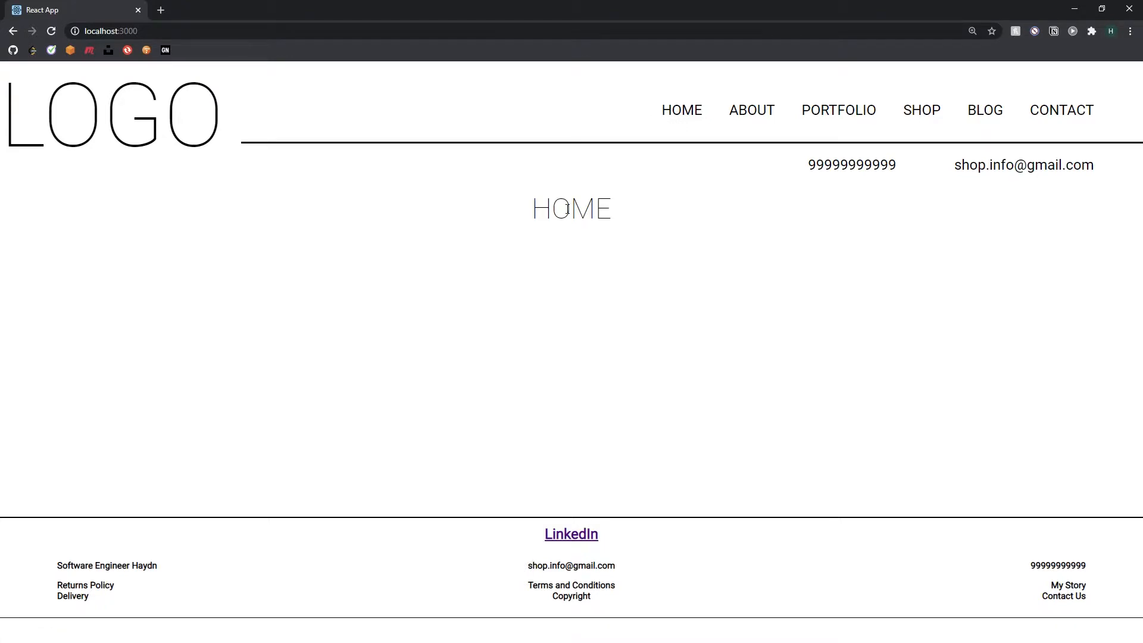
pyautogui.click(751, 109)
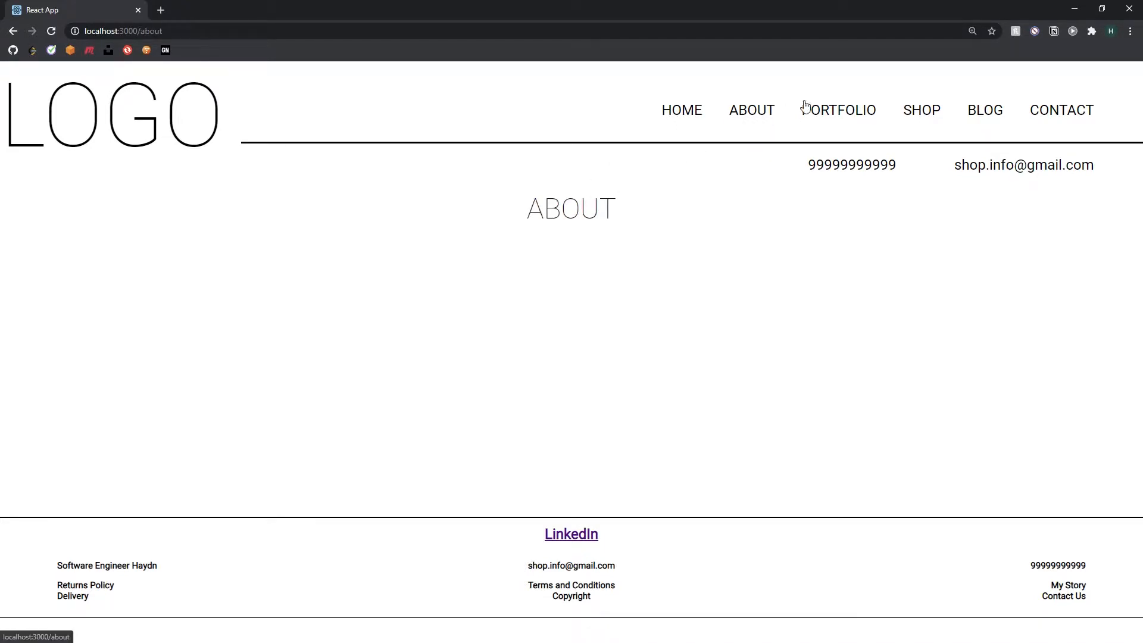
pyautogui.click(920, 109)
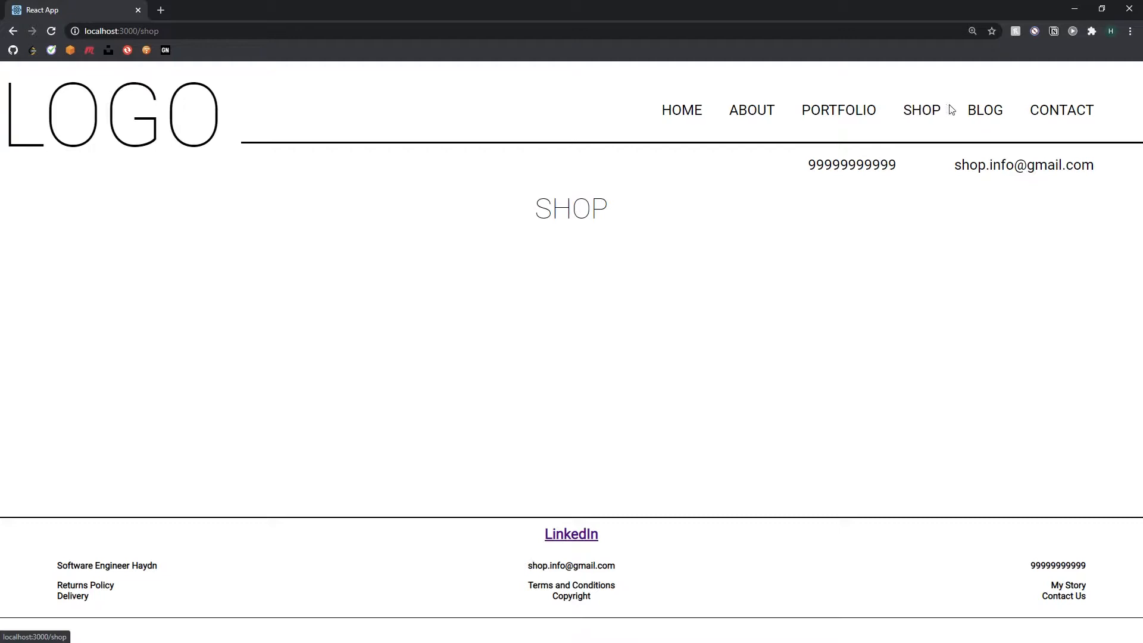
pyautogui.click(1061, 110)
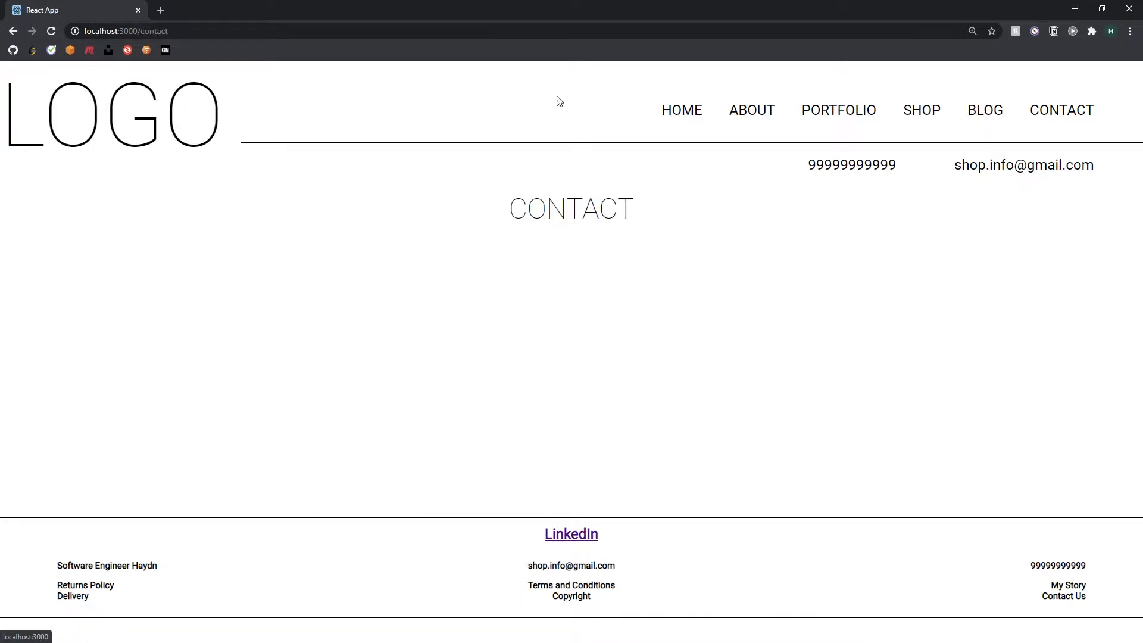
pyautogui.doubleClick(570, 208)
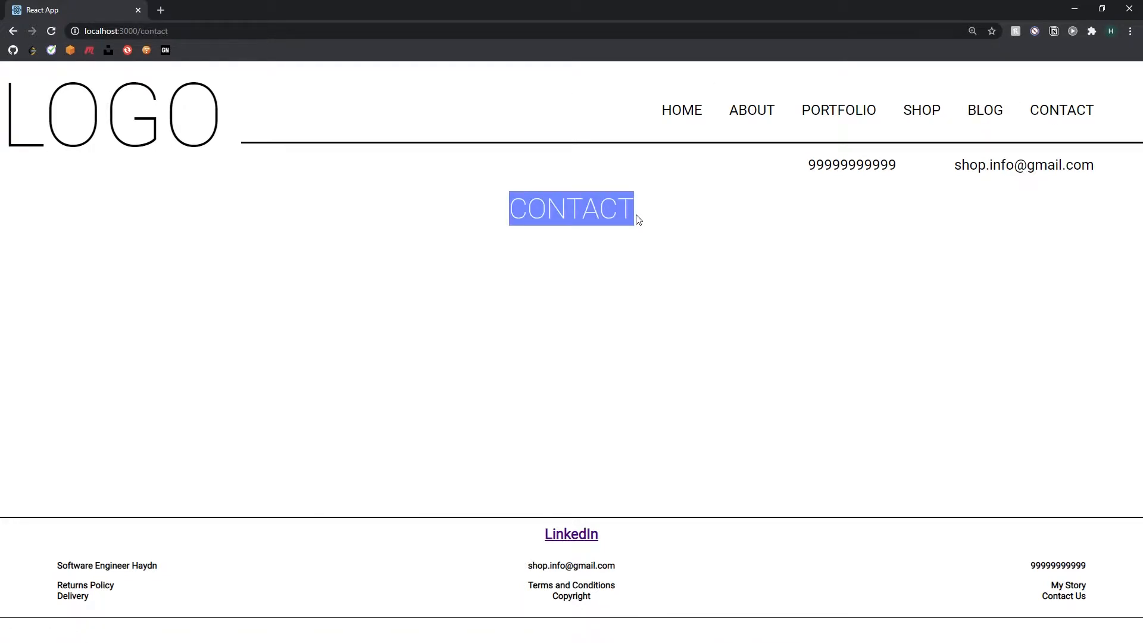
pyautogui.click(680, 110)
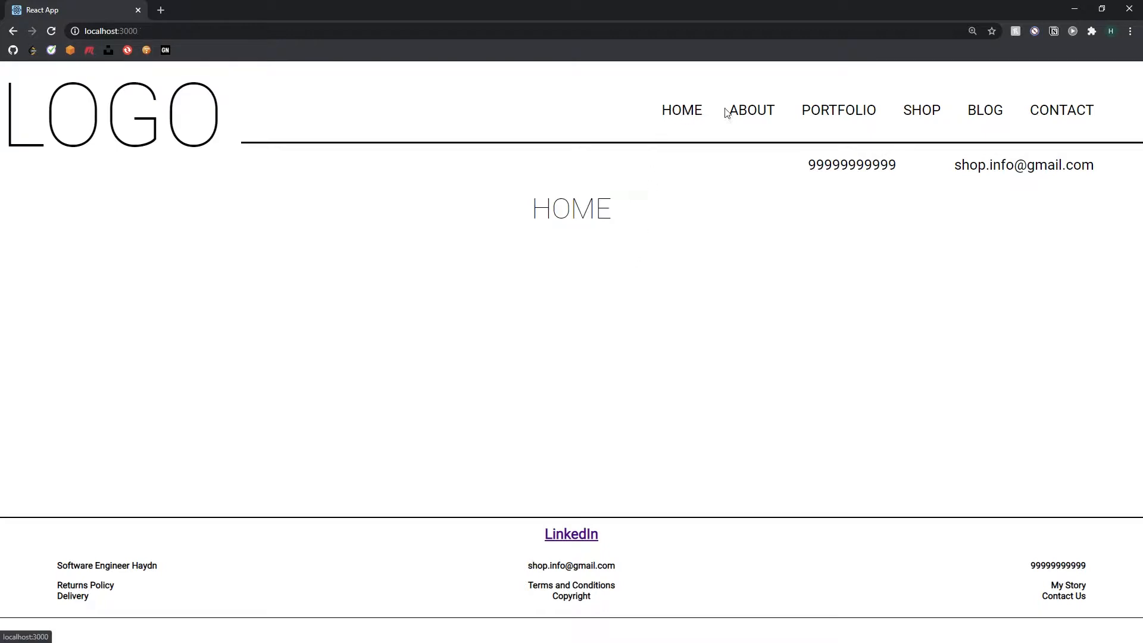
pyautogui.click(838, 110)
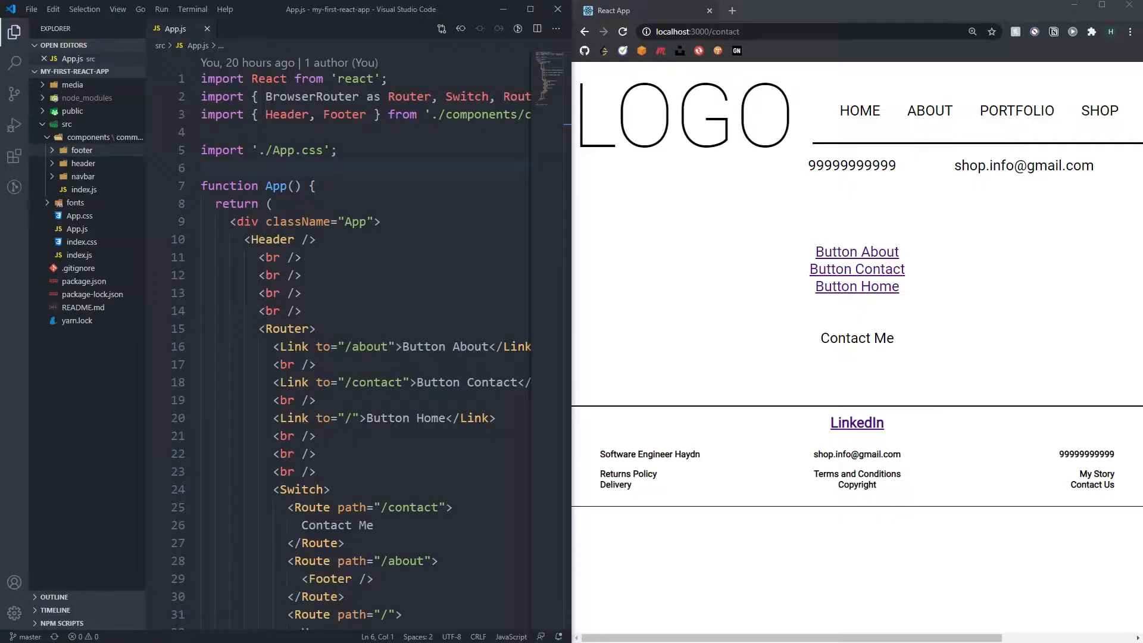
# - Review the Router, Link and Route markup in App.js and switch to src/index.js
pyautogui.click(313, 239)
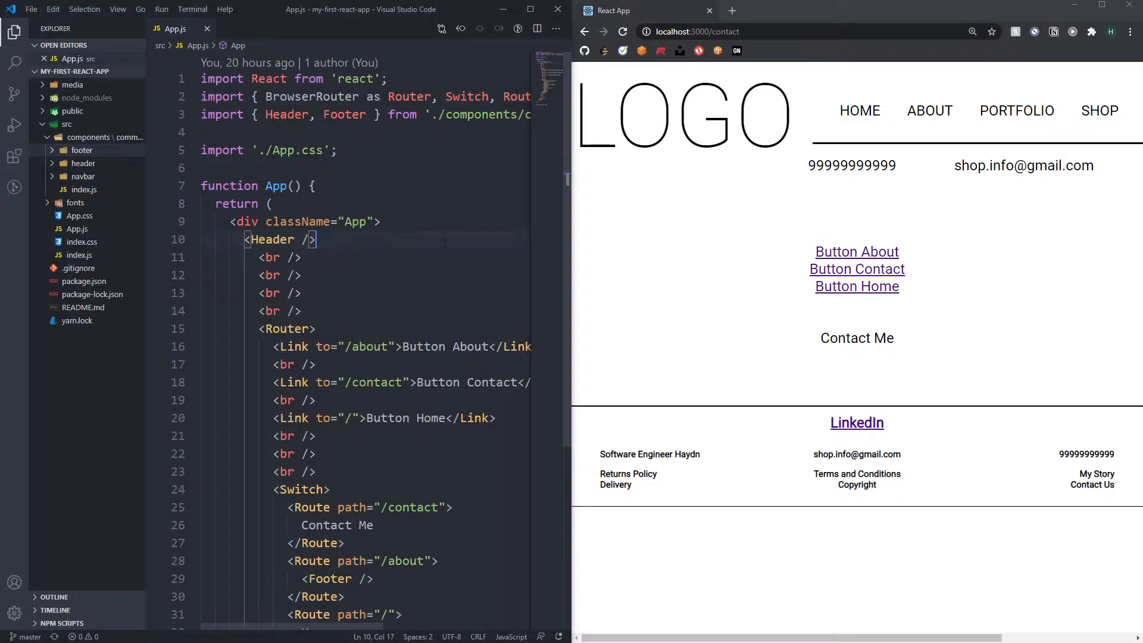
pyautogui.moveTo(618, 293)
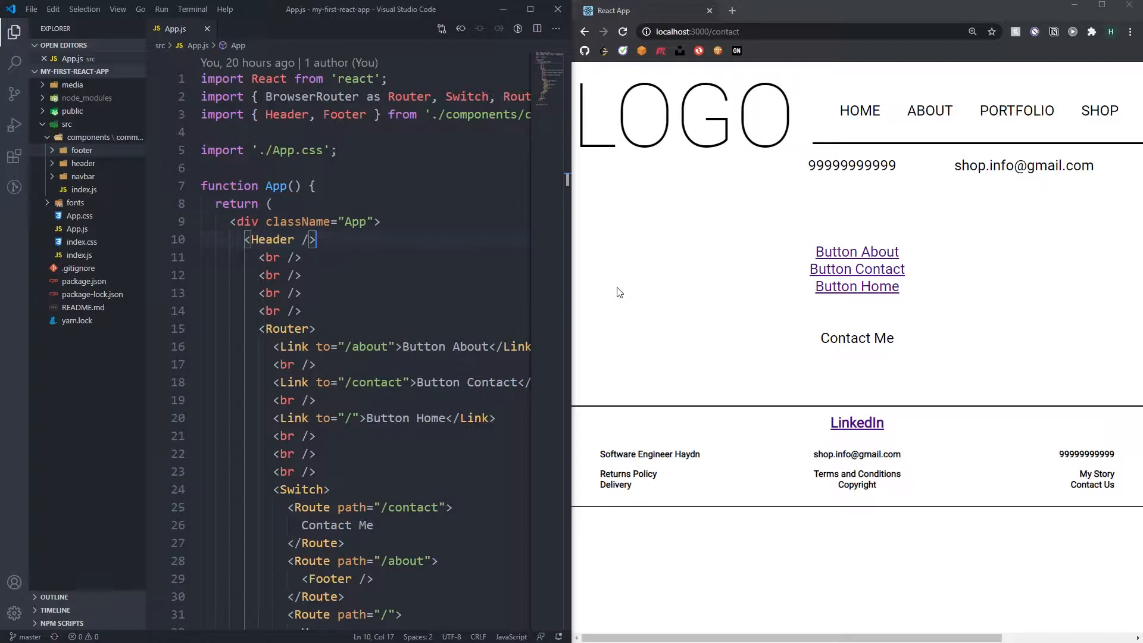
pyautogui.moveTo(623, 293)
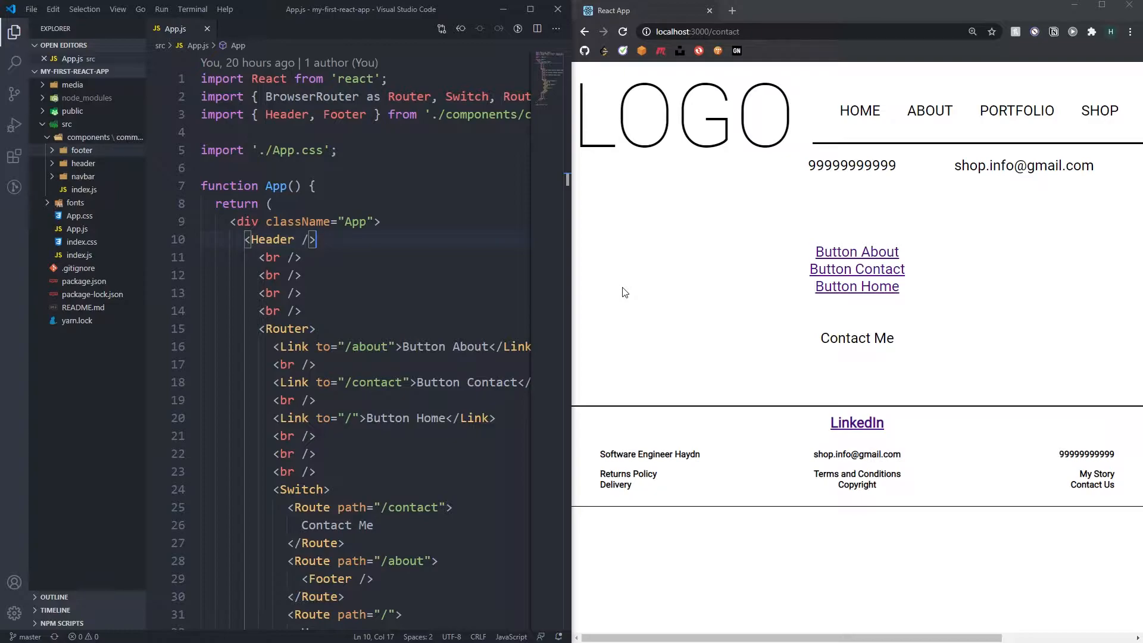
pyautogui.scroll(-3)
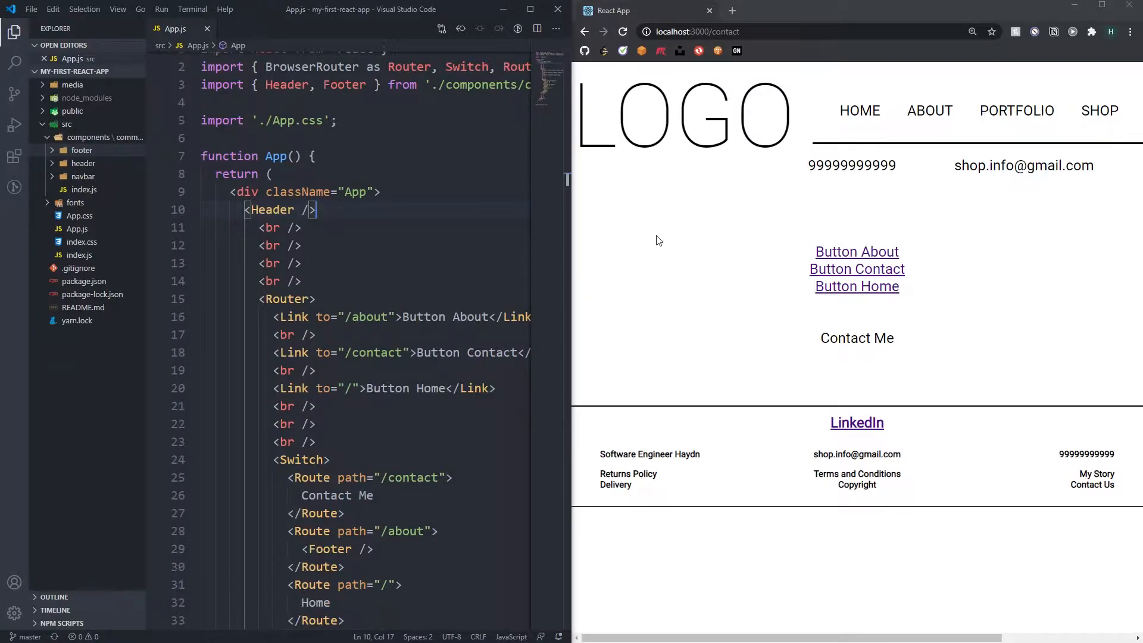
pyautogui.moveTo(678, 253)
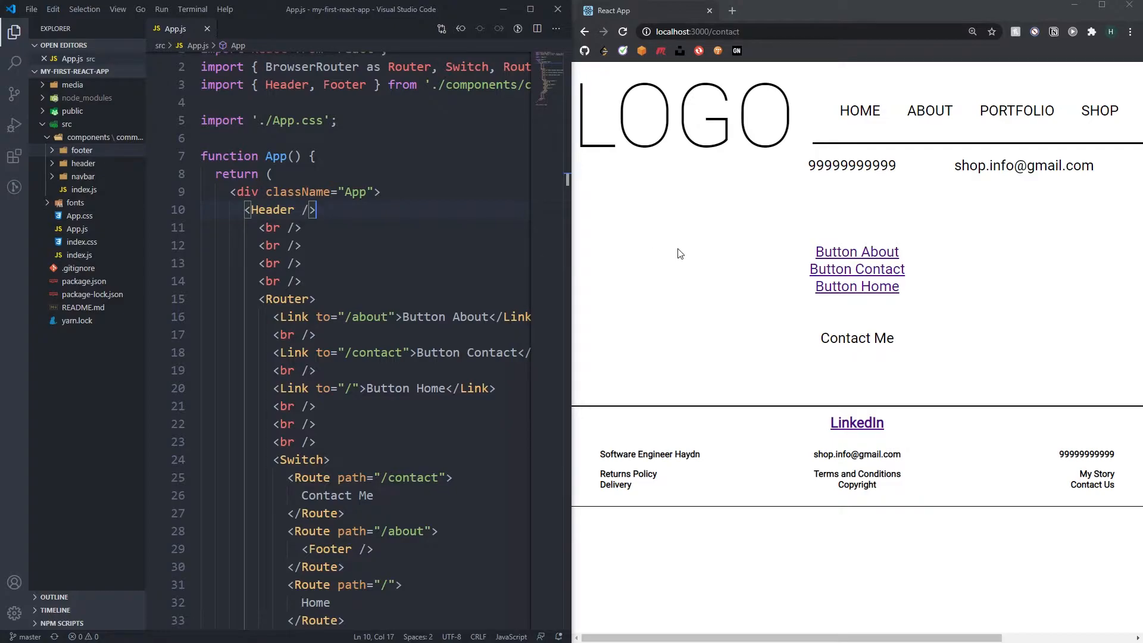
pyautogui.click(855, 286)
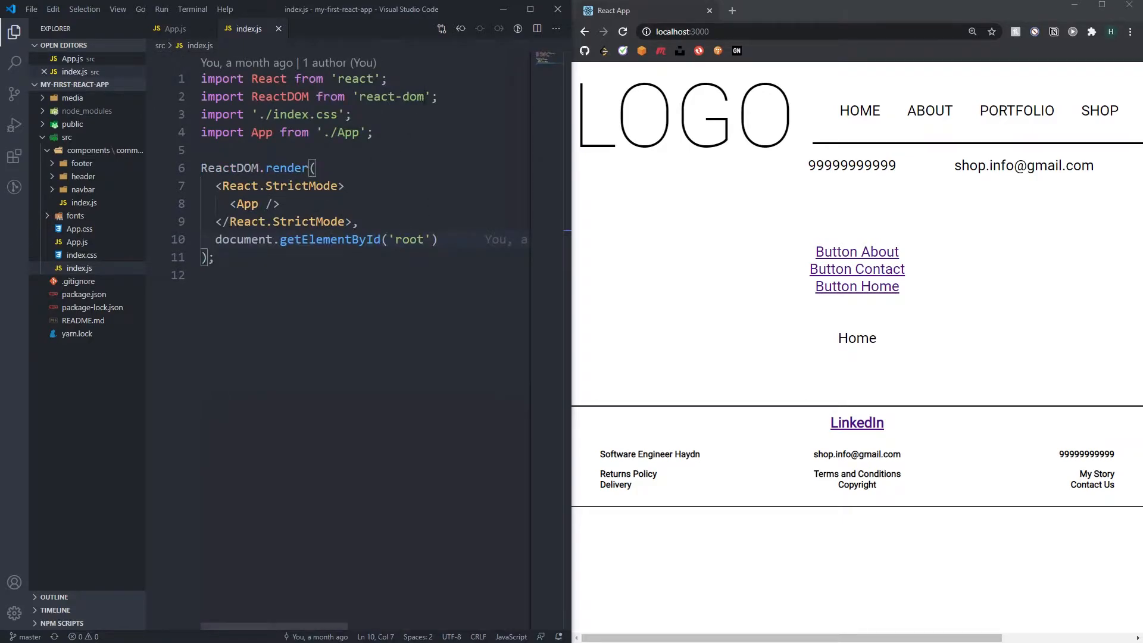
# - Import BrowserRouter as Router from 'react-router-dom' in index.js, wrap <App /> in Router and save
pyautogui.press('Enter')
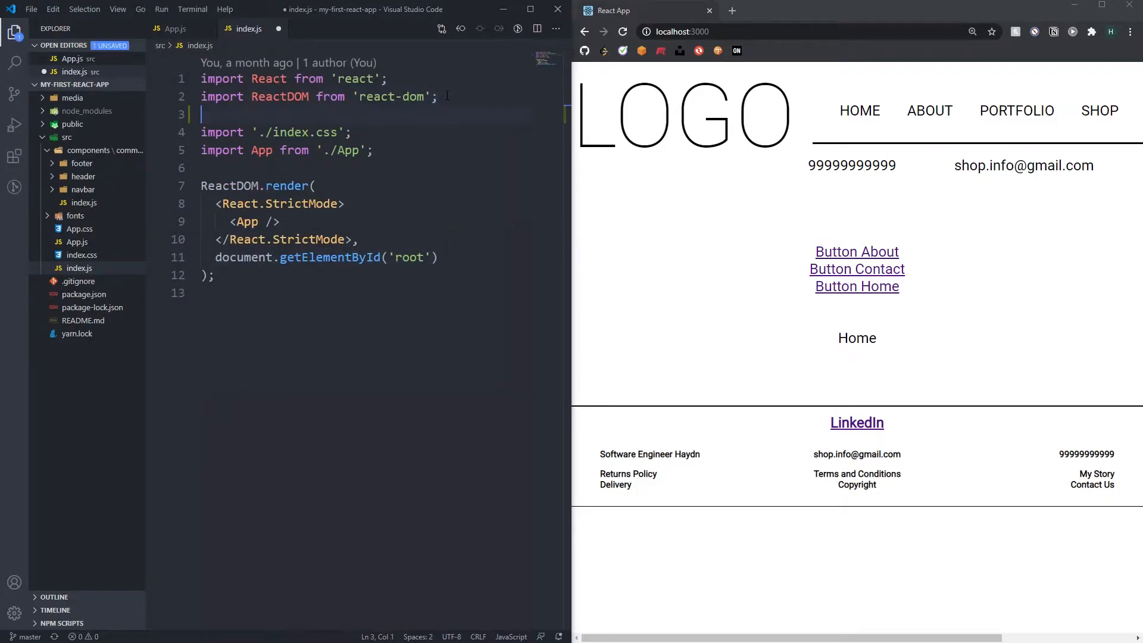
pyautogui.write('import { }')
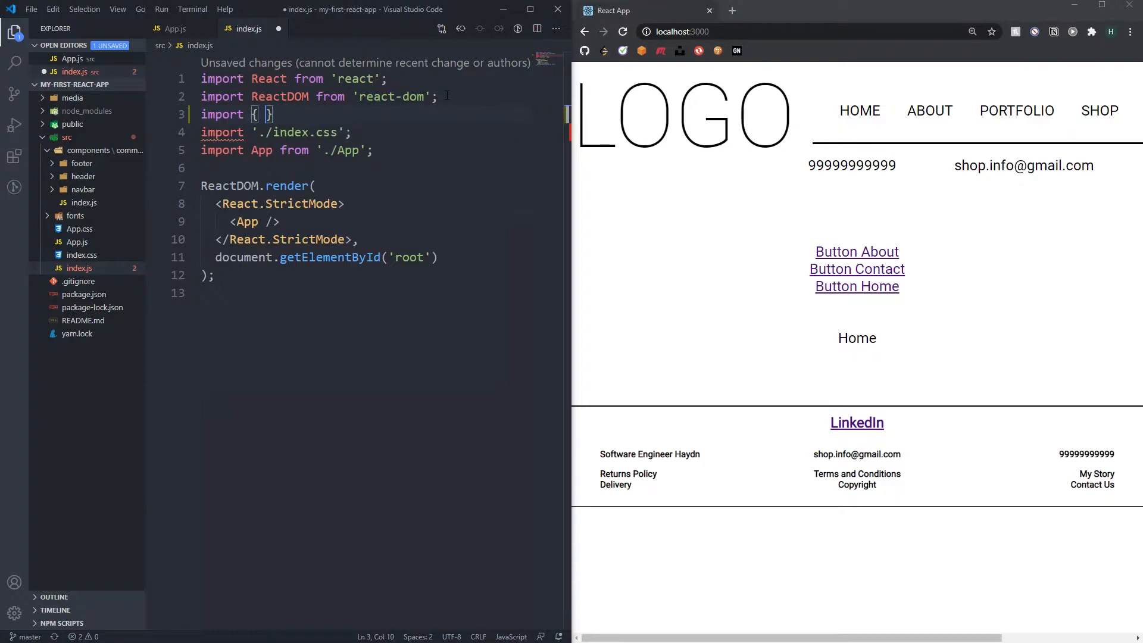
pyautogui.write('fn')
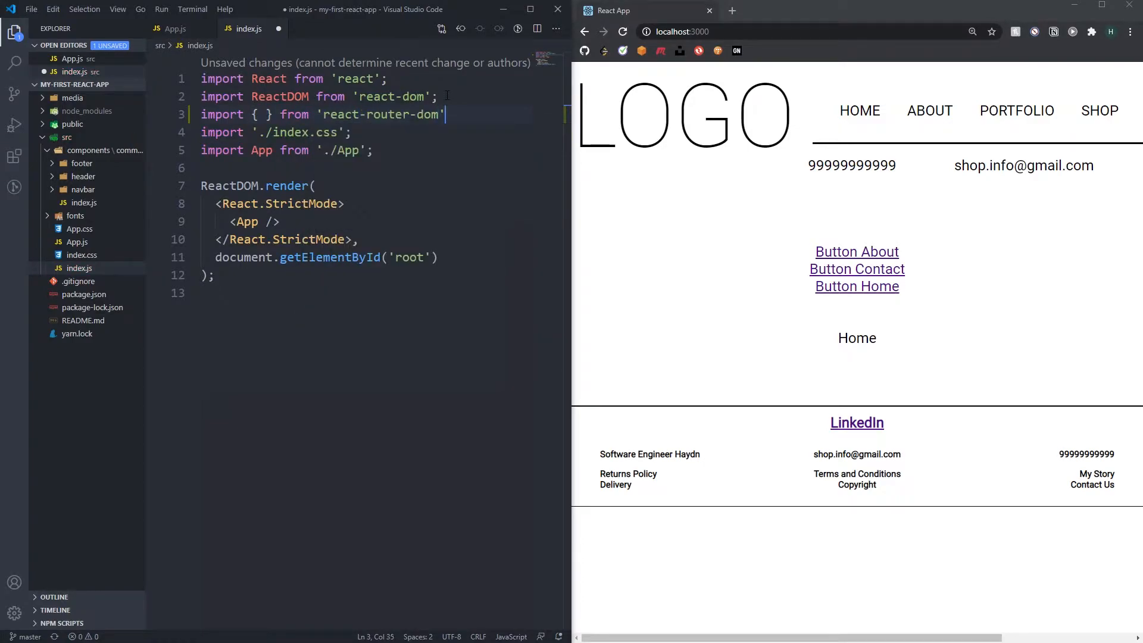
pyautogui.click(262, 114)
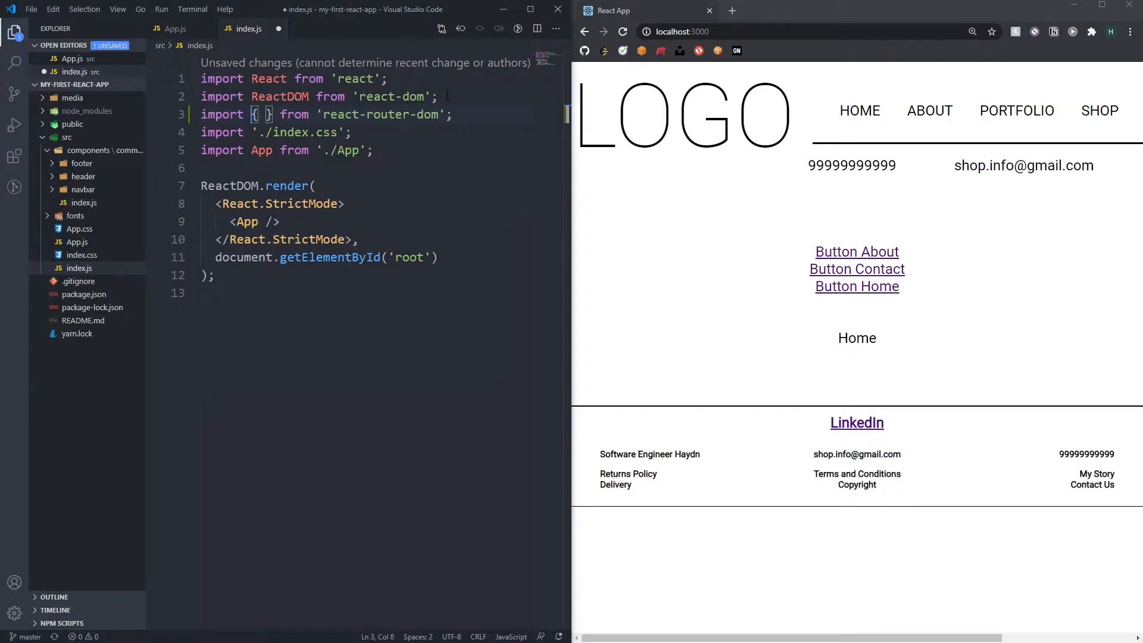
pyautogui.write('BrowserRouter as')
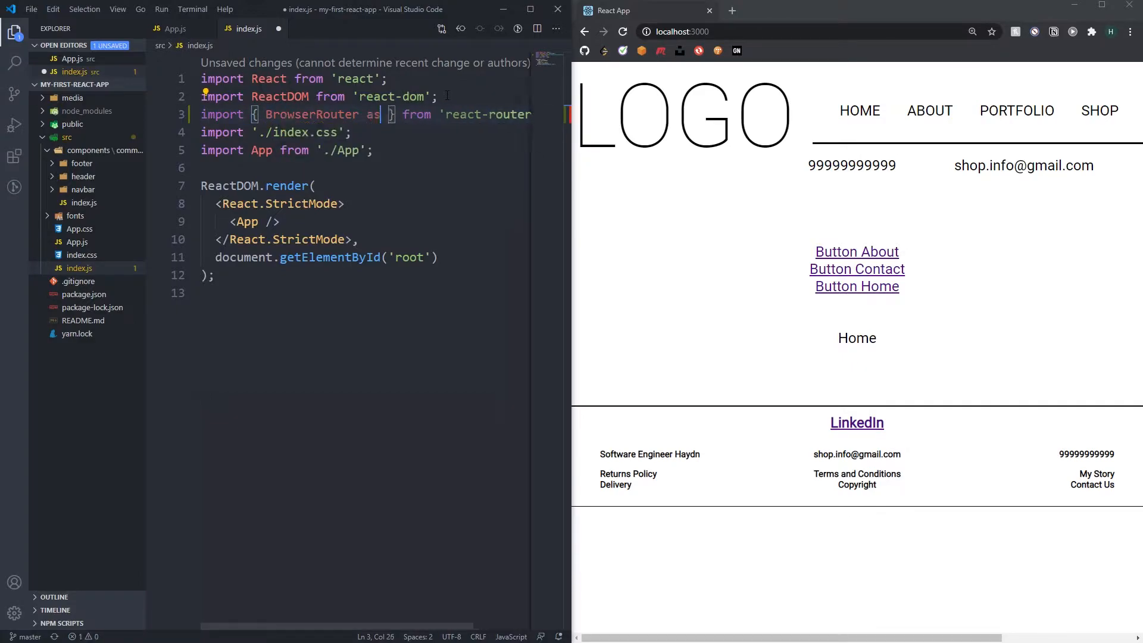
pyautogui.write('Router')
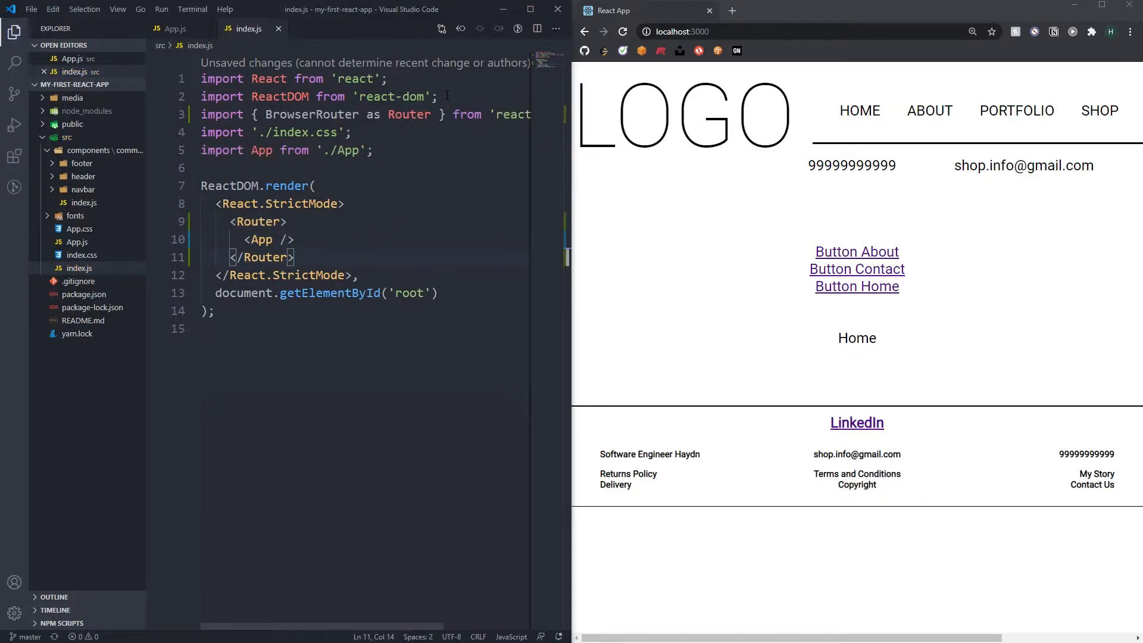
pyautogui.press('ctrl+s')
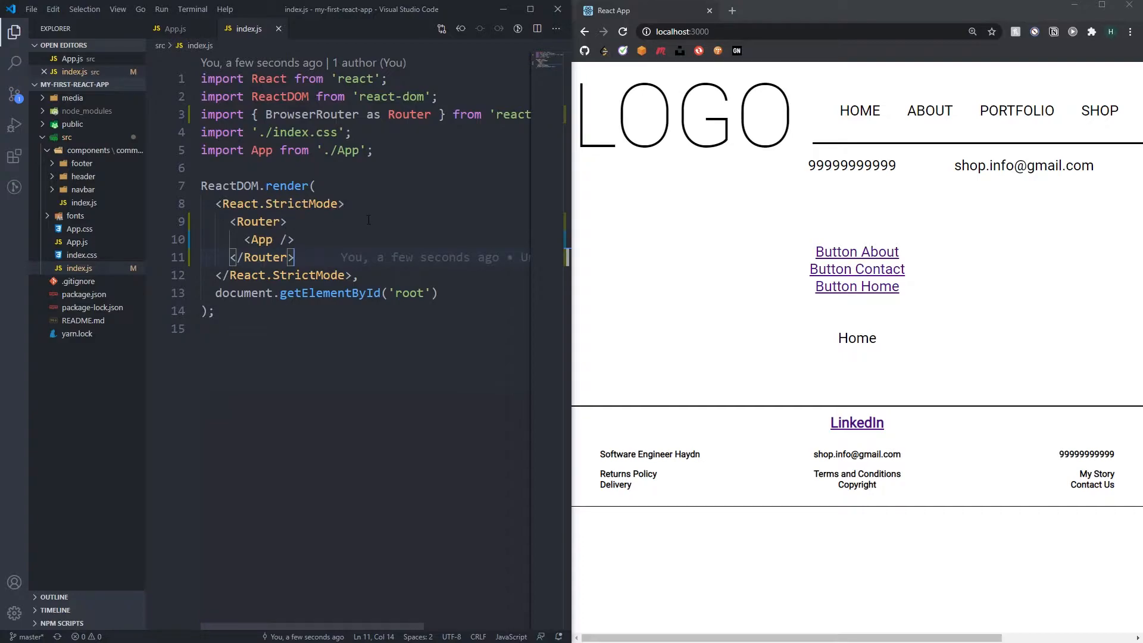
pyautogui.moveTo(277, 29)
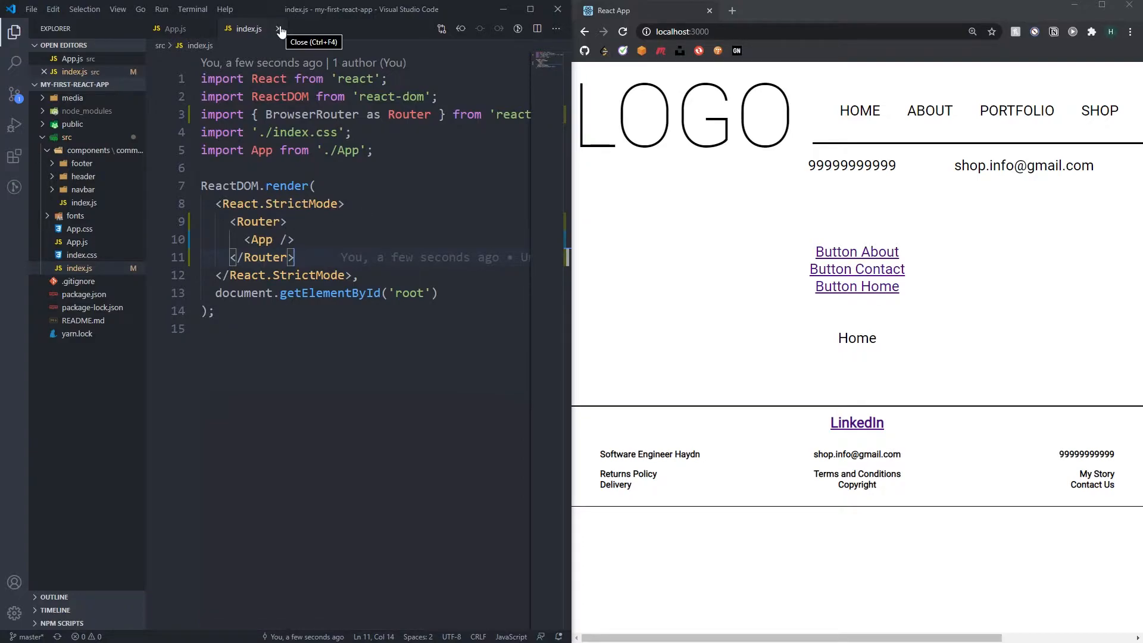
# - Close index.js and return to App.js to strip the Router wrapper and extra <br /> lines
pyautogui.click(175, 28)
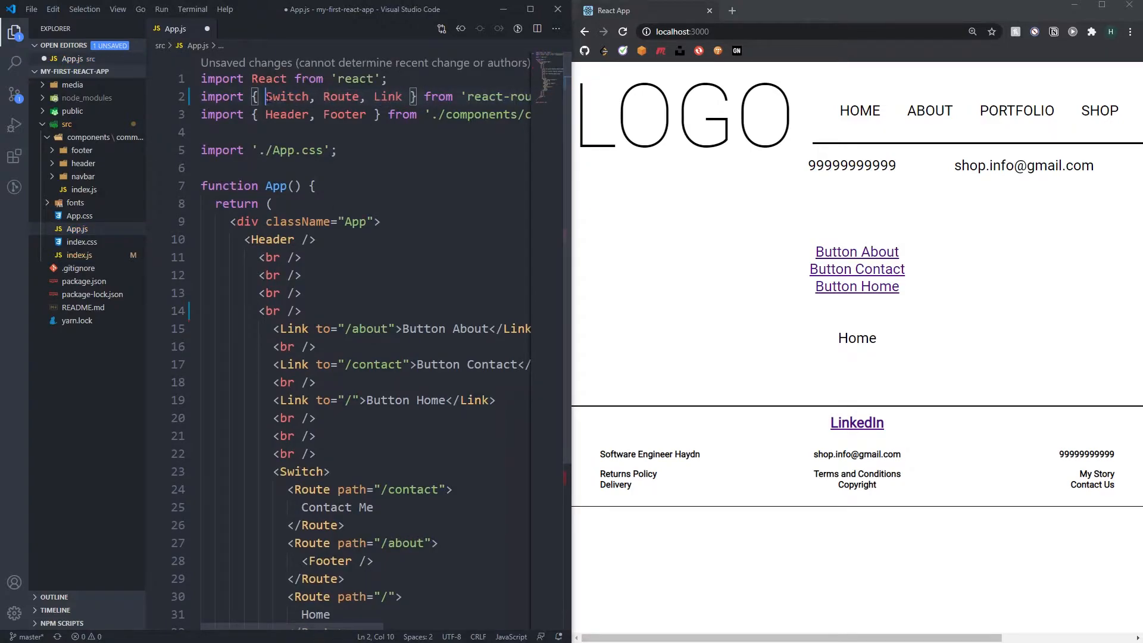
pyautogui.scroll(-3)
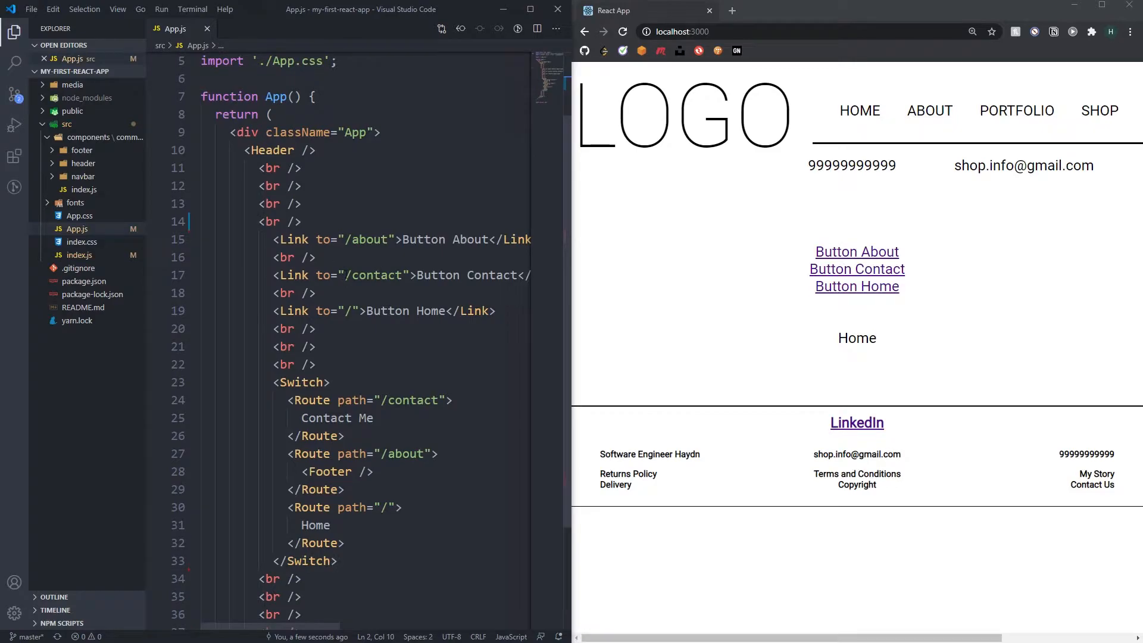
pyautogui.scroll(-3)
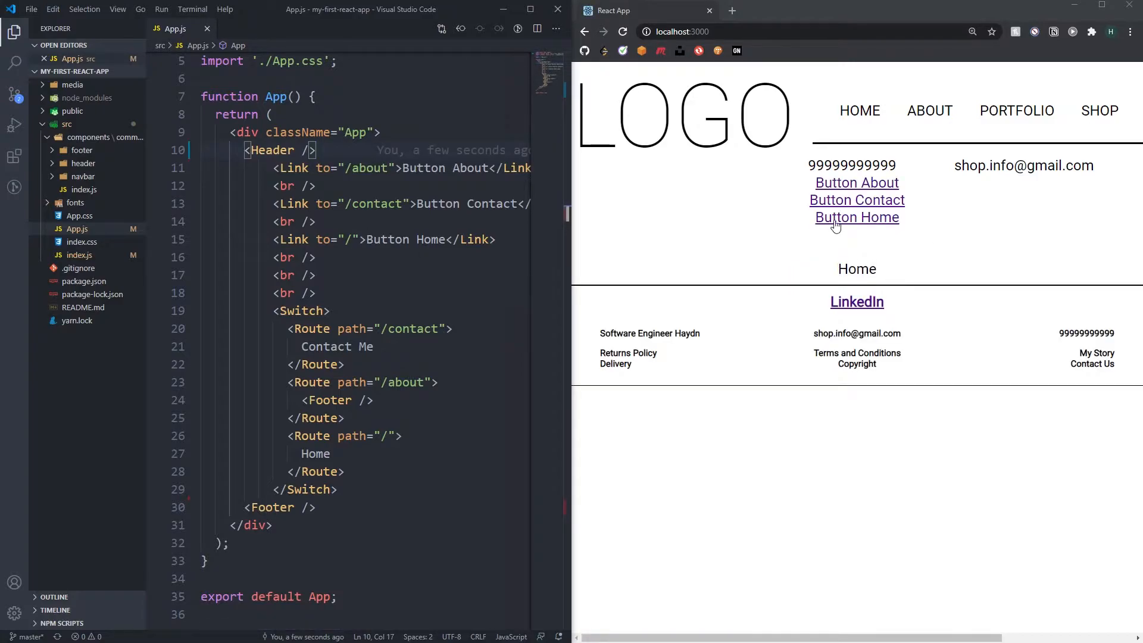
pyautogui.moveTo(714, 301)
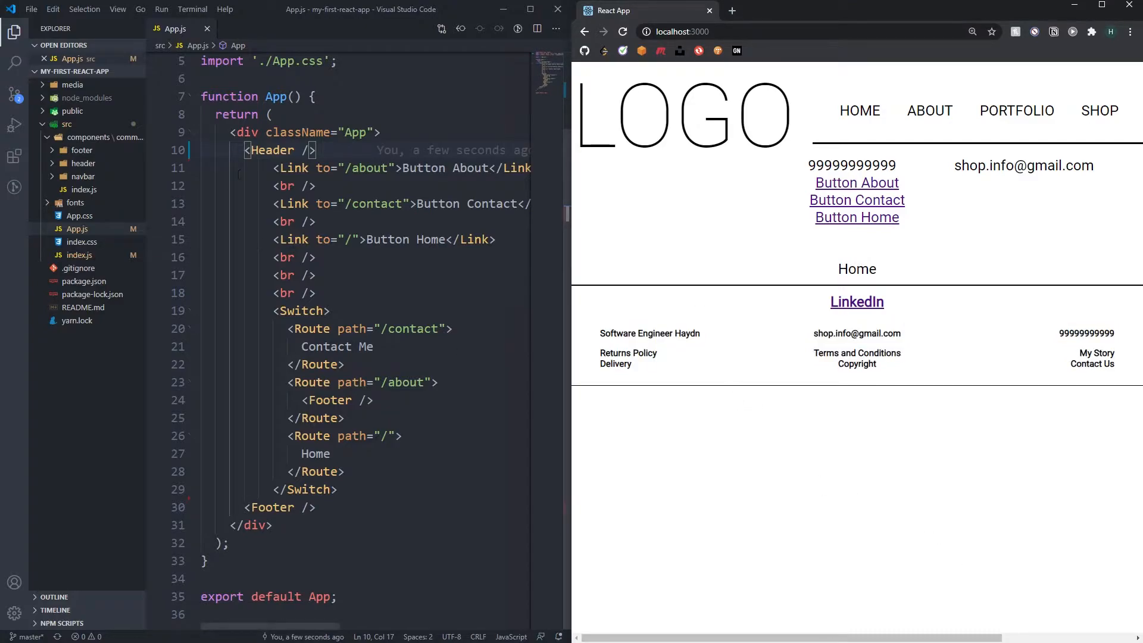
# - Give .footer position: fixed, bottom: 0 and width: 100% in Footer.css, save and close it
pyautogui.click(82, 150)
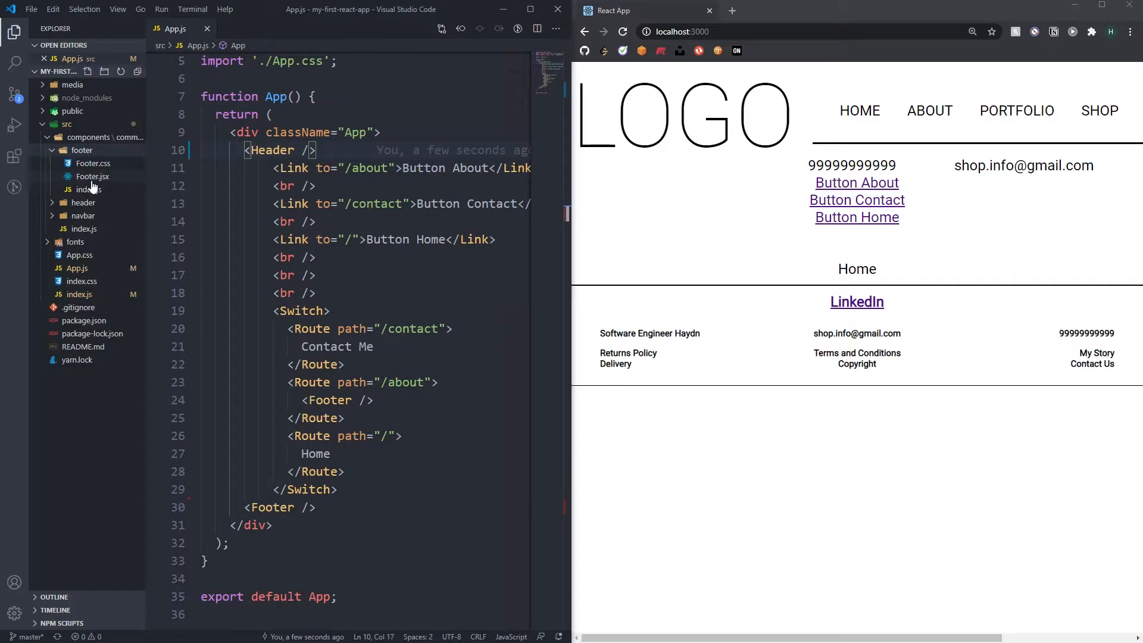
pyautogui.click(93, 163)
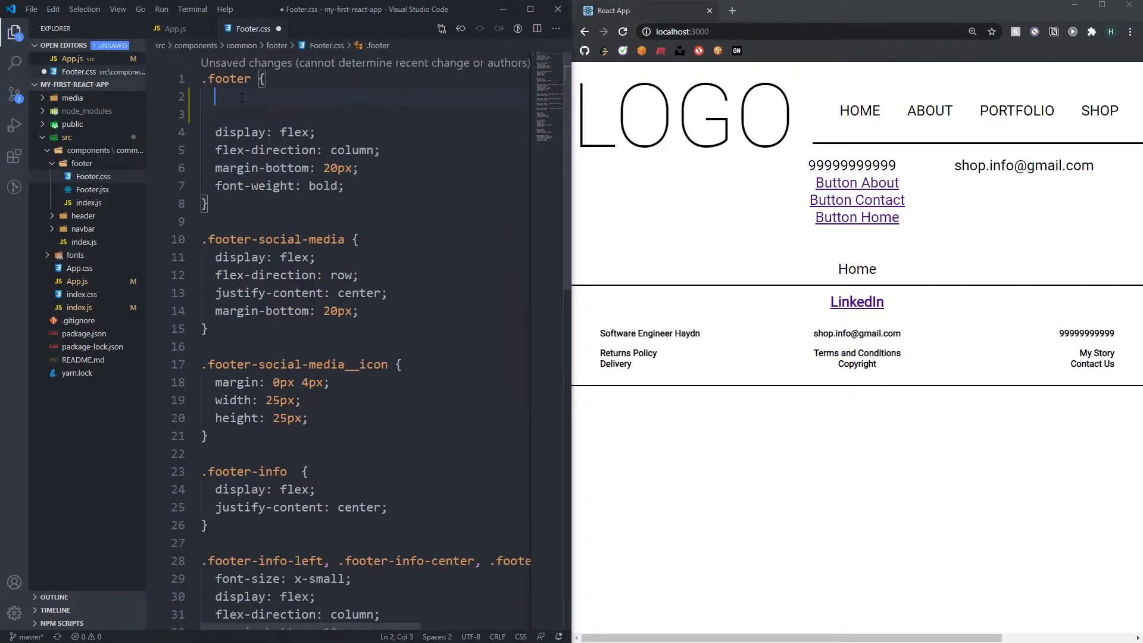
pyautogui.write('post')
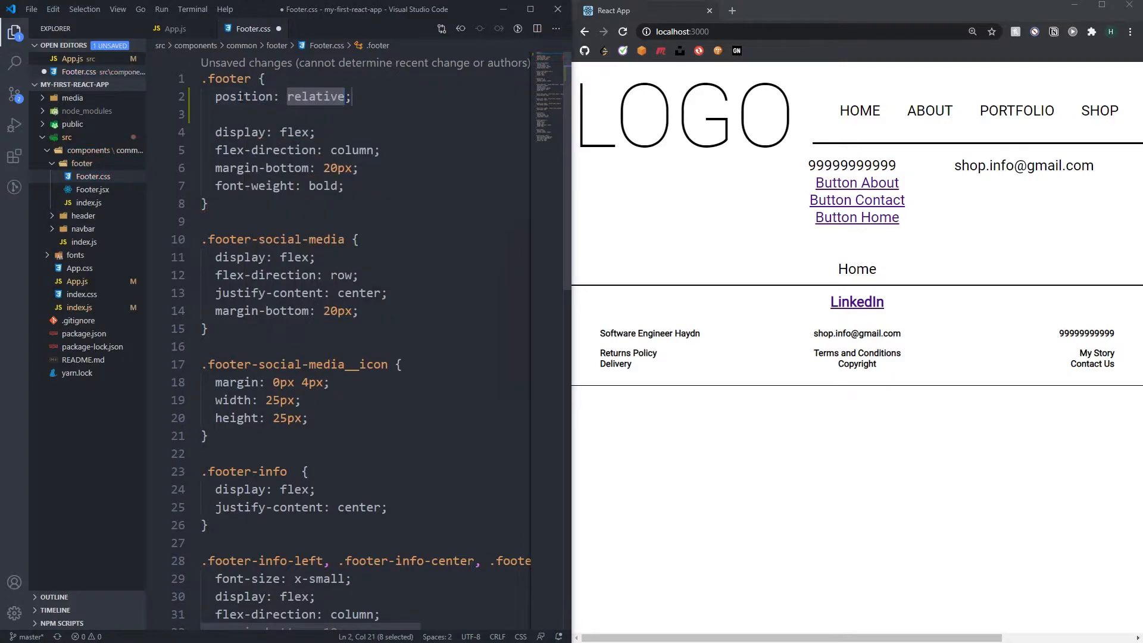
pyautogui.write('fixed')
pyautogui.click(365, 115)
pyautogui.write('bottom: 0;')
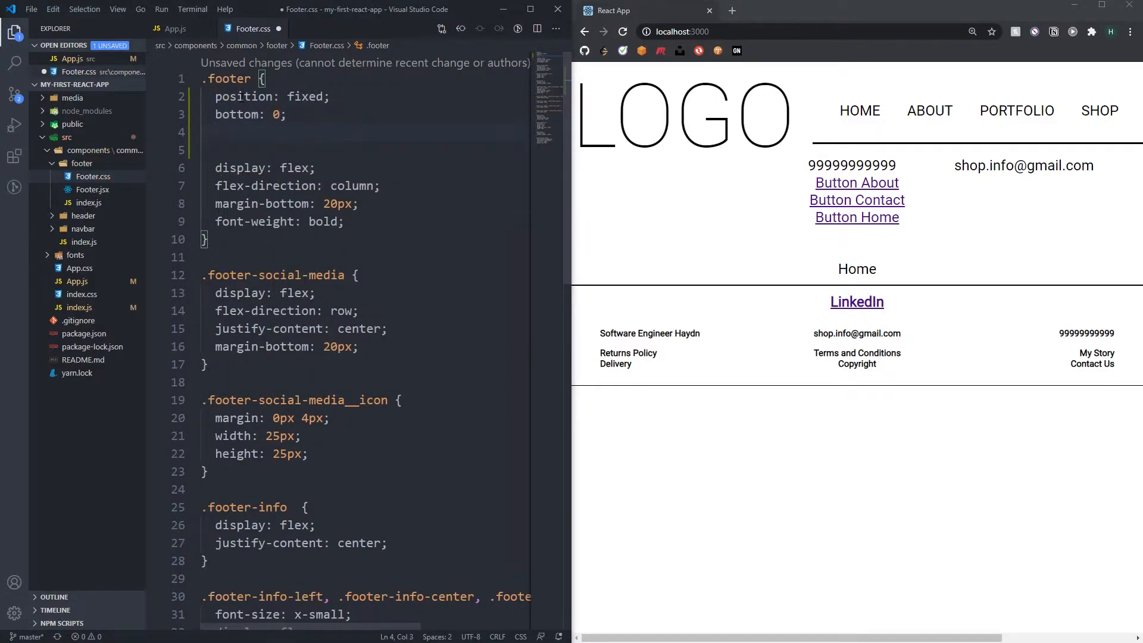
pyautogui.write('width: 100;')
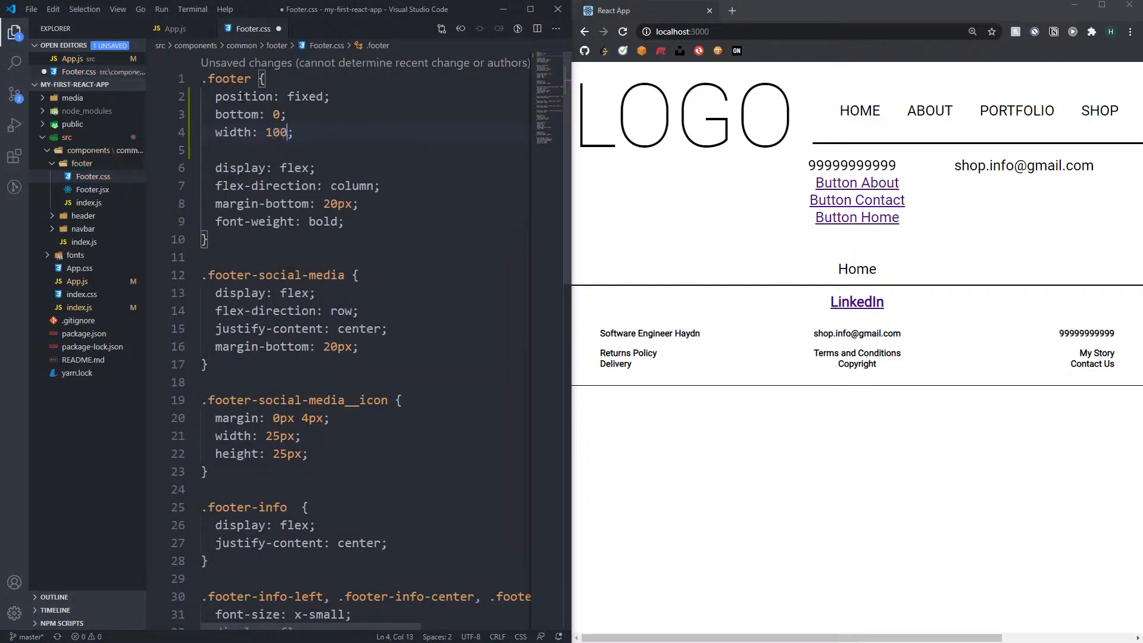
pyautogui.press('ctrl+s')
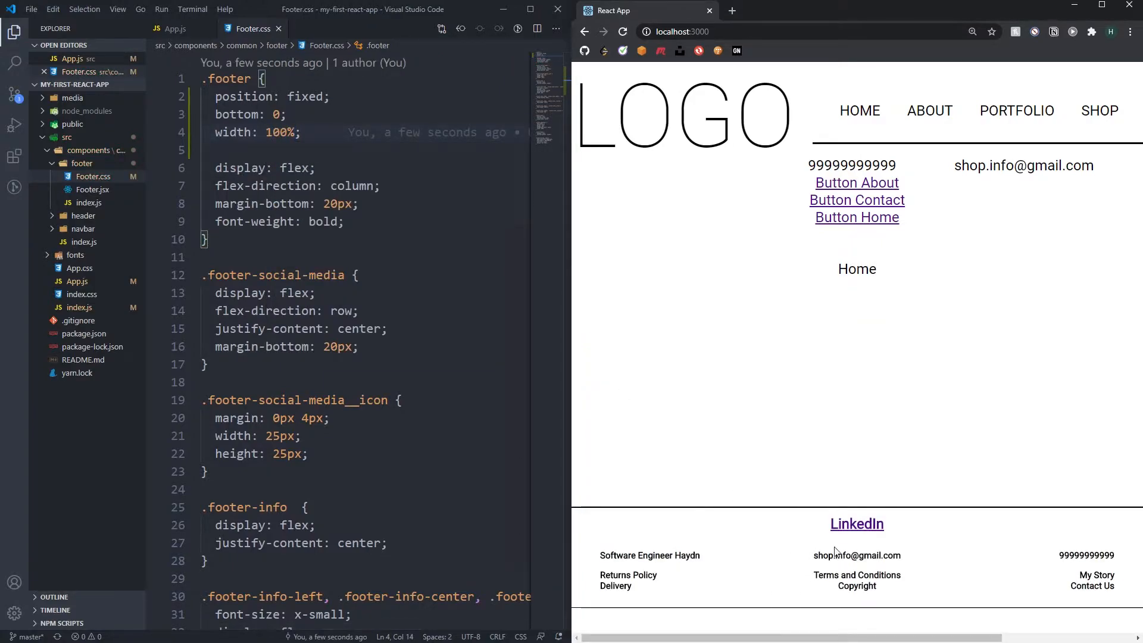
pyautogui.click(175, 29)
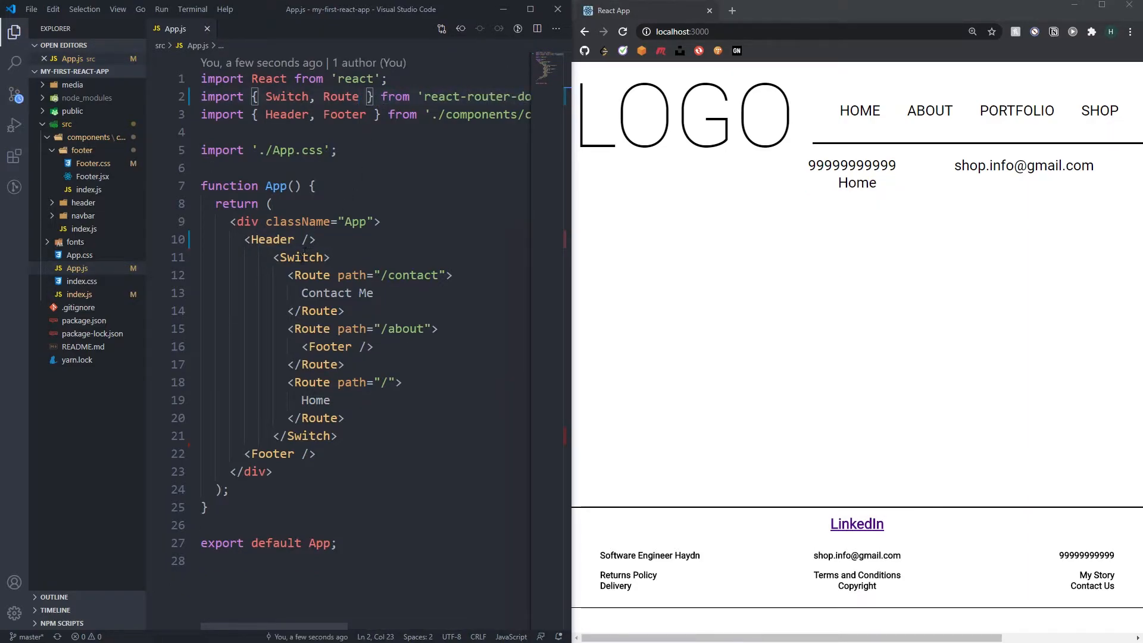
# - Collapse the footer folder in the Explorer tree
pyautogui.click(335, 239)
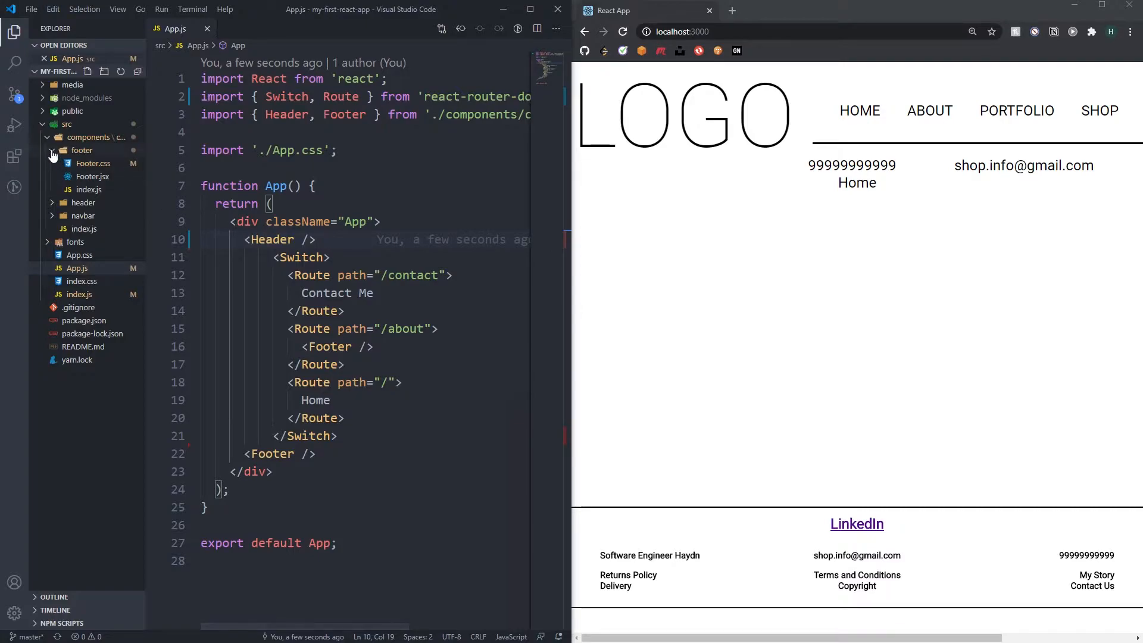
pyautogui.click(82, 150)
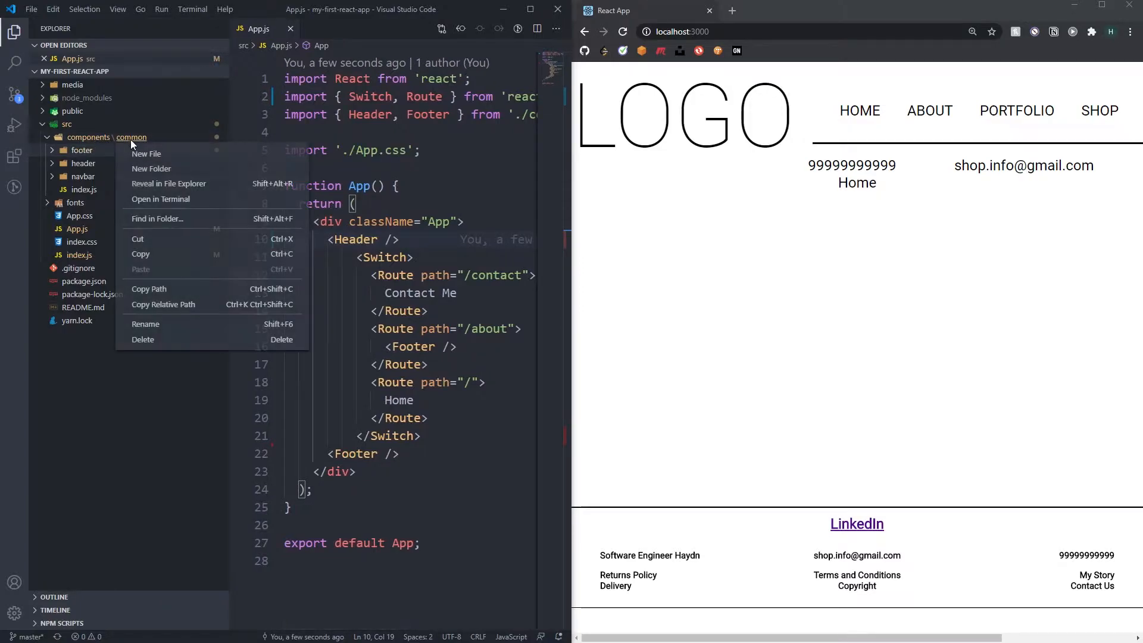
# - Create the page-title folder with PageTitle.jsx importing React and './PageTitle.css'
pyautogui.click(147, 153)
pyautogui.write('page-title')
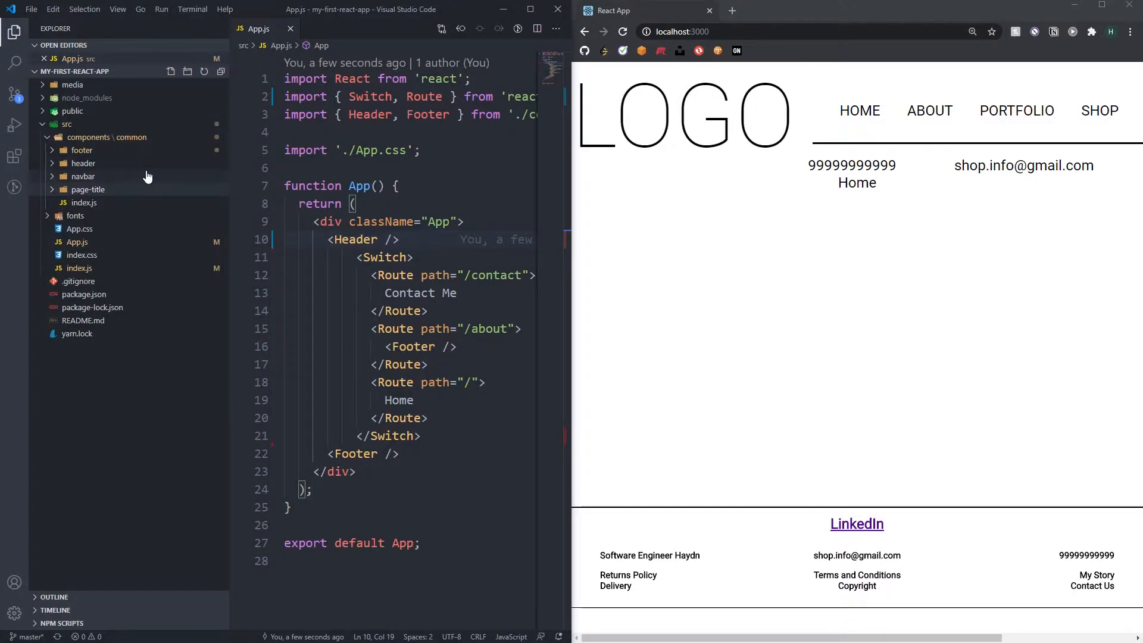
pyautogui.click(170, 71)
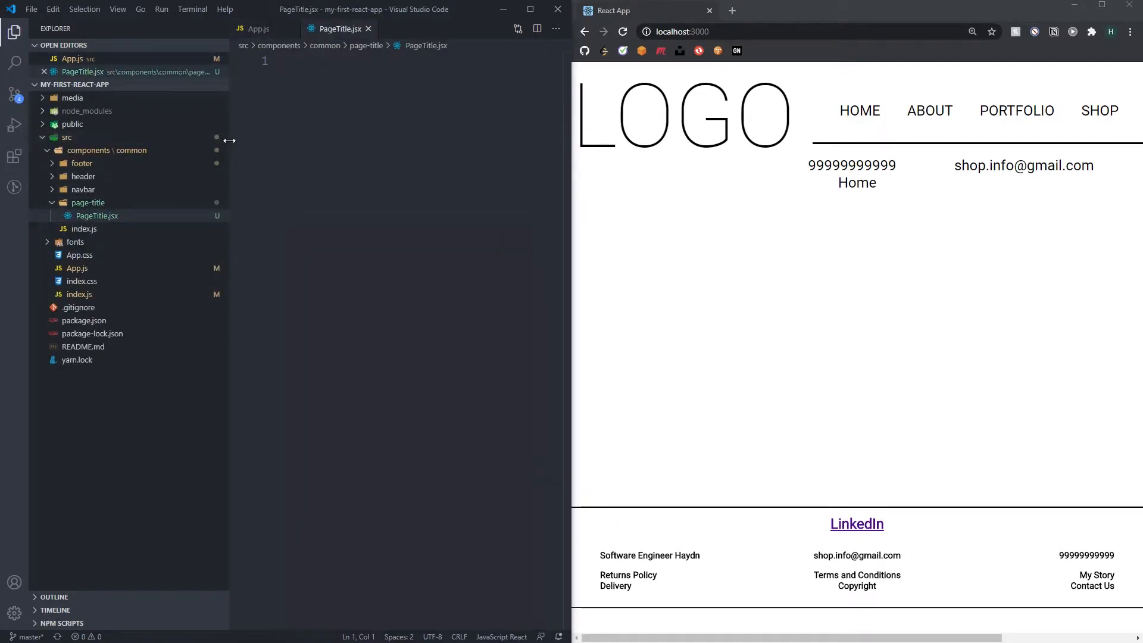
pyautogui.write('import')
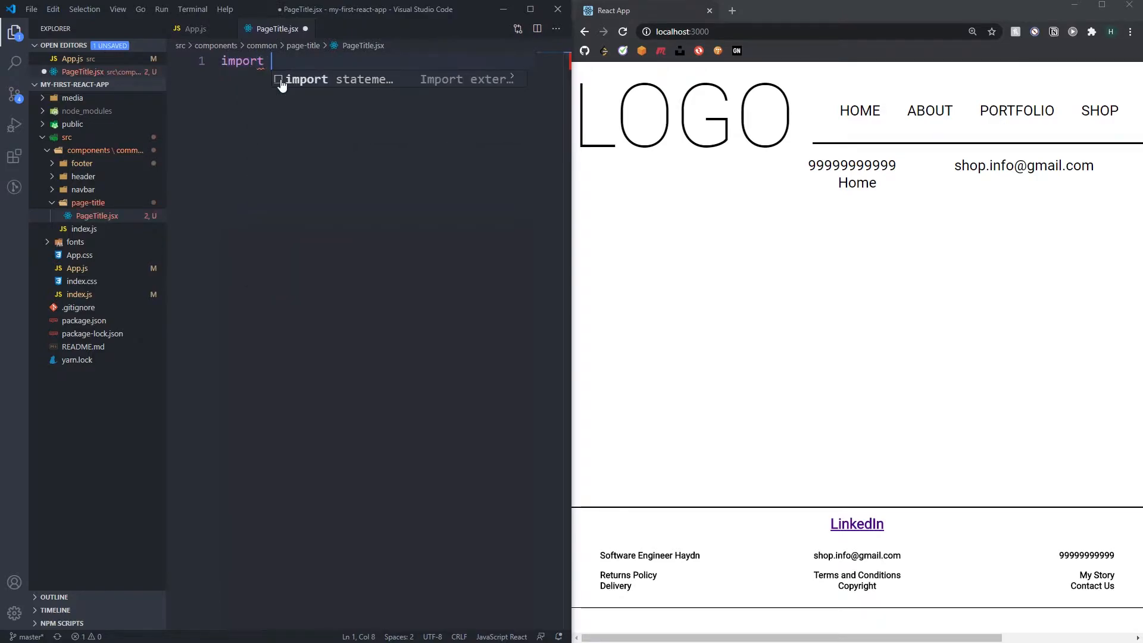
pyautogui.write("React from 'react")
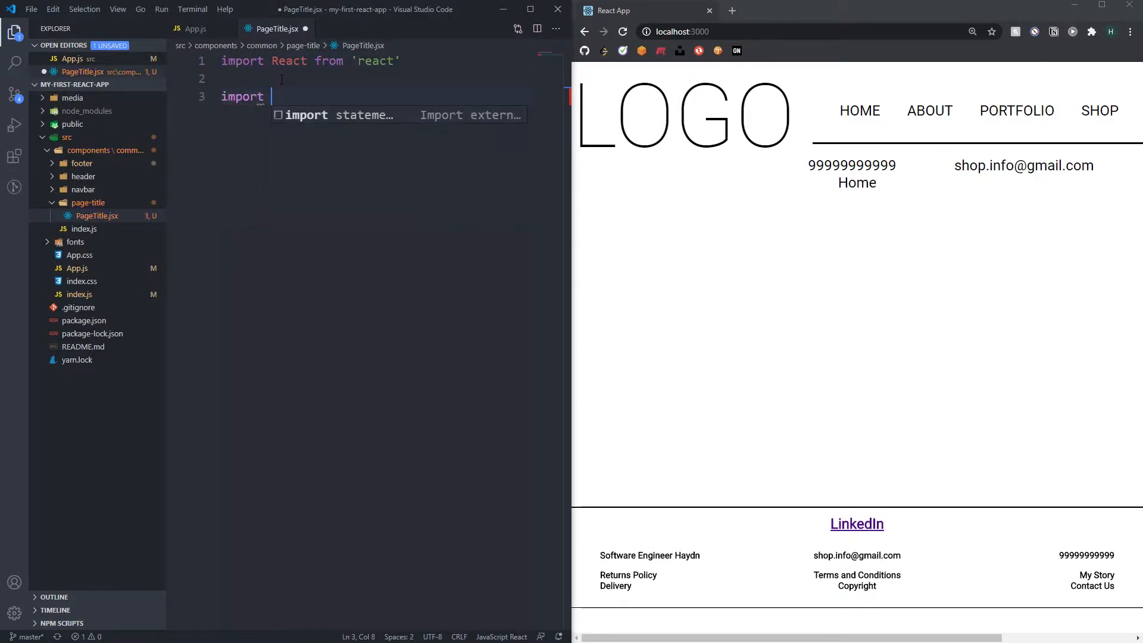
pyautogui.write("''")
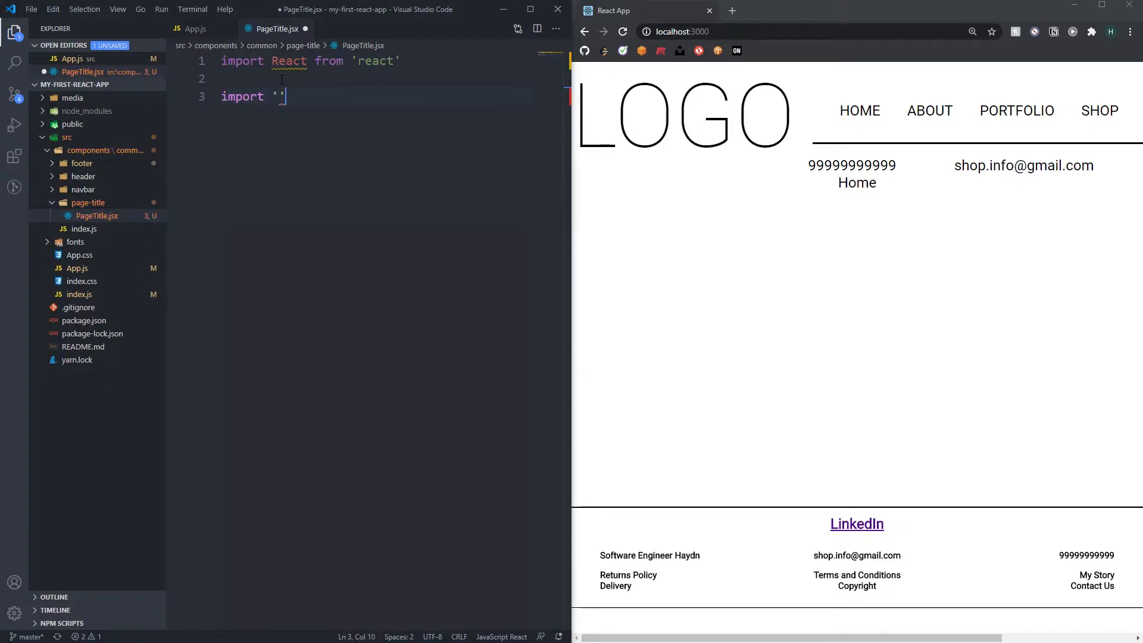
pyautogui.write('./PageeT')
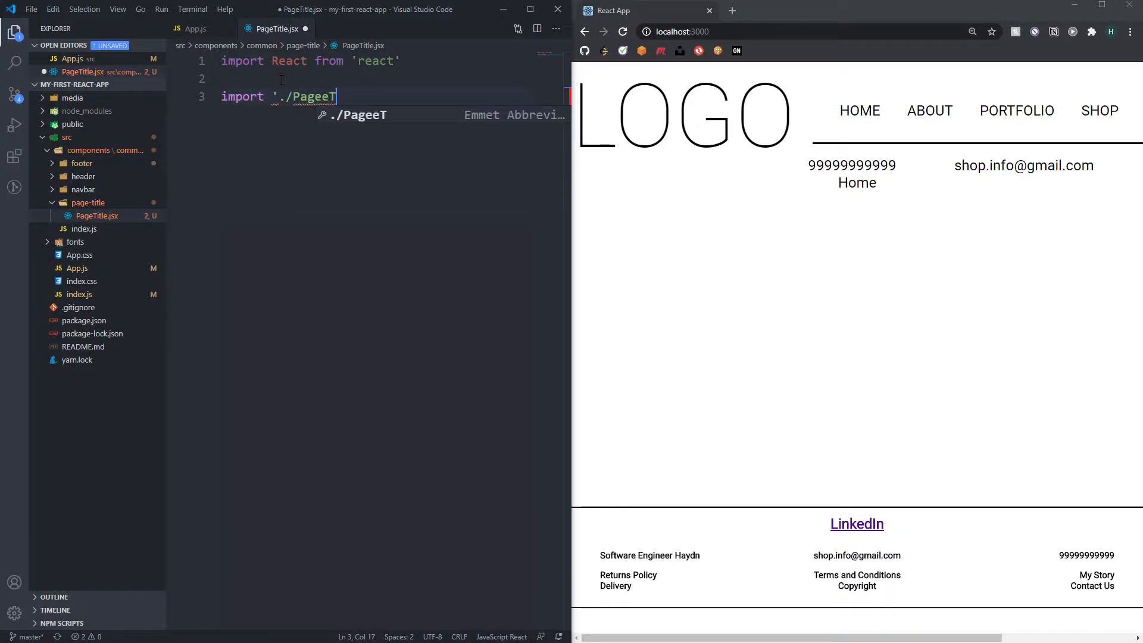
pyautogui.write('itlee')
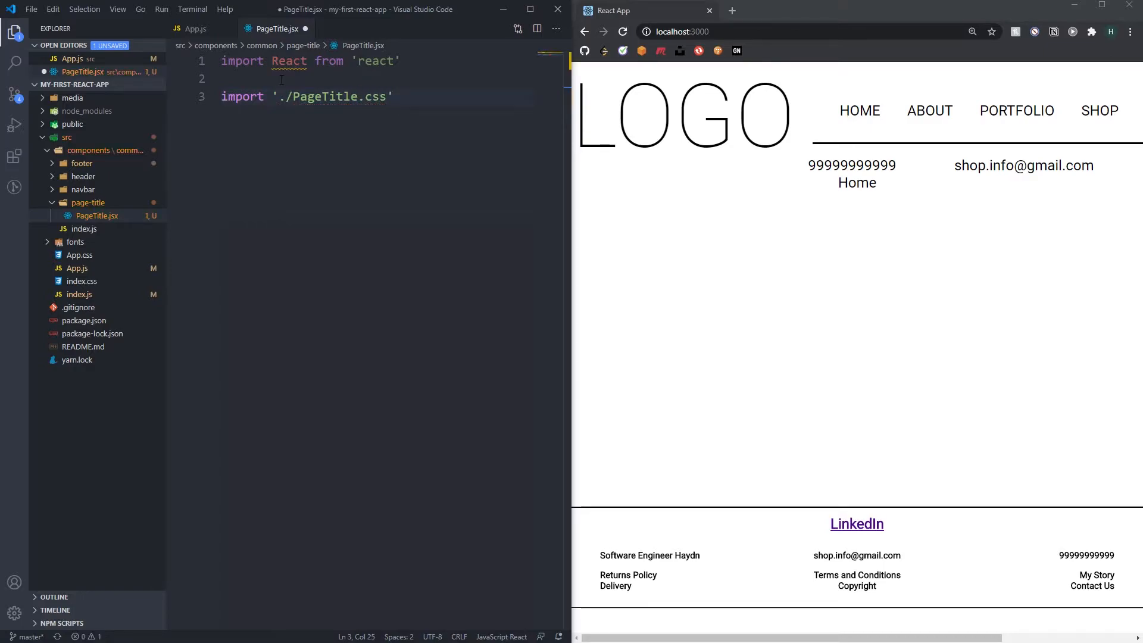
# - Write a PageTitle function returning a <section className="title">
pyautogui.write('import F')
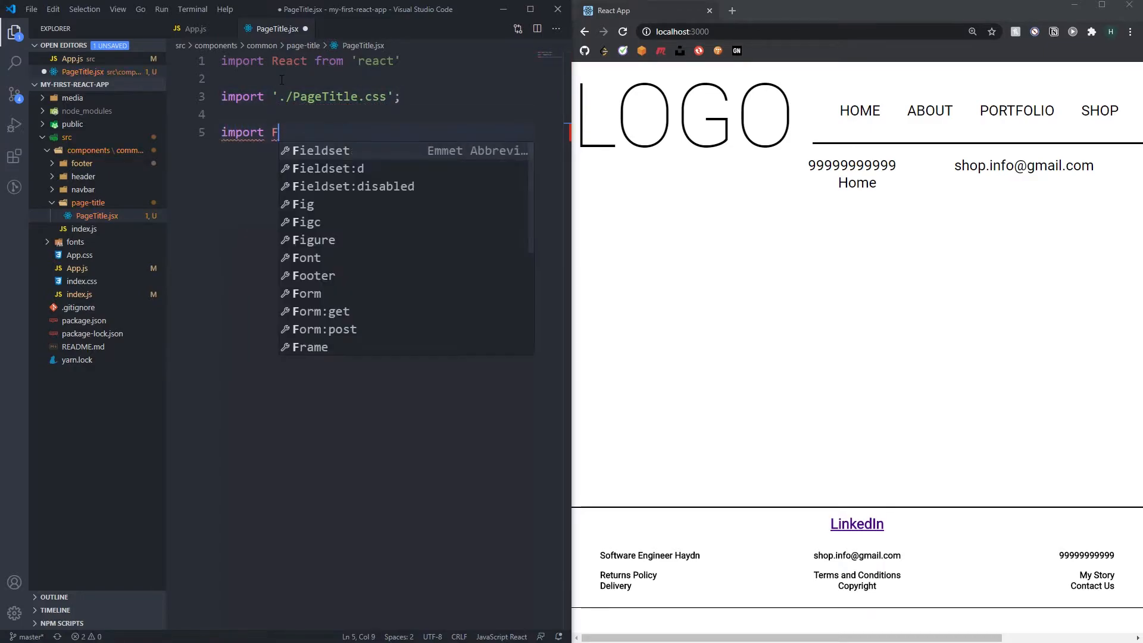
pyautogui.write('unction')
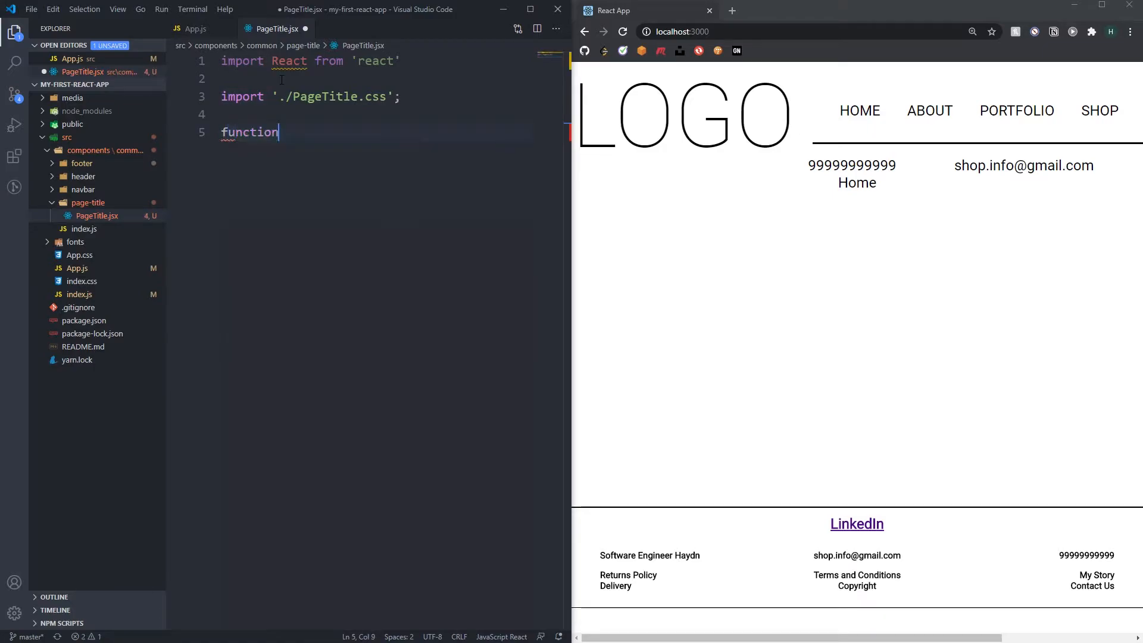
pyautogui.write('Pagee')
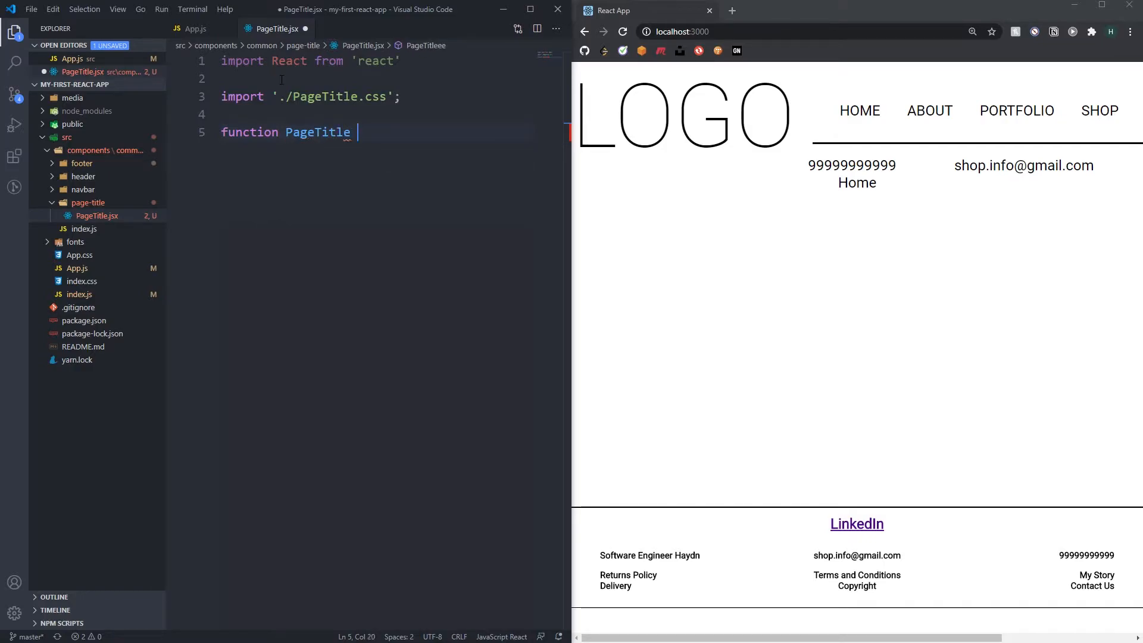
pyautogui.write('() {')
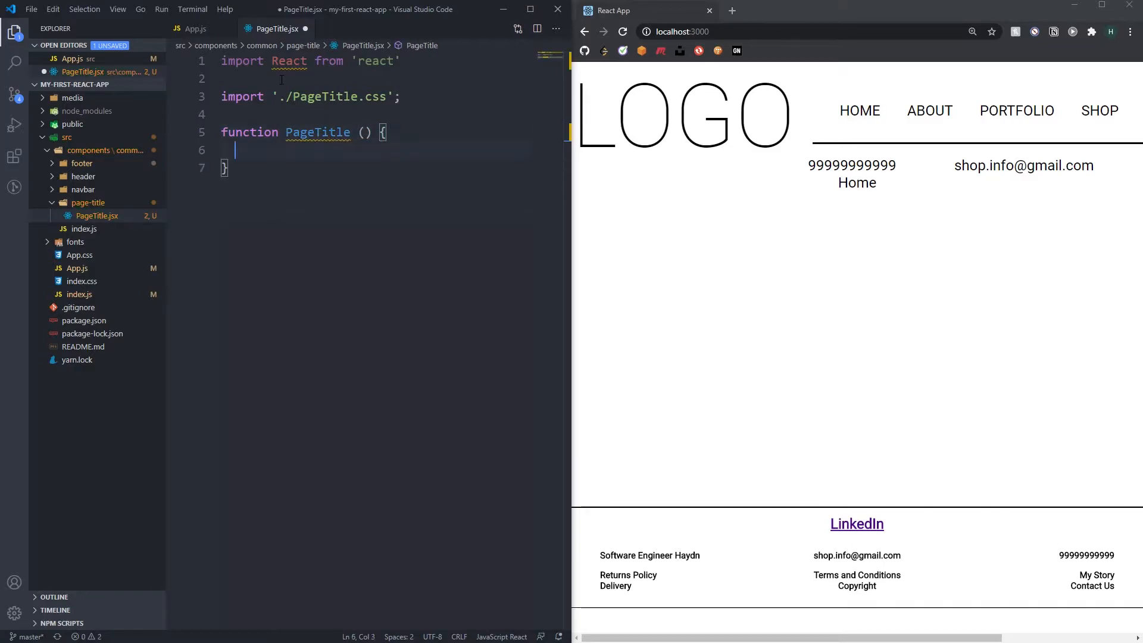
pyautogui.write('reetur')
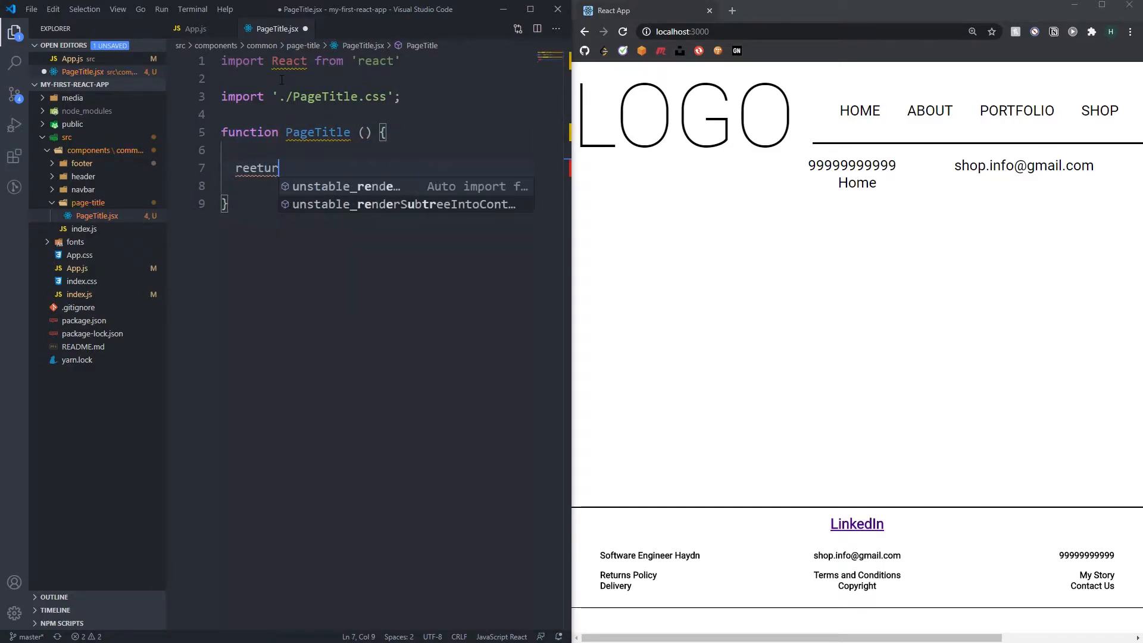
pyautogui.write('return ()')
pyautogui.click(374, 186)
pyautogui.write('<section>')
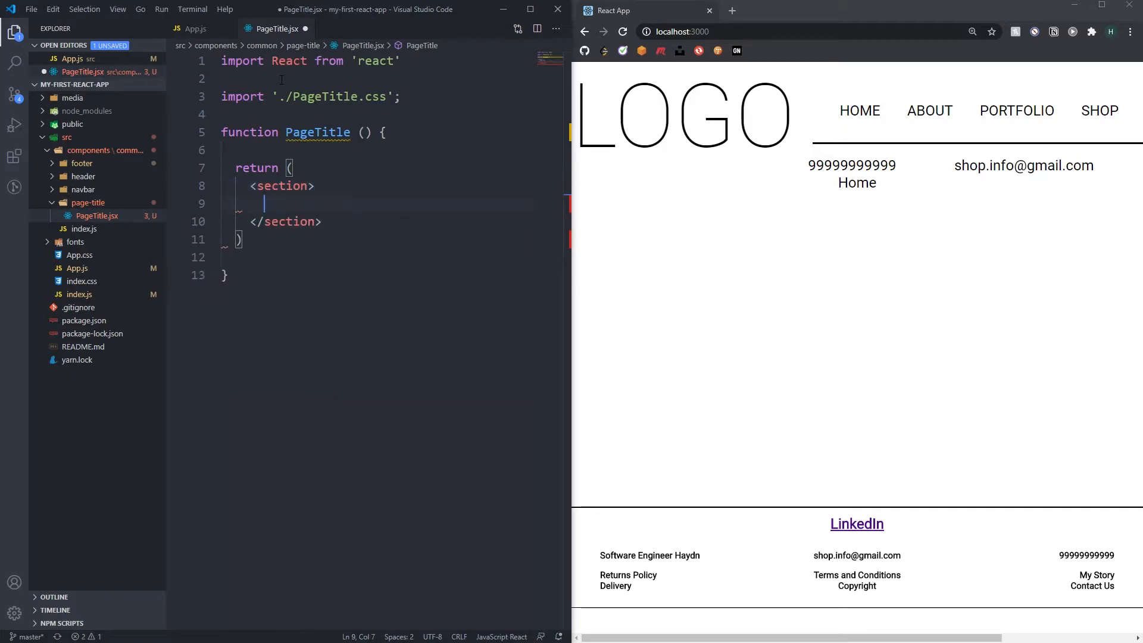
pyautogui.write('className=')
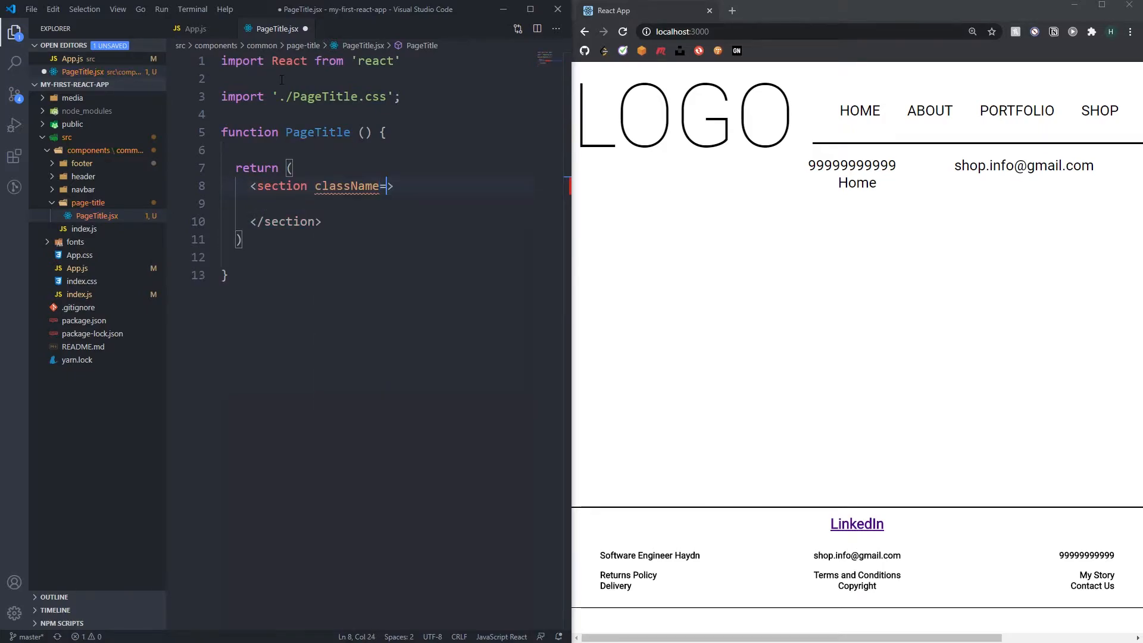
pyautogui.write('"')
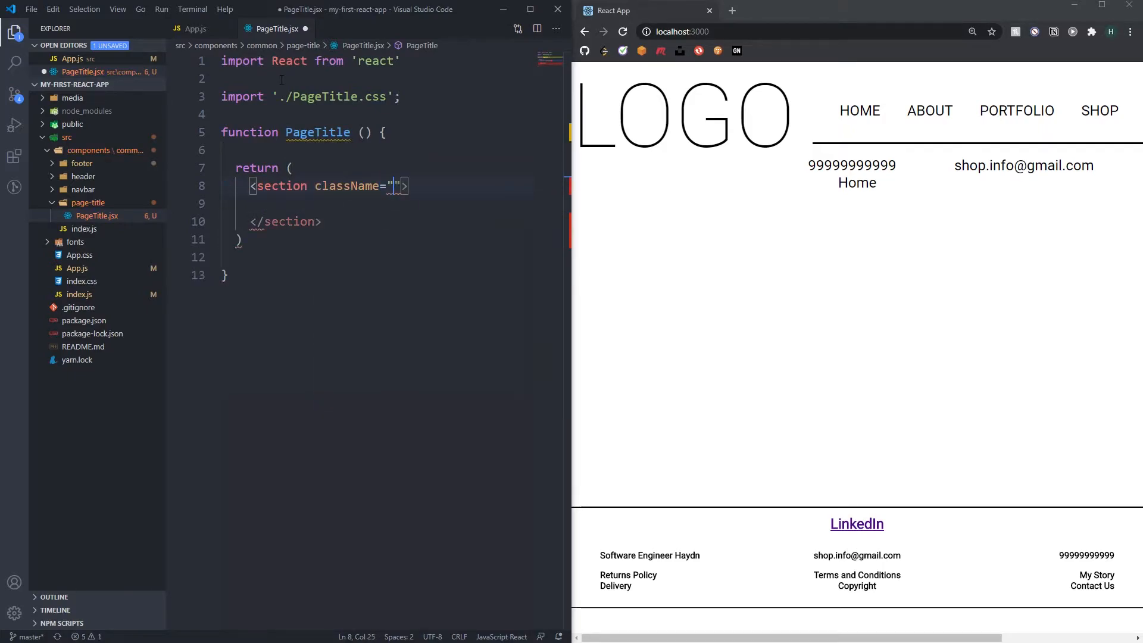
pyautogui.write('title')
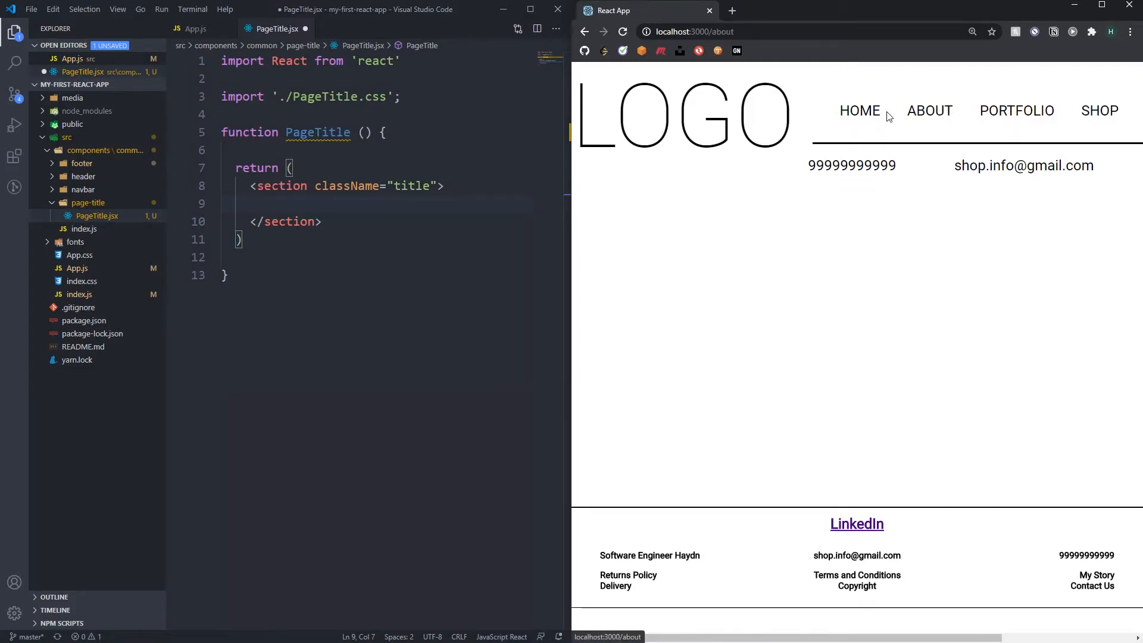
# - Make PageTitle accept props and destructure const {title} = props;, then save
pyautogui.click(858, 111)
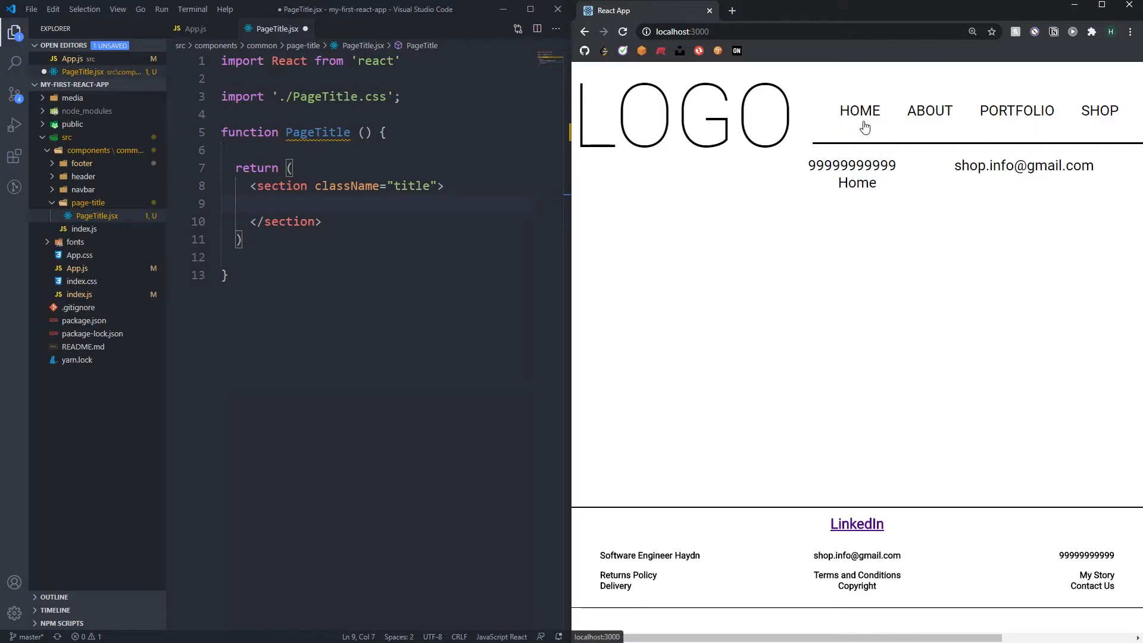
pyautogui.click(366, 132)
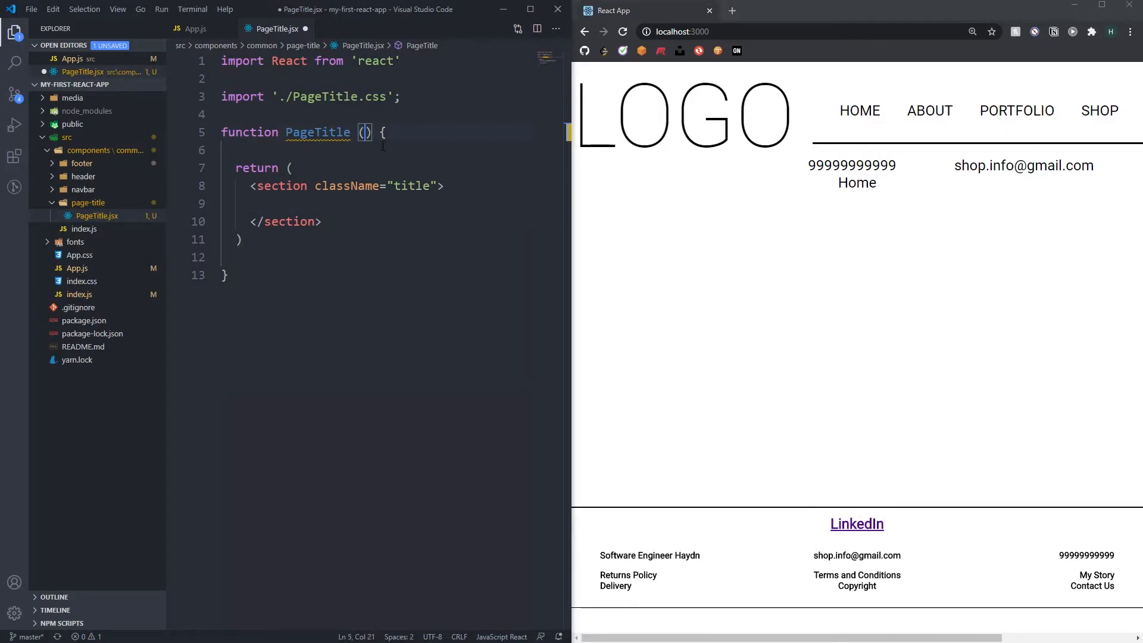
pyautogui.write('props')
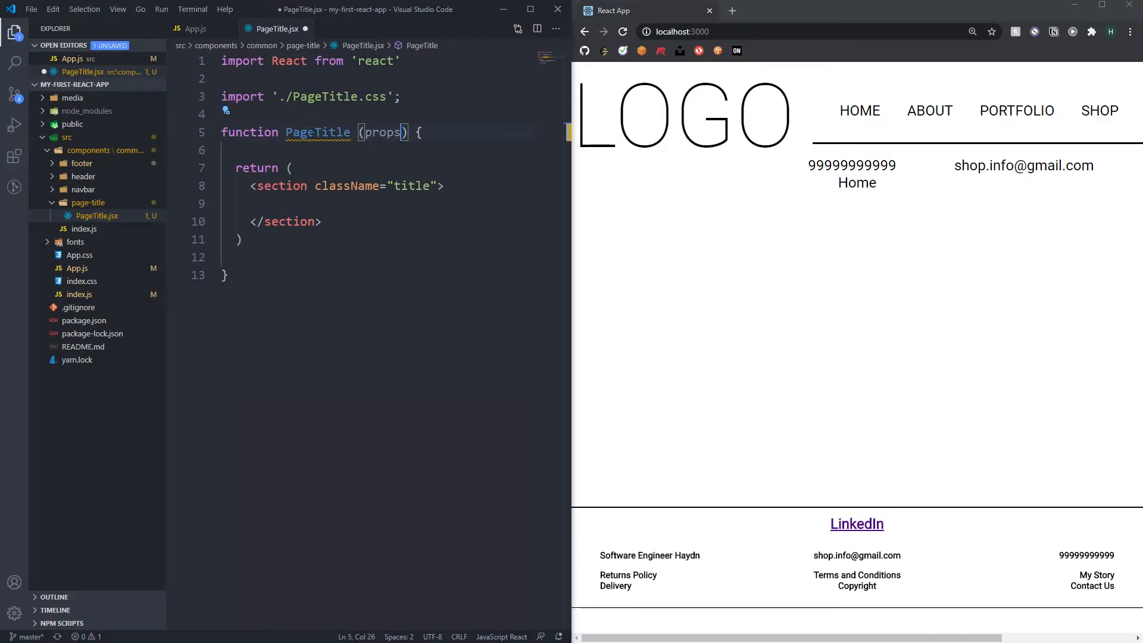
pyautogui.doubleClick(382, 132)
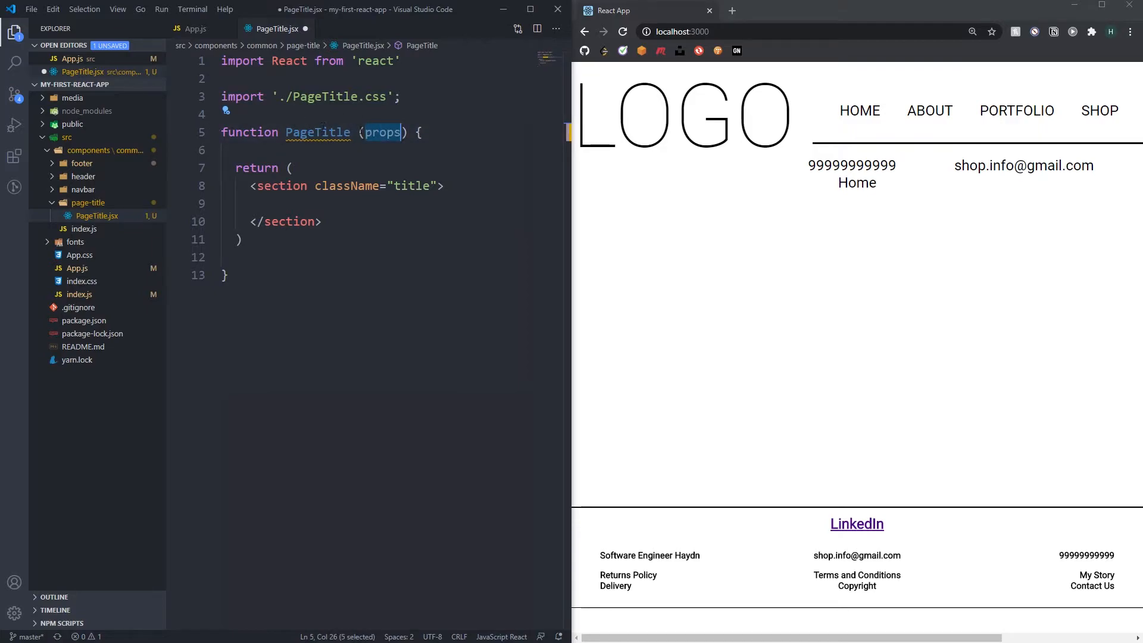
pyautogui.press('enter')
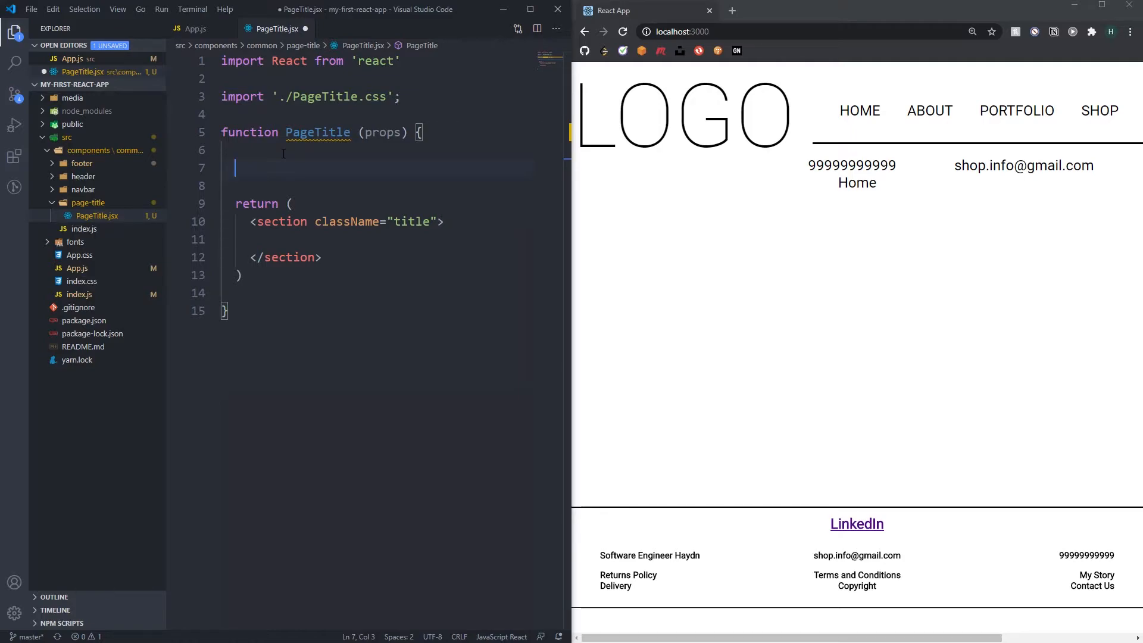
pyautogui.doubleClick(381, 132)
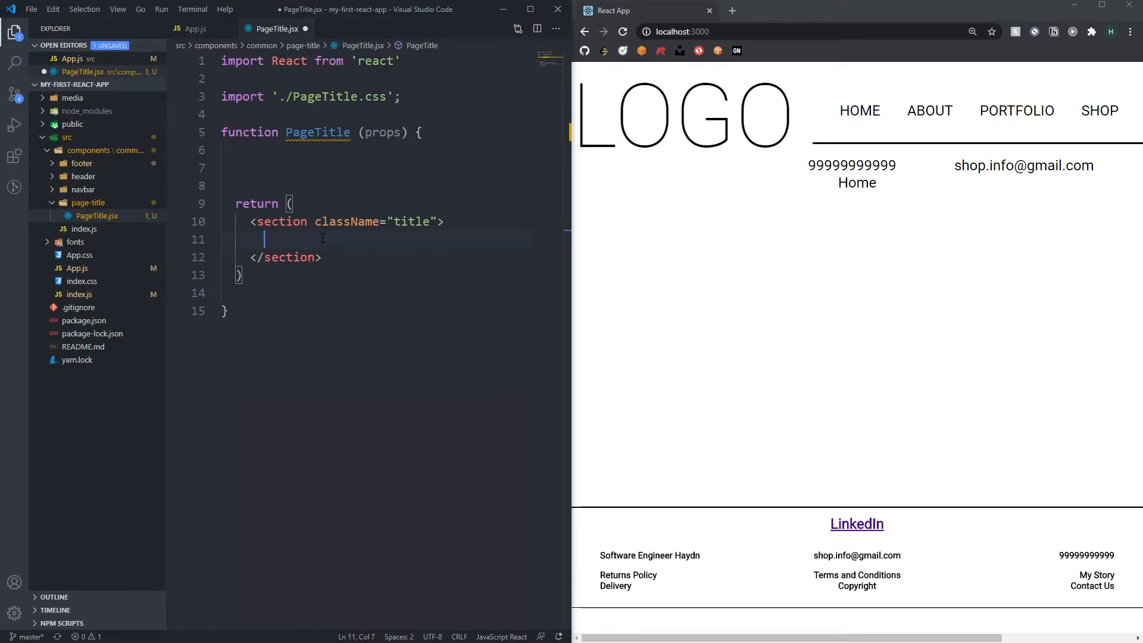
pyautogui.write('const {')
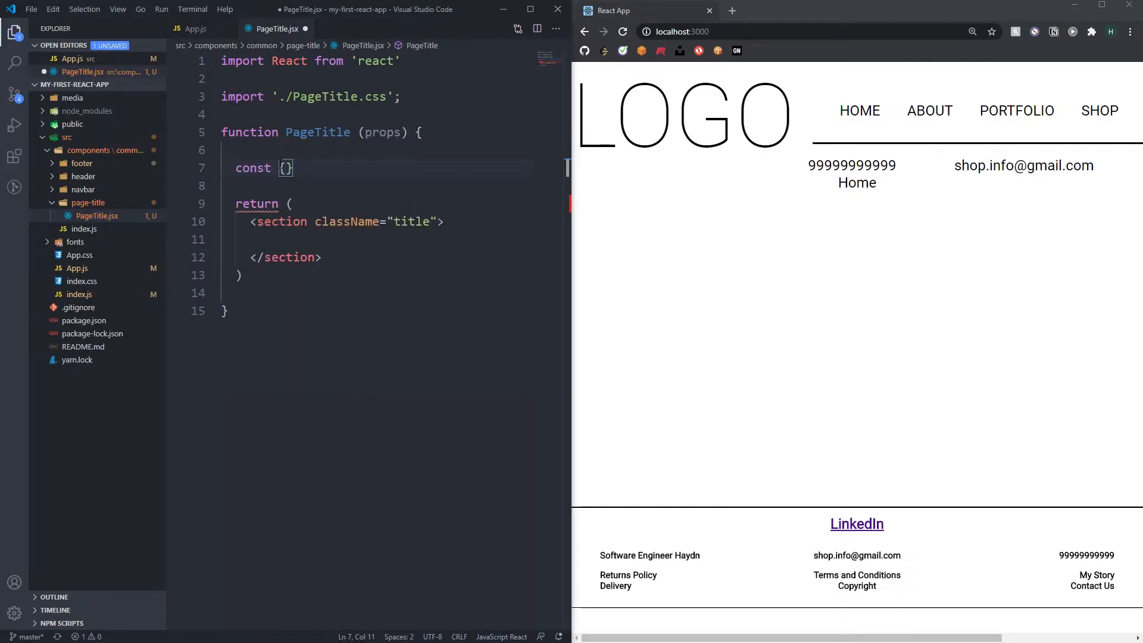
pyautogui.write('t')
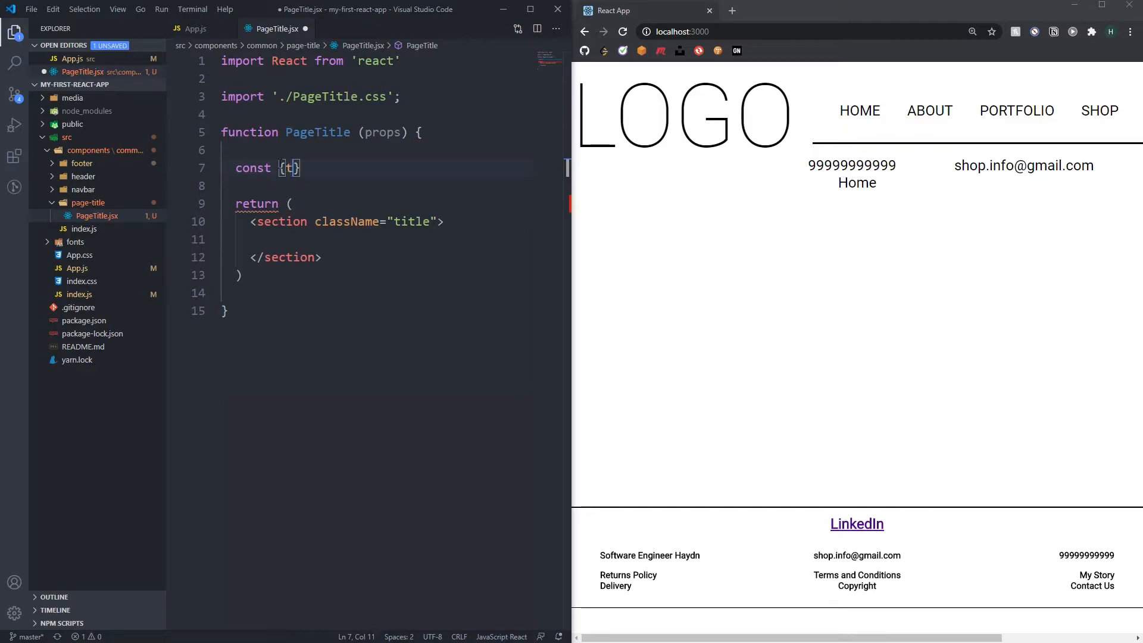
pyautogui.write('itle} =')
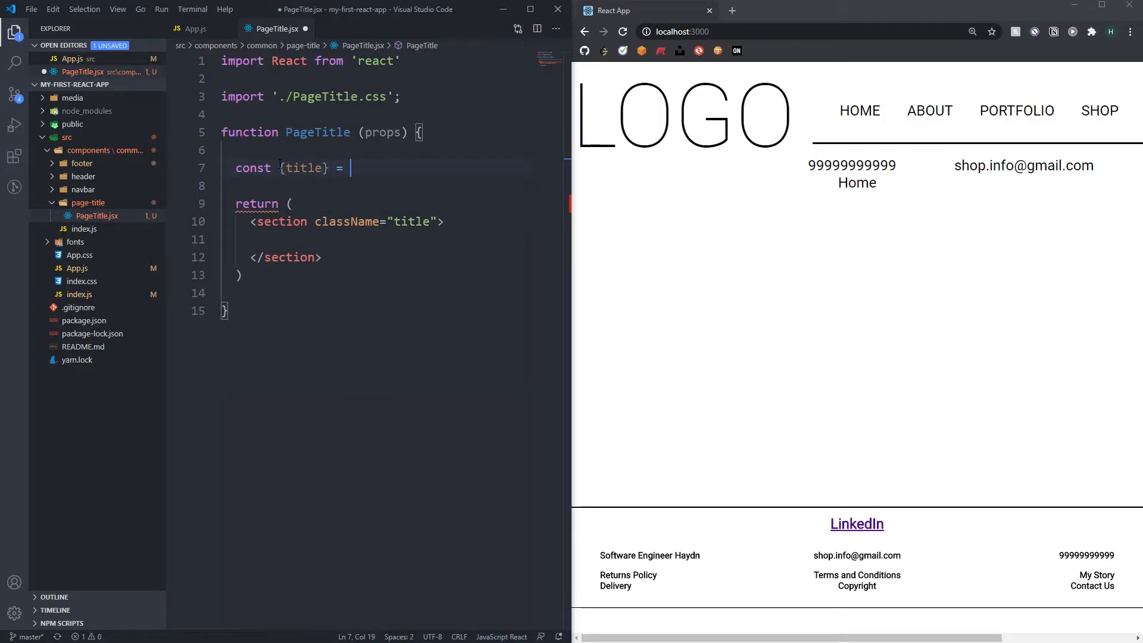
pyautogui.write('props;')
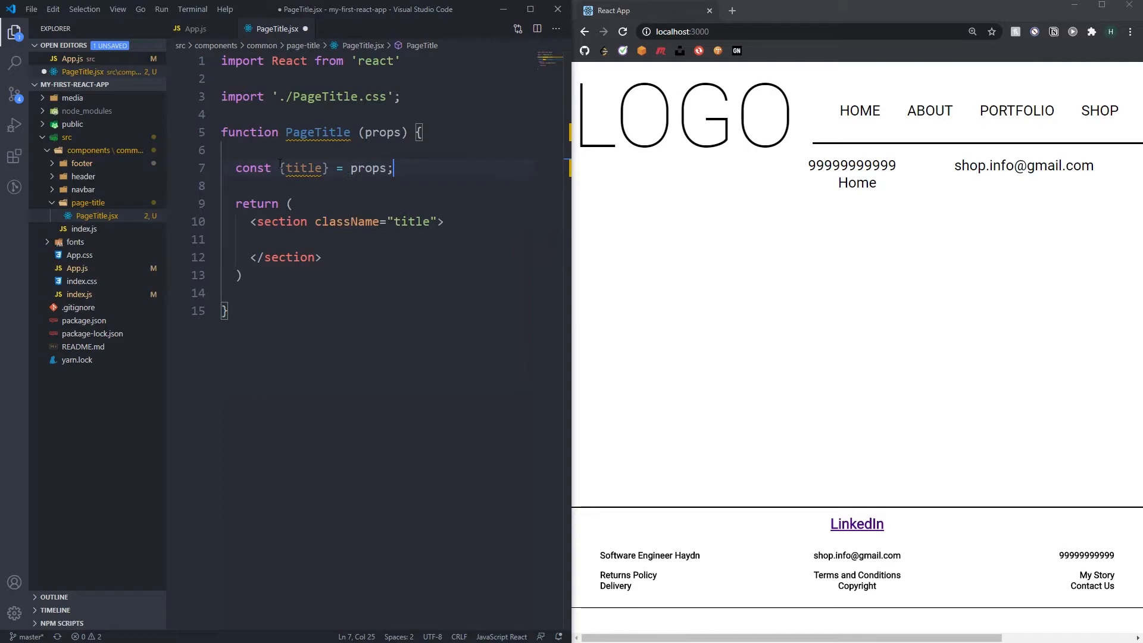
pyautogui.press('ctrl+s')
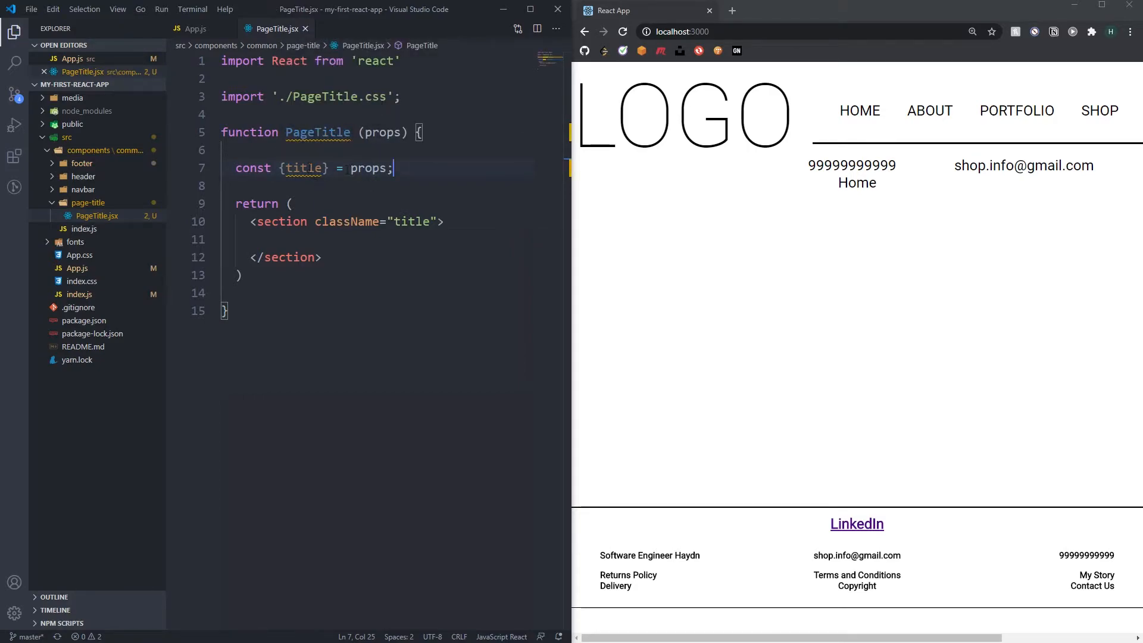
# - Render {title} inside the section and add export default PageTitle;
pyautogui.doubleClick(369, 167)
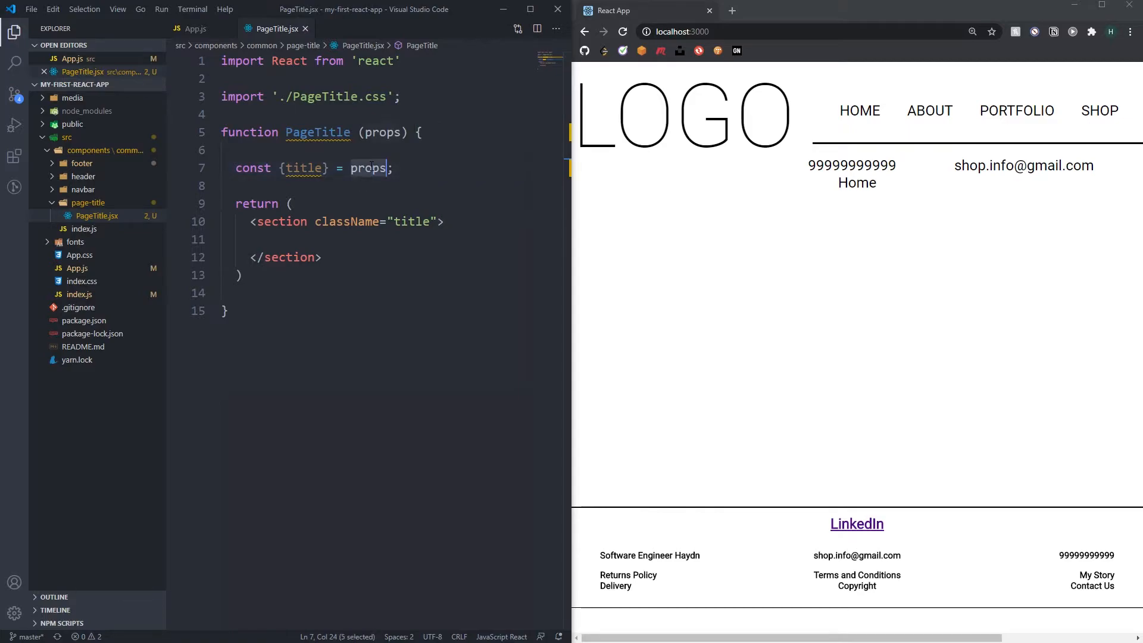
pyautogui.doubleClick(303, 167)
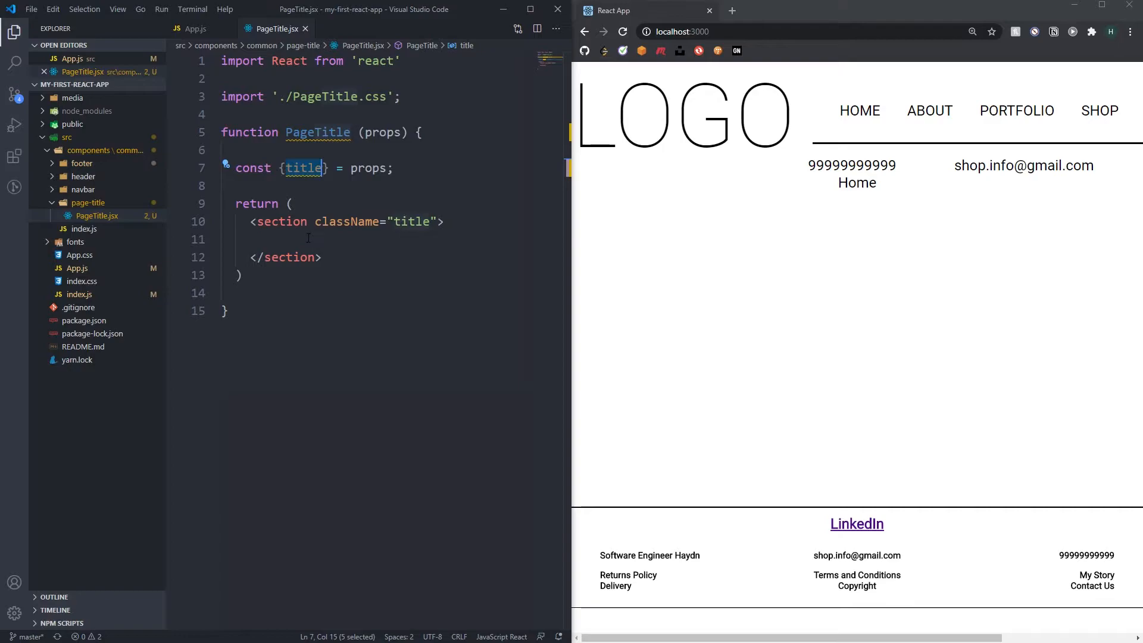
pyautogui.write('{title}')
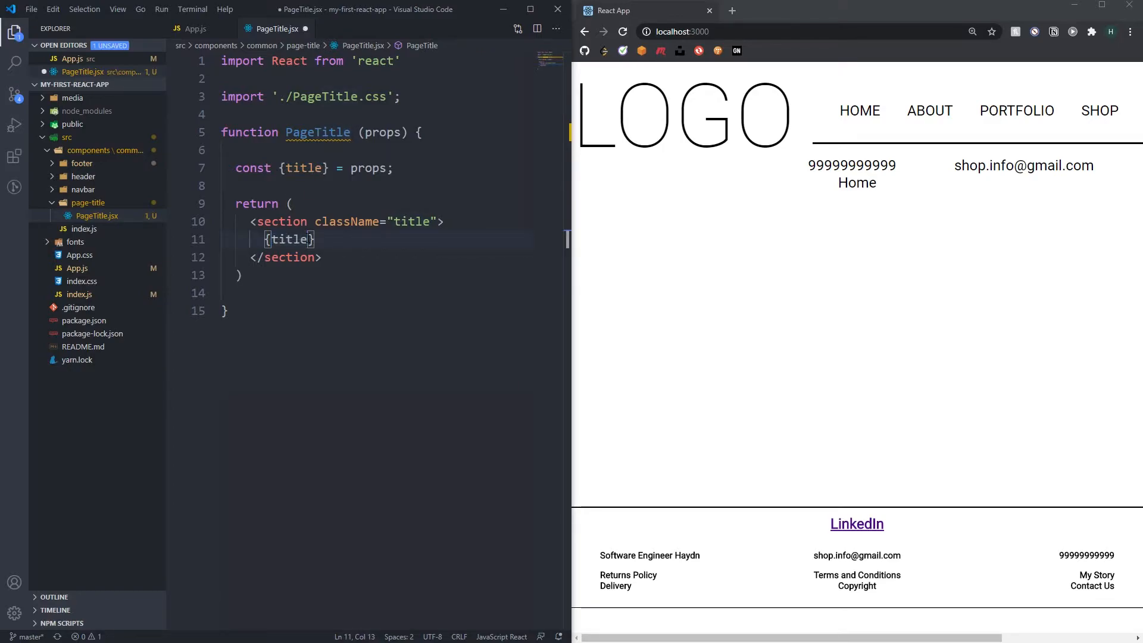
pyautogui.doubleClick(288, 240)
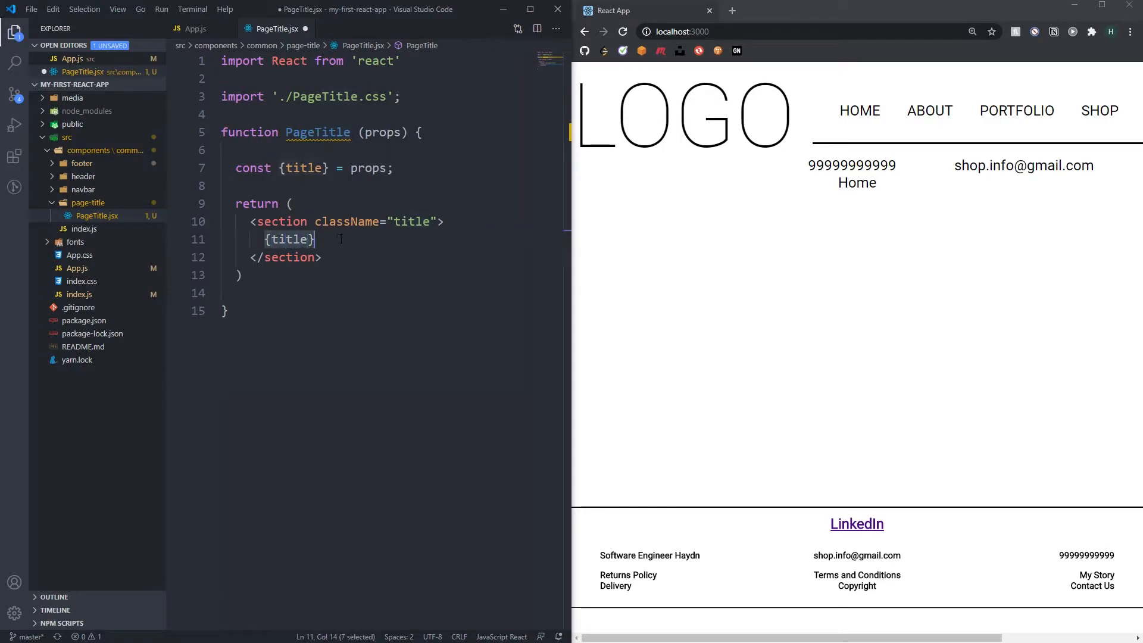
pyautogui.click(316, 239)
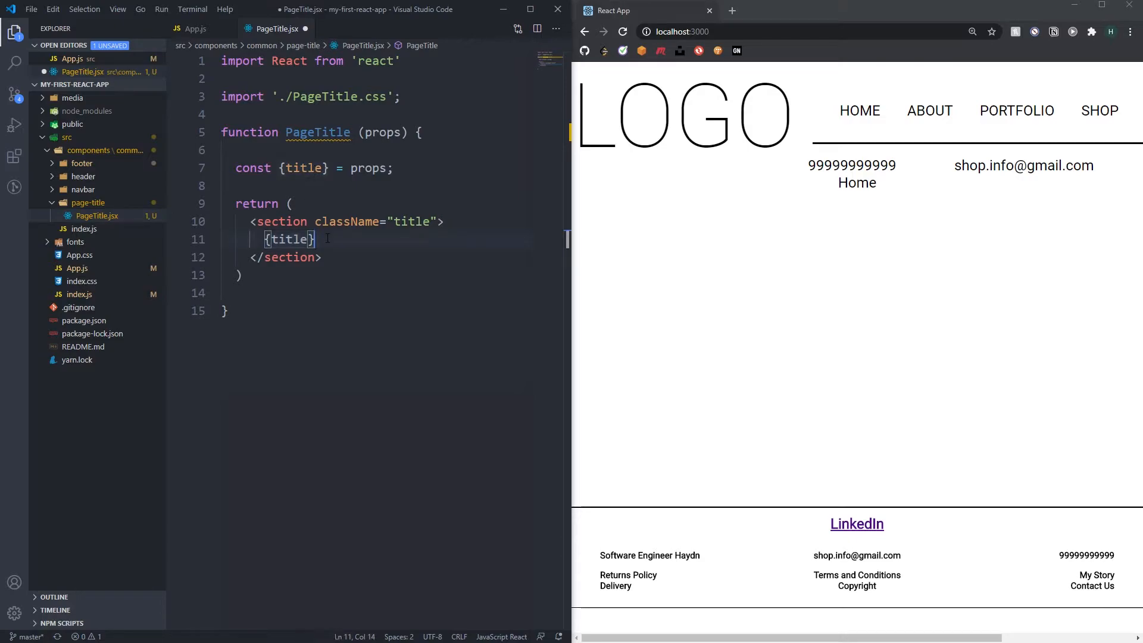
pyautogui.press('ctrl+s')
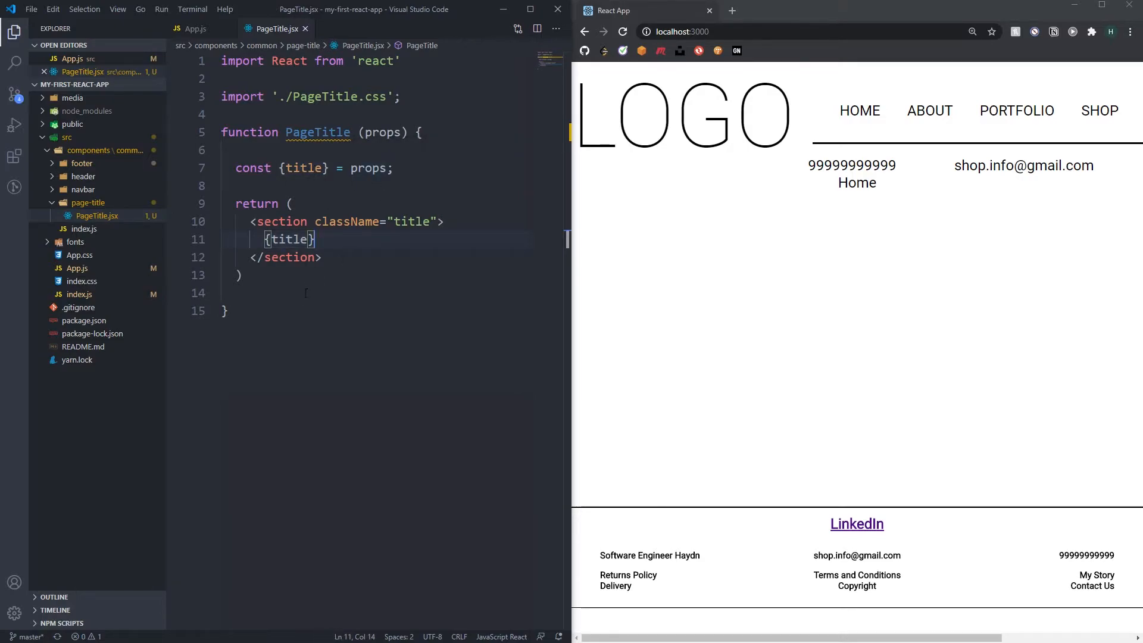
pyautogui.write('exeport')
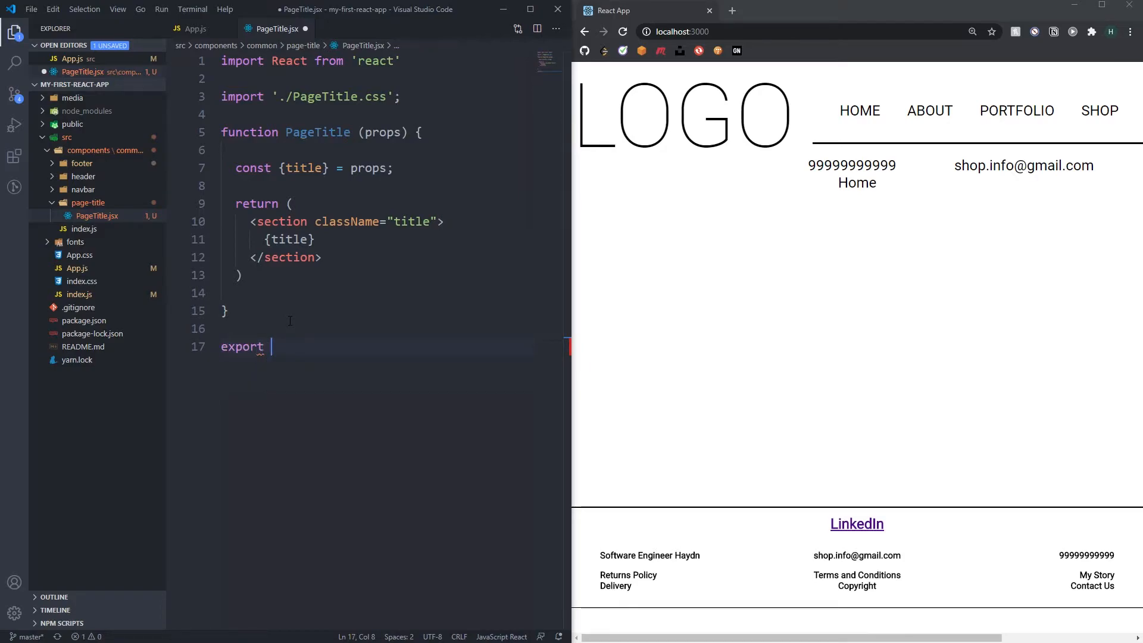
pyautogui.write('default')
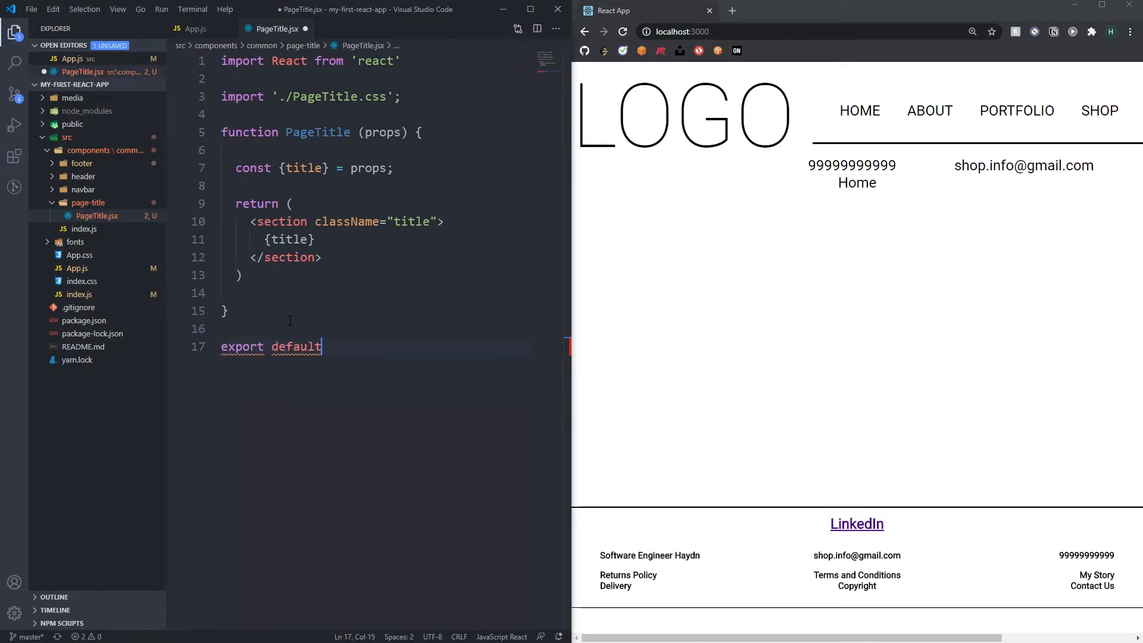
pyautogui.write('PageTitle;')
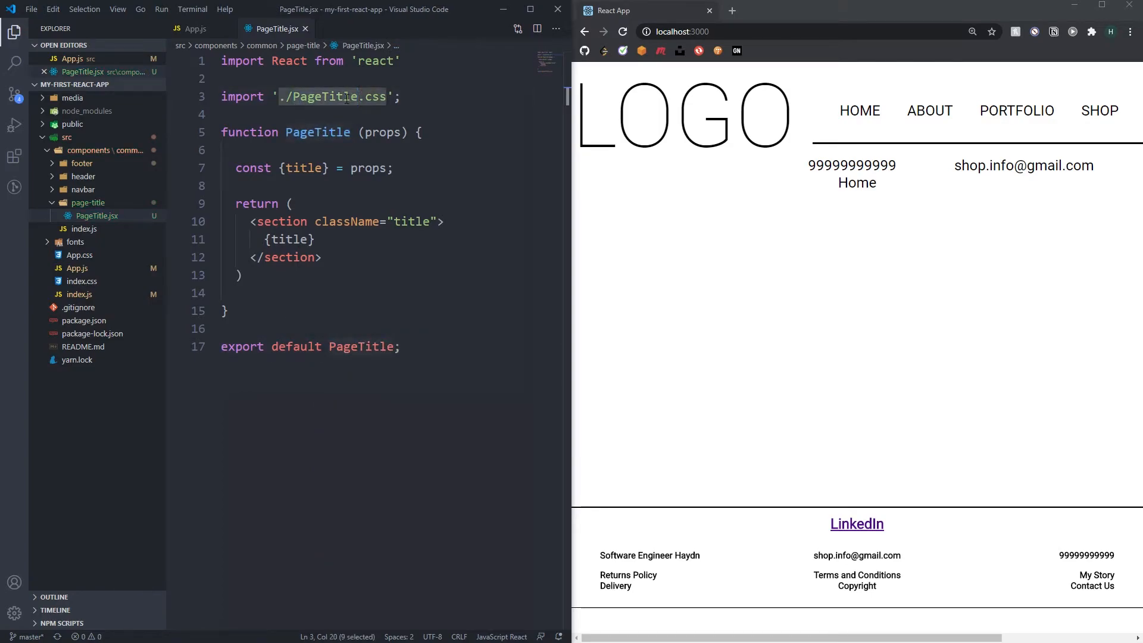
# - Create PageTitle.css with a .title rule using font-family RobotoThin and font-size xx-large
pyautogui.click(96, 215)
pyautogui.write('Pagee')
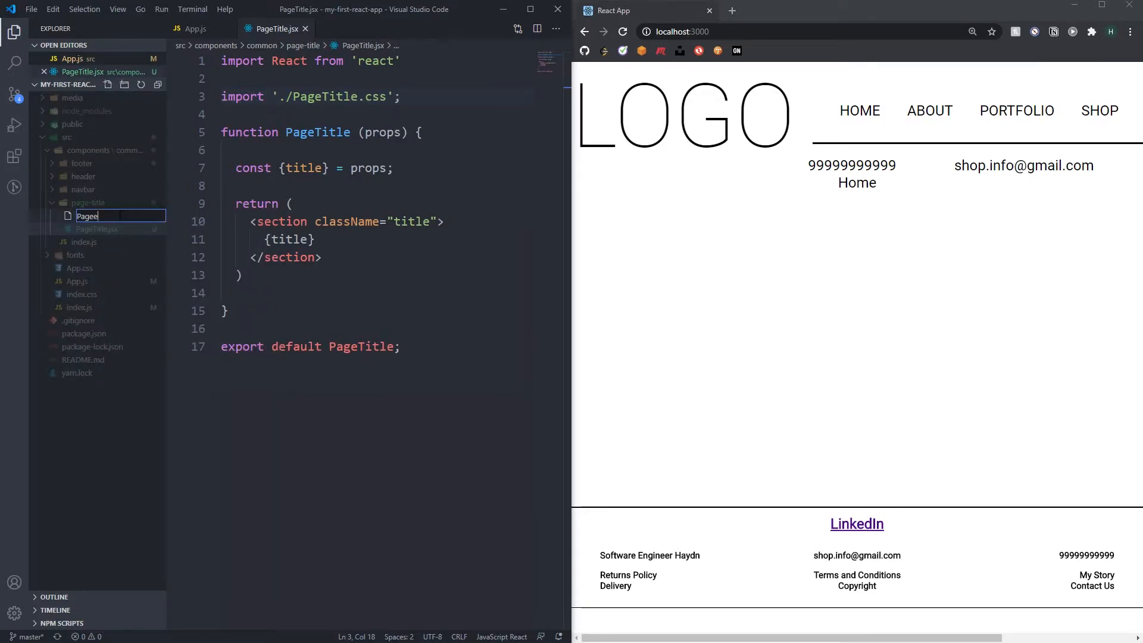
pyautogui.write('PageTitle.css')
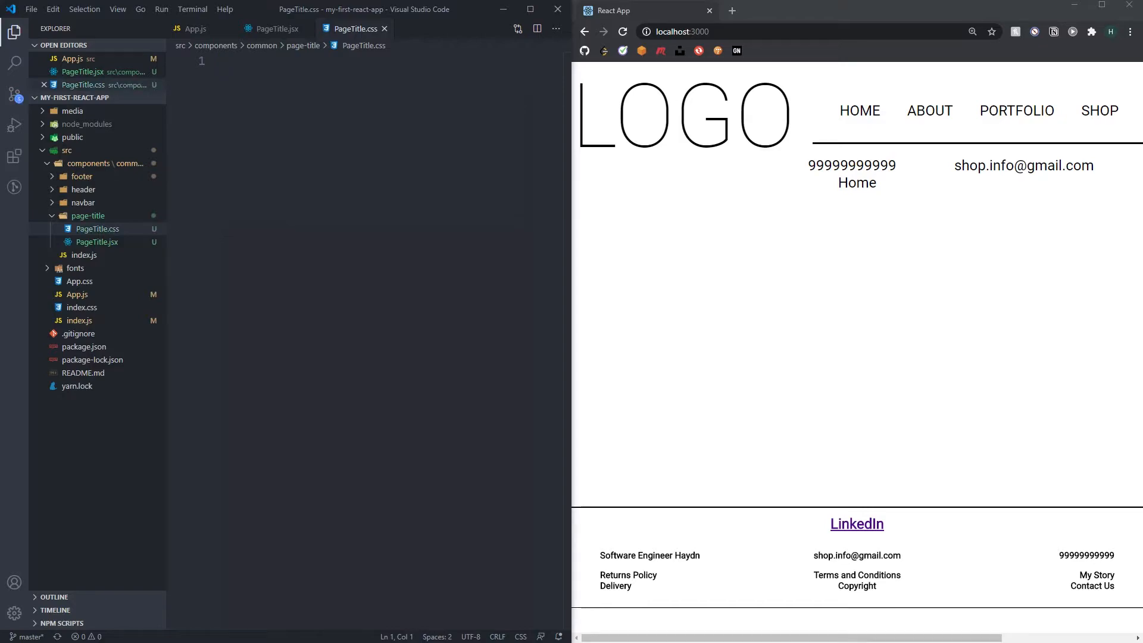
pyautogui.write('.title {}')
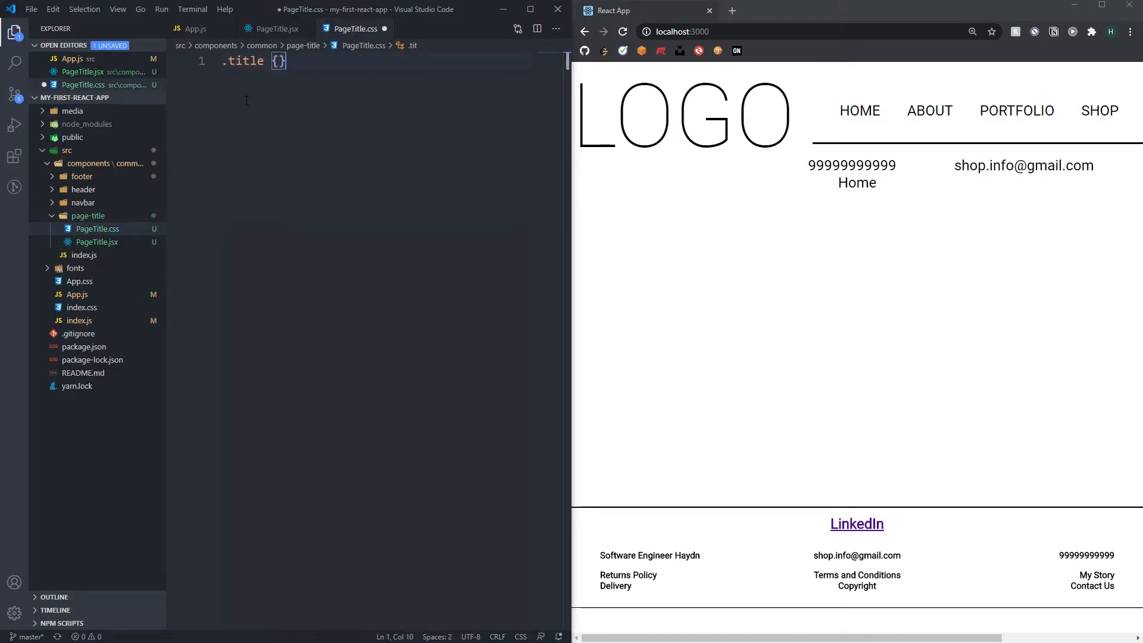
pyautogui.write('font-family: ;')
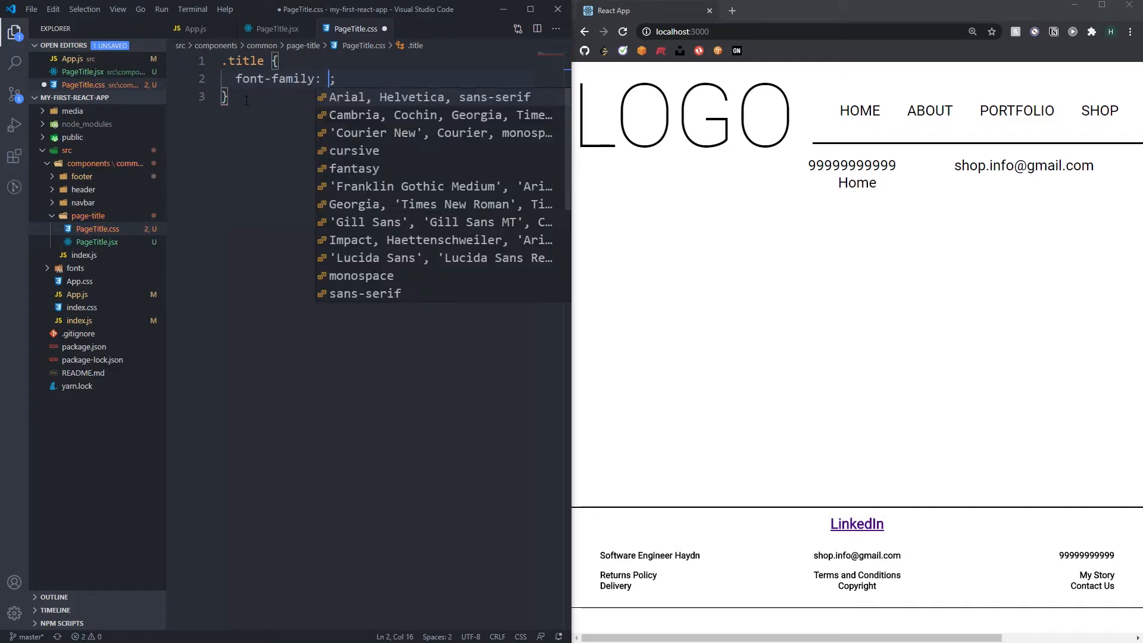
pyautogui.write('RobotoThin')
pyautogui.write('font-size: xx-large;')
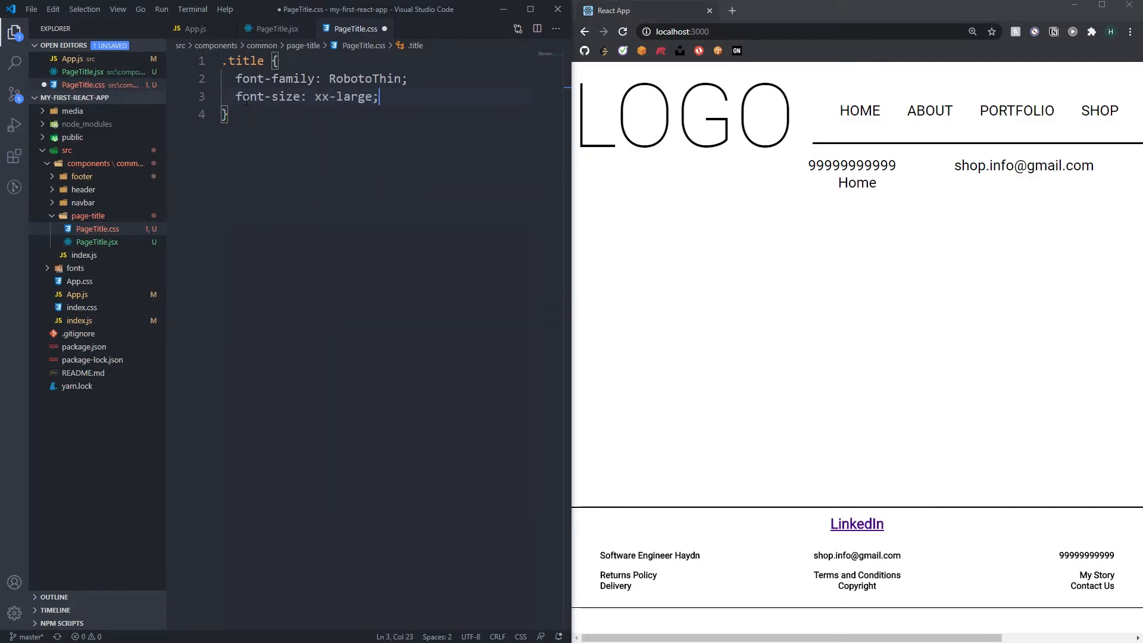
# - Add text-transform uppercase, display flex, justify-content center and margin 40px 0px to .title
pyautogui.write('text-transform: uppercase;')
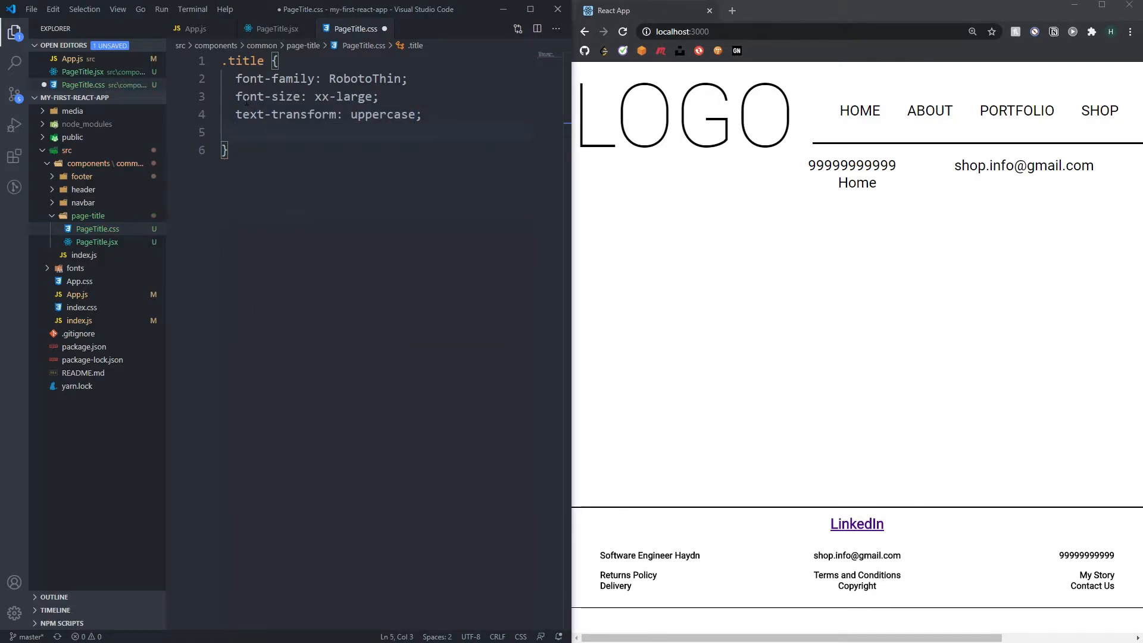
pyautogui.write('display: flex;')
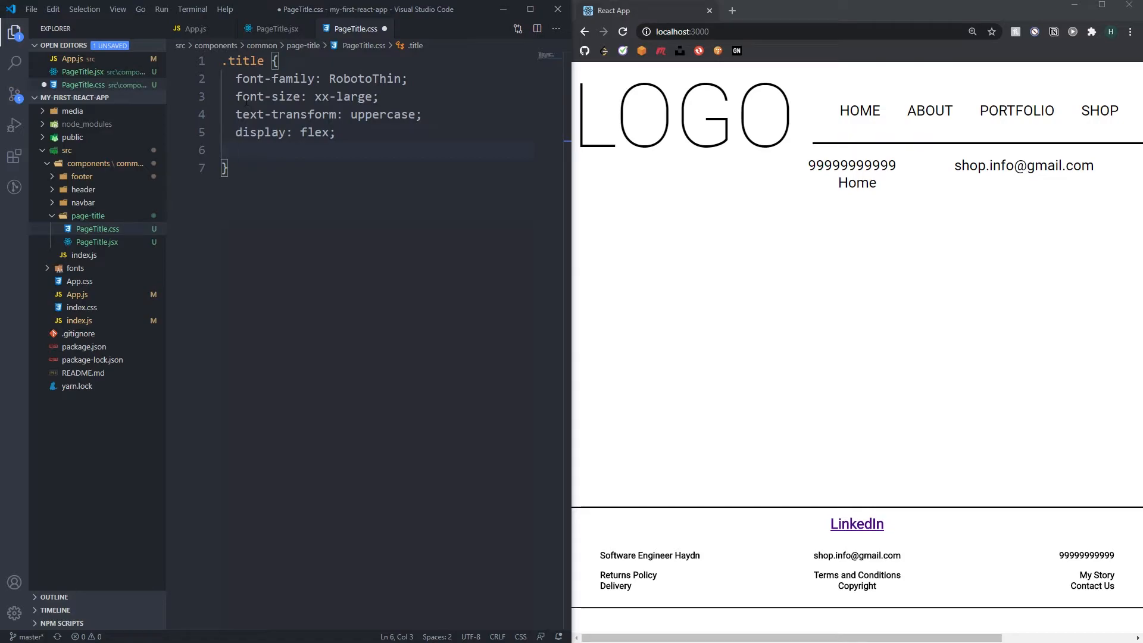
pyautogui.write('justify-content: center;')
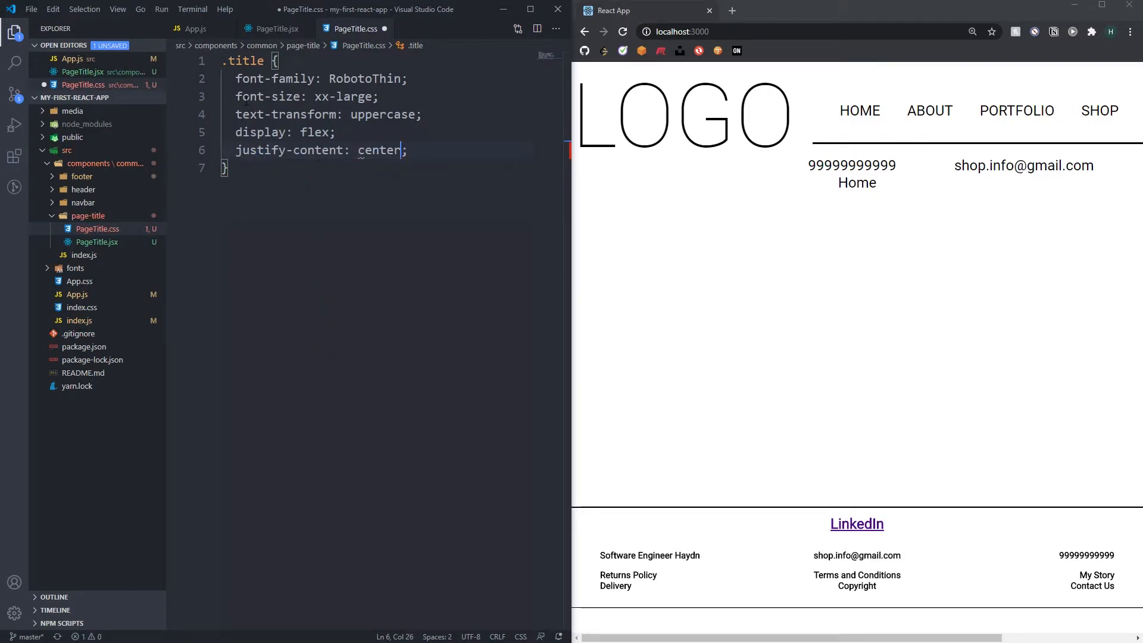
pyautogui.write('margin: 4')
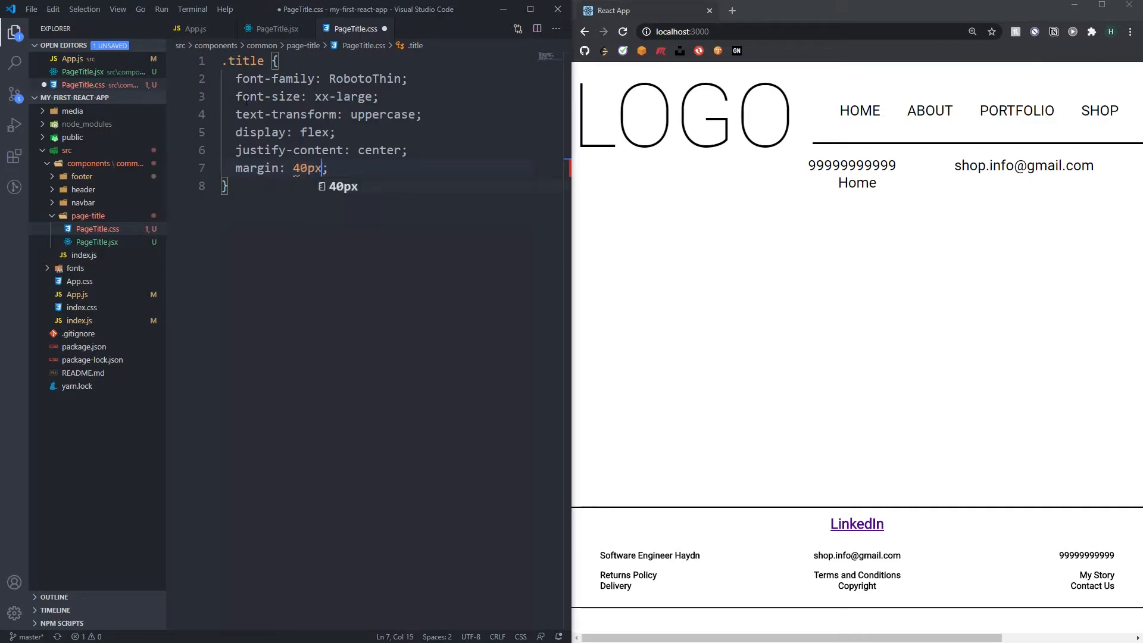
pyautogui.write('0px')
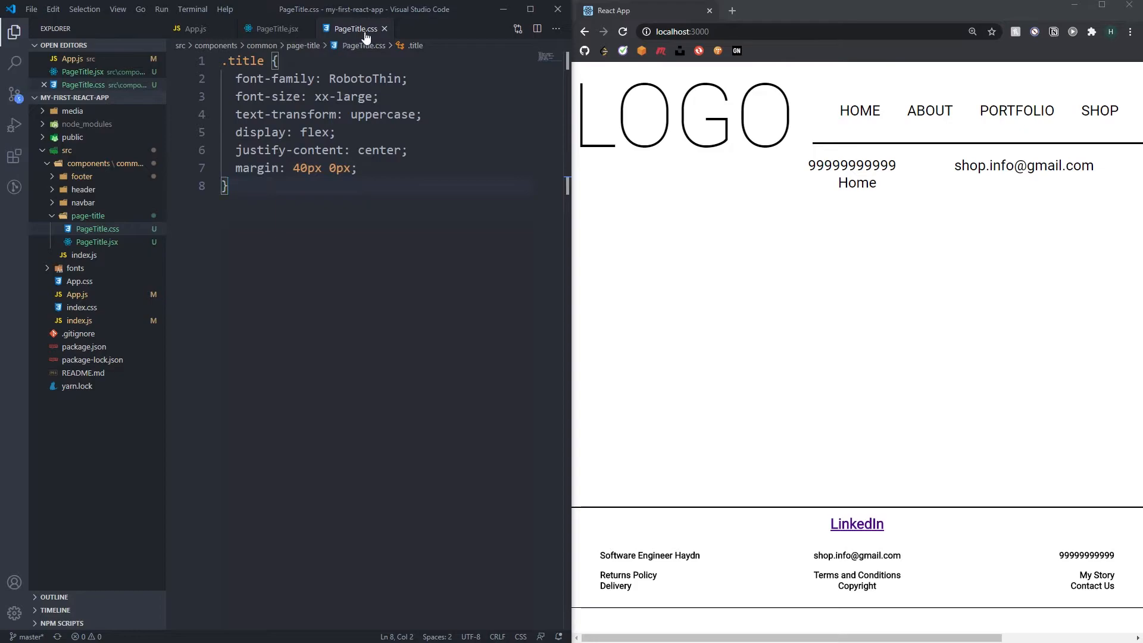
# - Add index.js to page-title importing PageTitle from './PageTitle' and exporting it as default, then close it
pyautogui.click(279, 28)
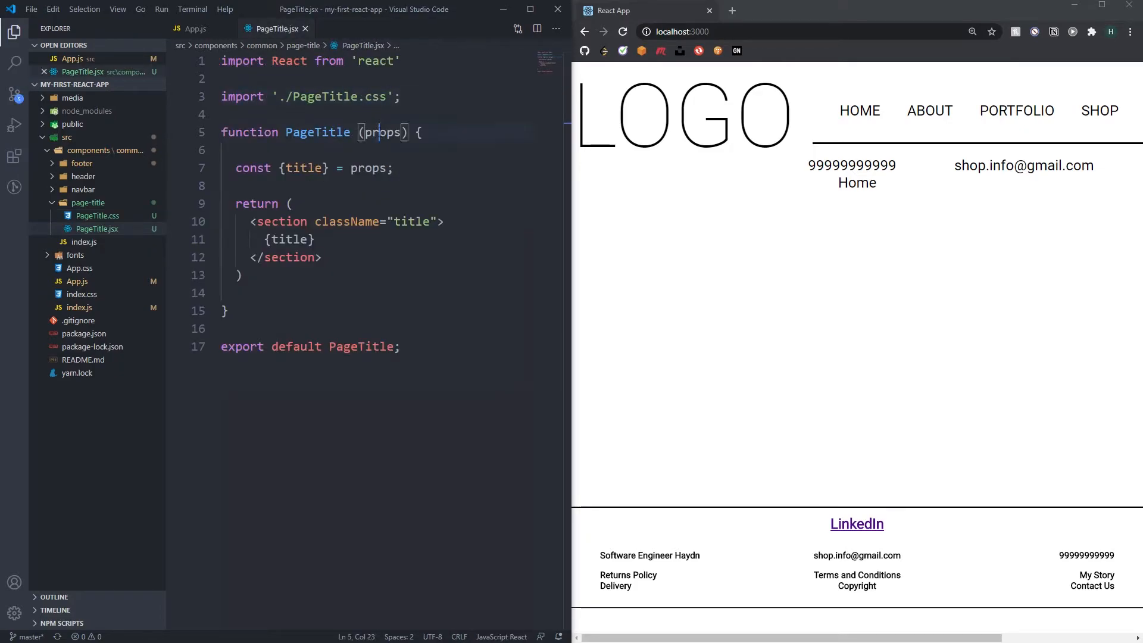
pyautogui.doubleClick(303, 168)
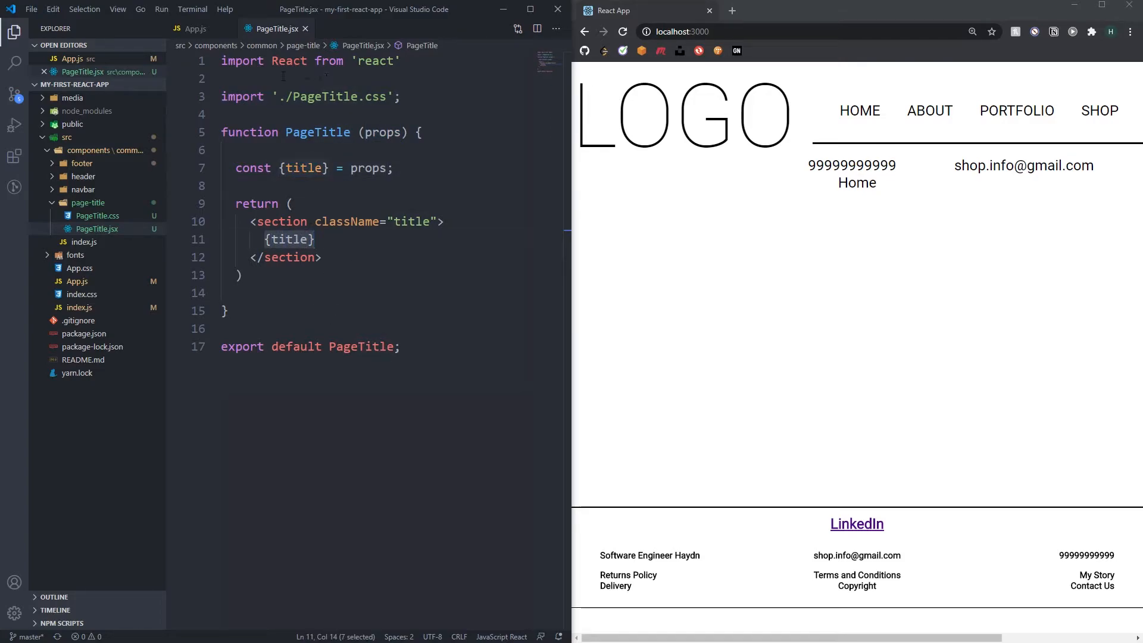
pyautogui.click(87, 202)
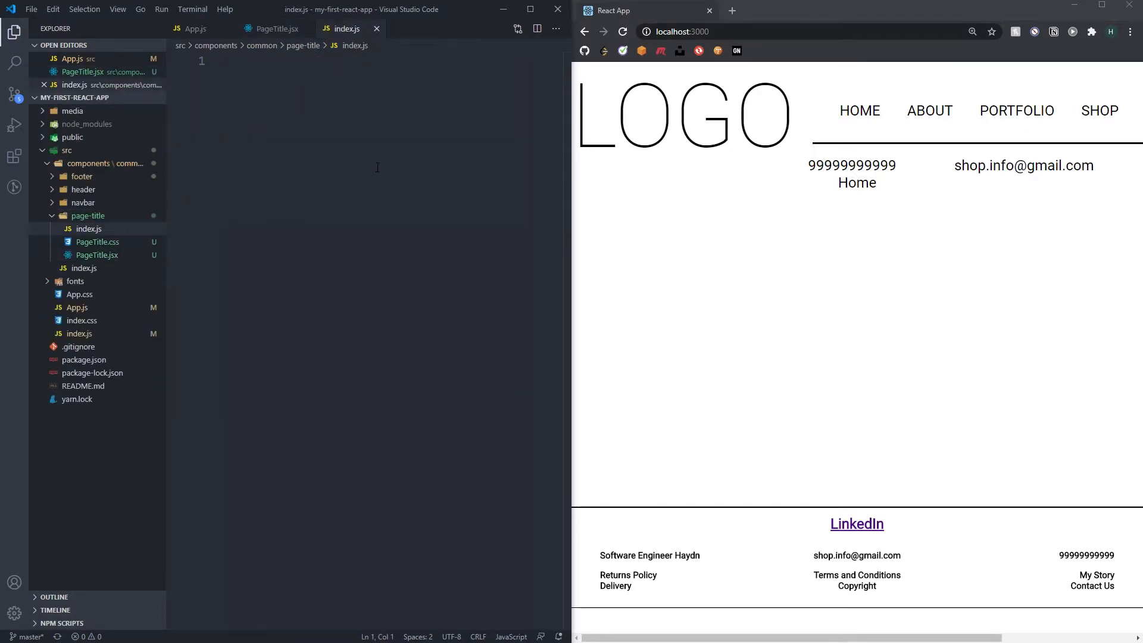
pyautogui.write("import PageTitle from '")
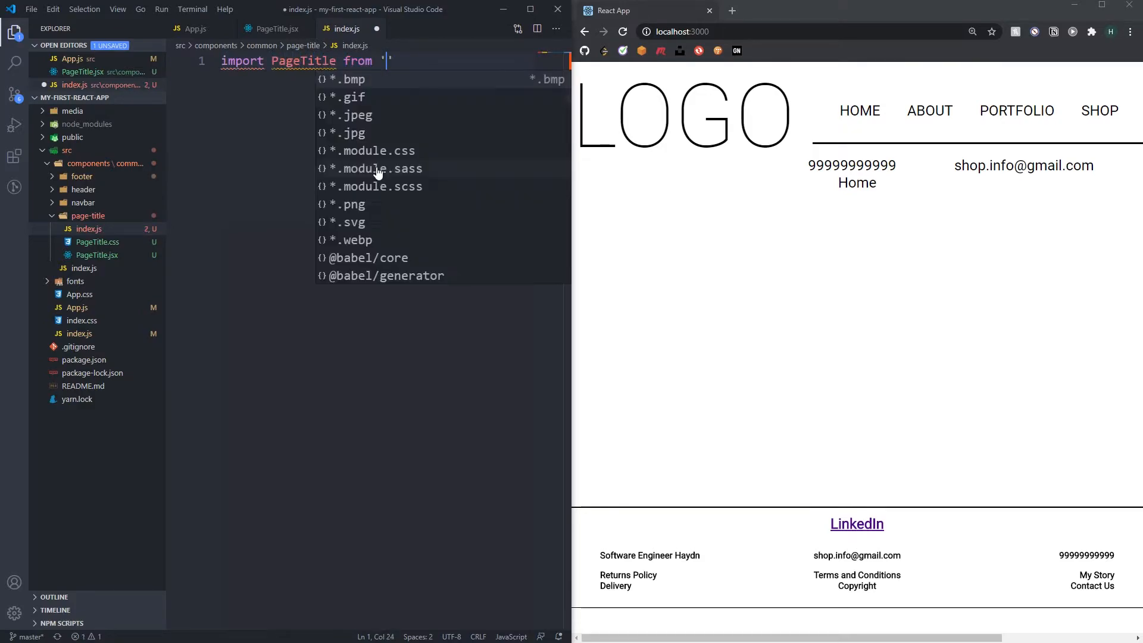
pyautogui.write('./PageTitle')
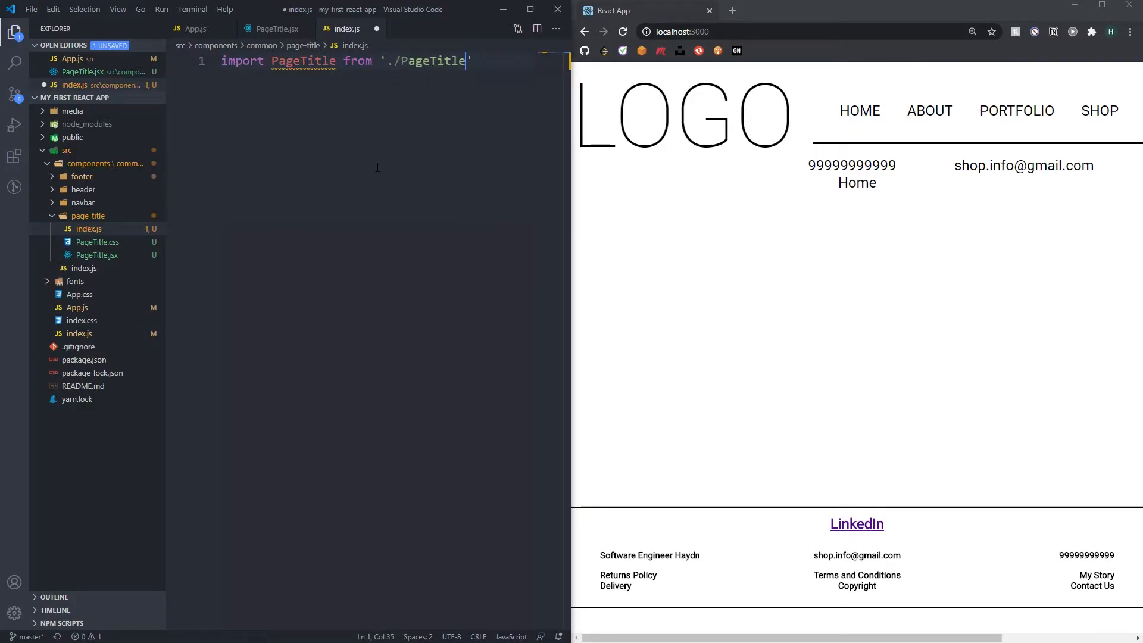
pyautogui.write(';')
pyautogui.write('export default PageTitle;')
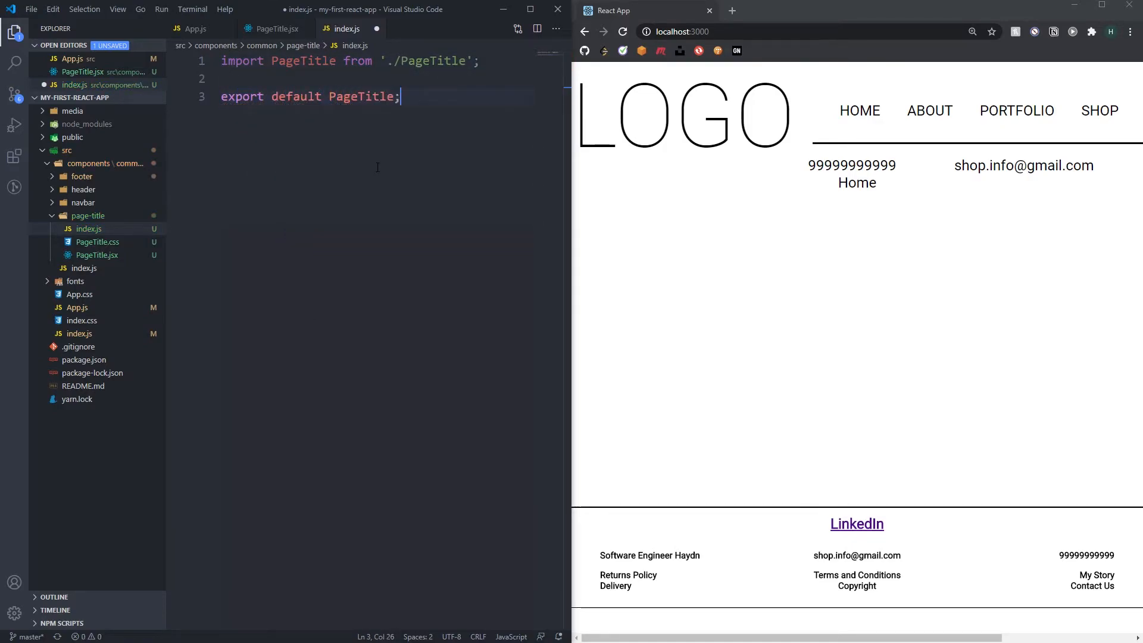
pyautogui.click(274, 29)
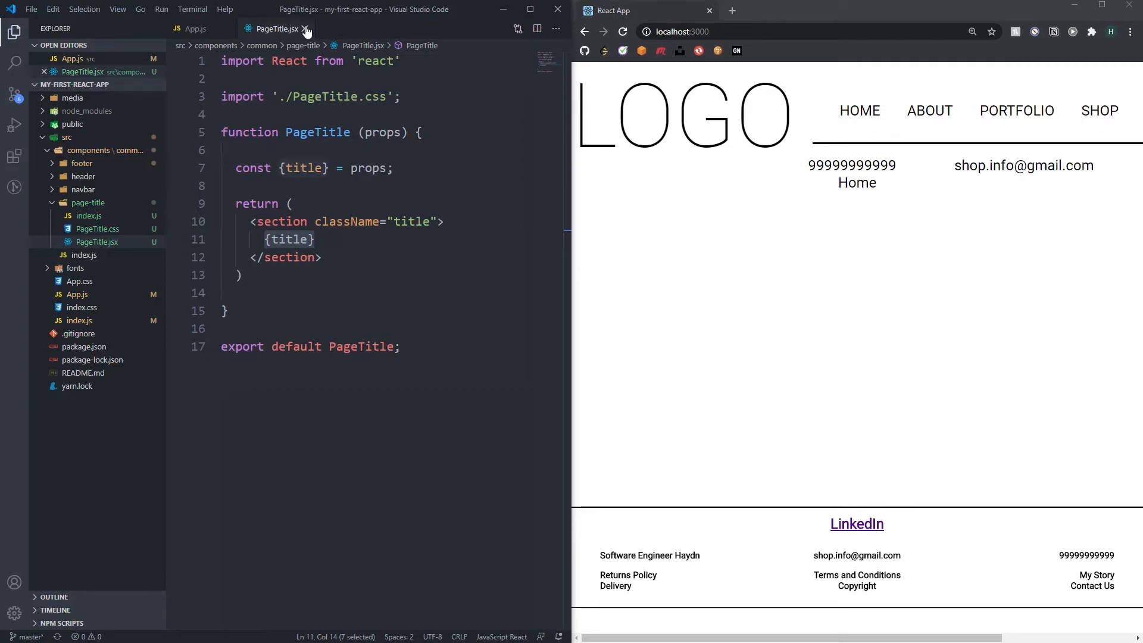
# - Import and export PageTitle in the common components index.js, save, and return to App.js
pyautogui.click(195, 29)
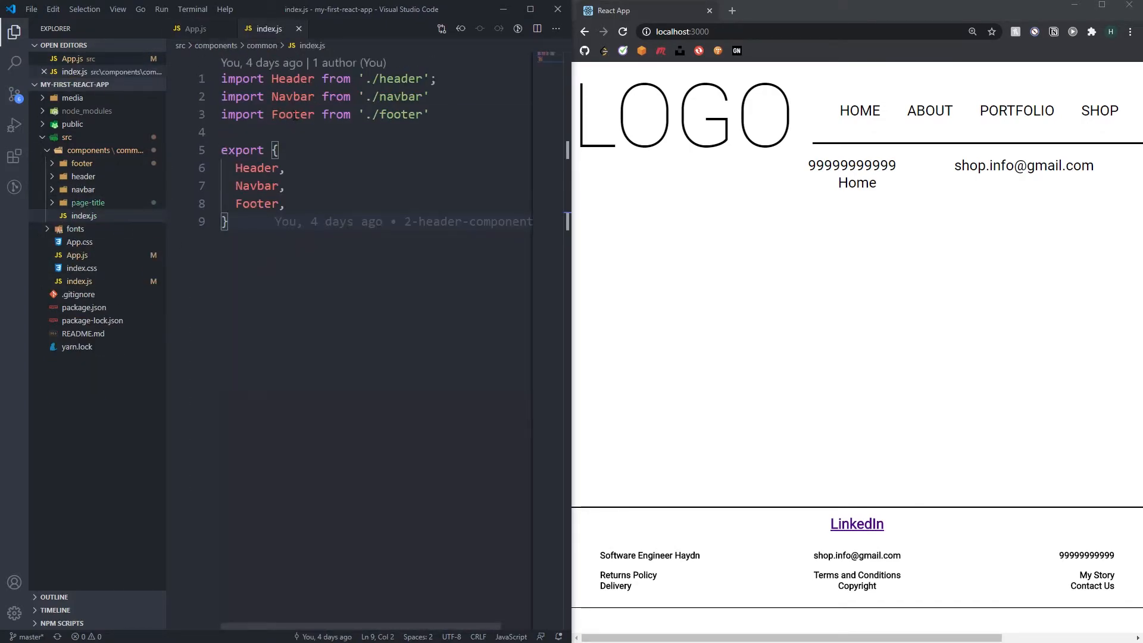
pyautogui.write("import P from './footer'")
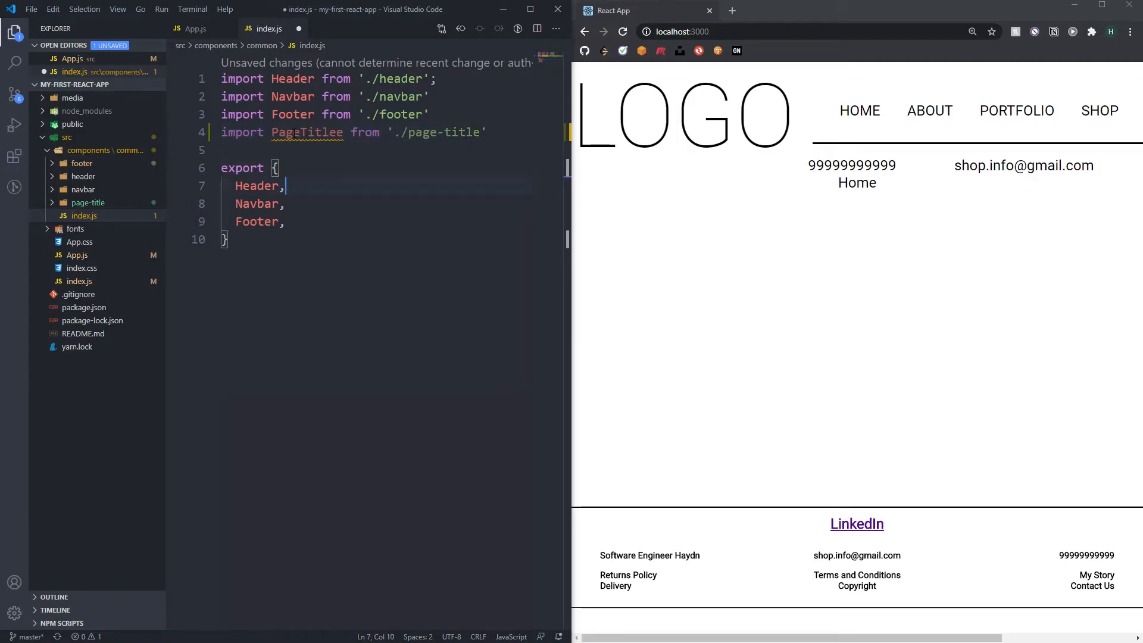
pyautogui.write('PageTitlee')
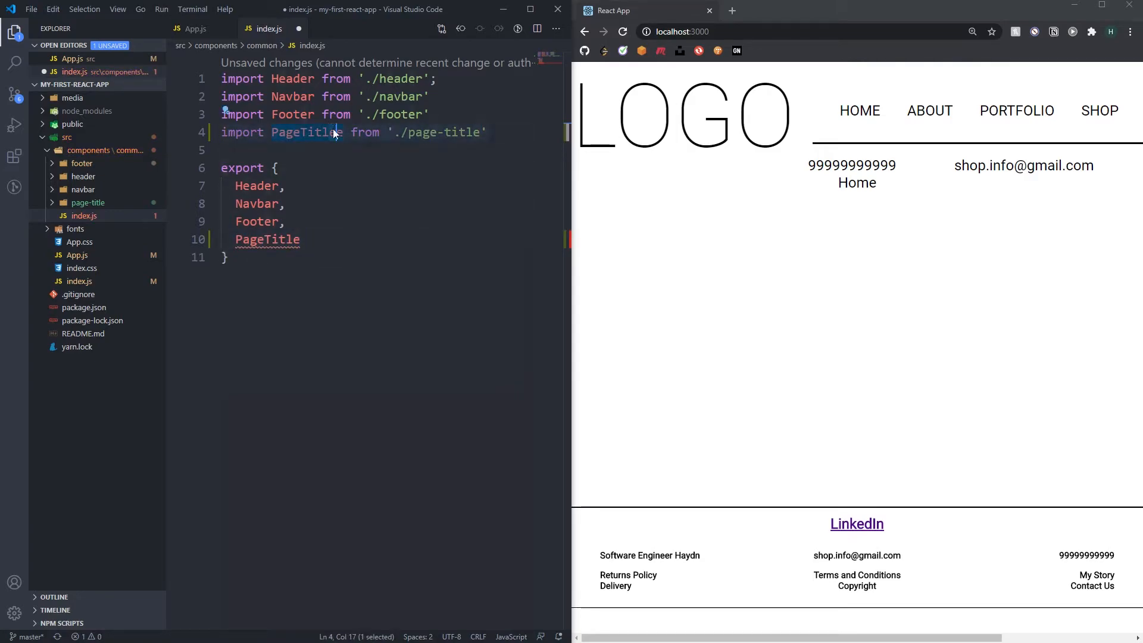
pyautogui.press('ctrl+s')
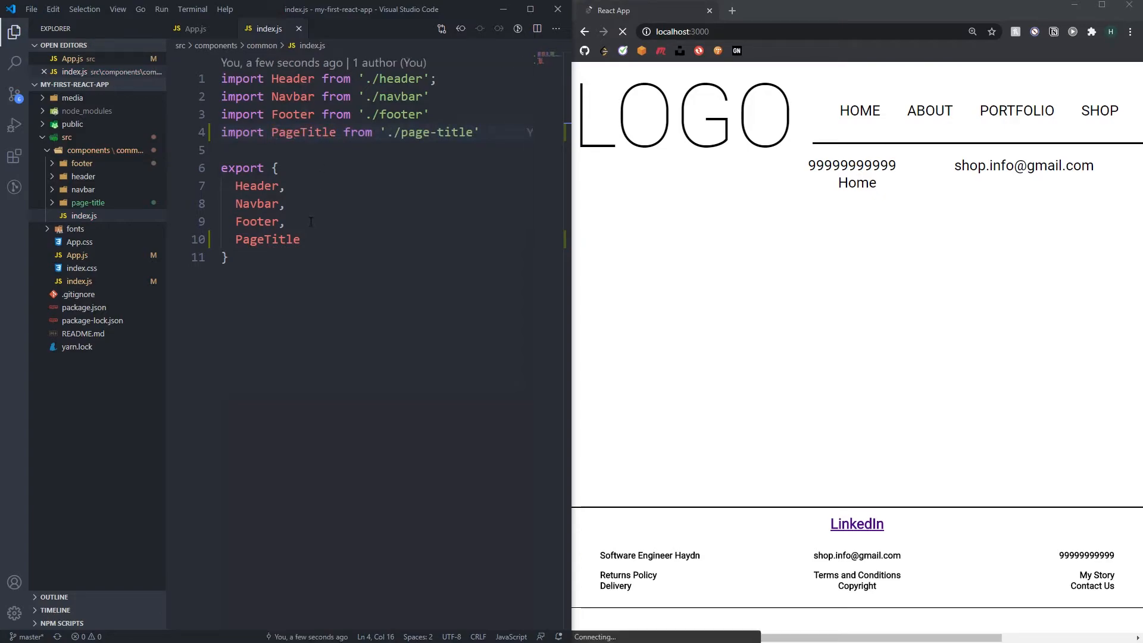
pyautogui.doubleClick(303, 132)
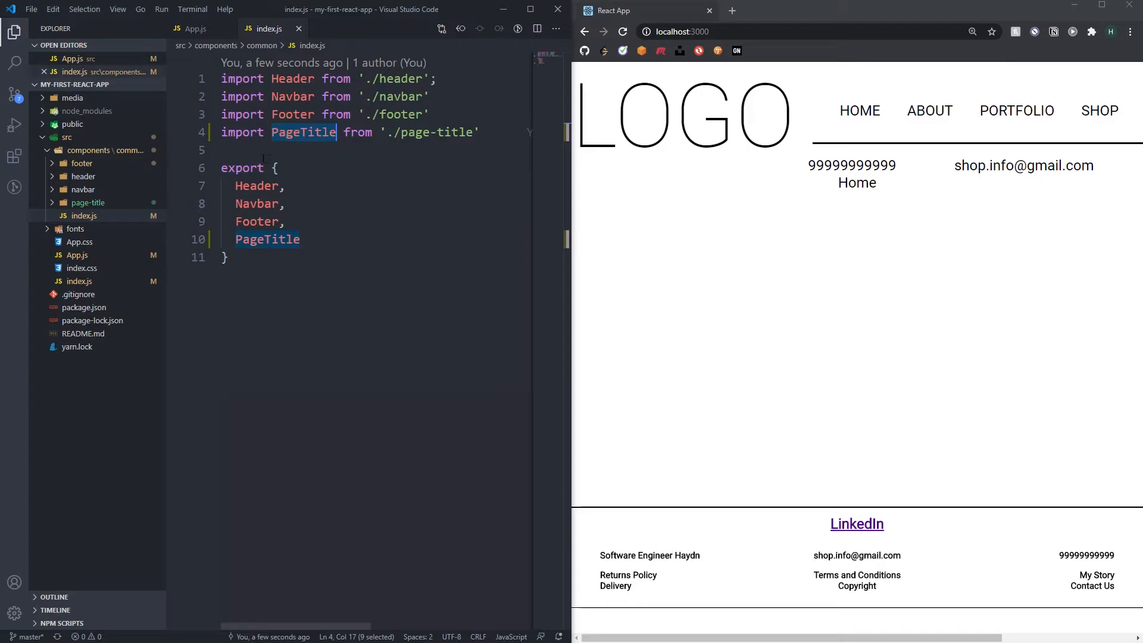
pyautogui.click(196, 28)
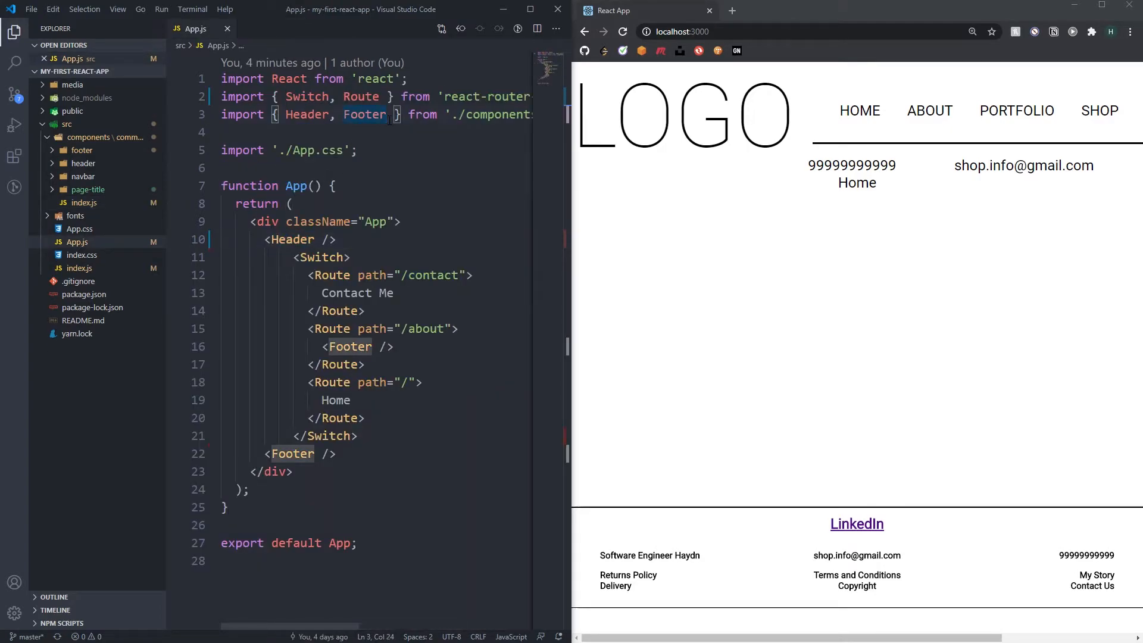
# - Import PageTitle into App.js and render <PageTitle title="home"/> in the root route
pyautogui.write(', PageTitle')
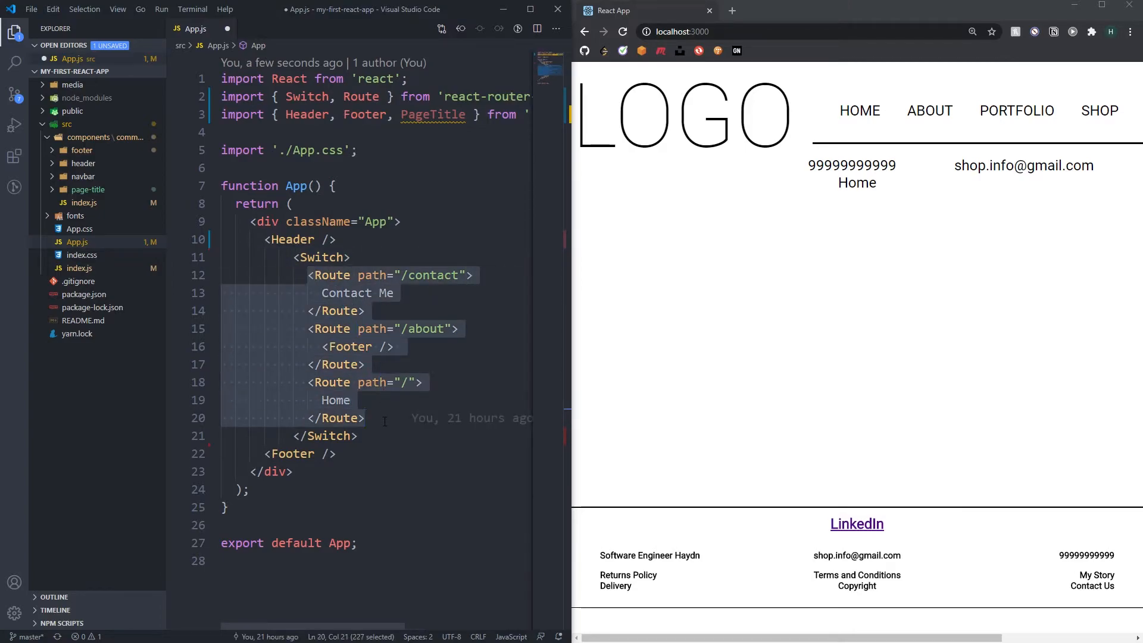
pyautogui.click(364, 418)
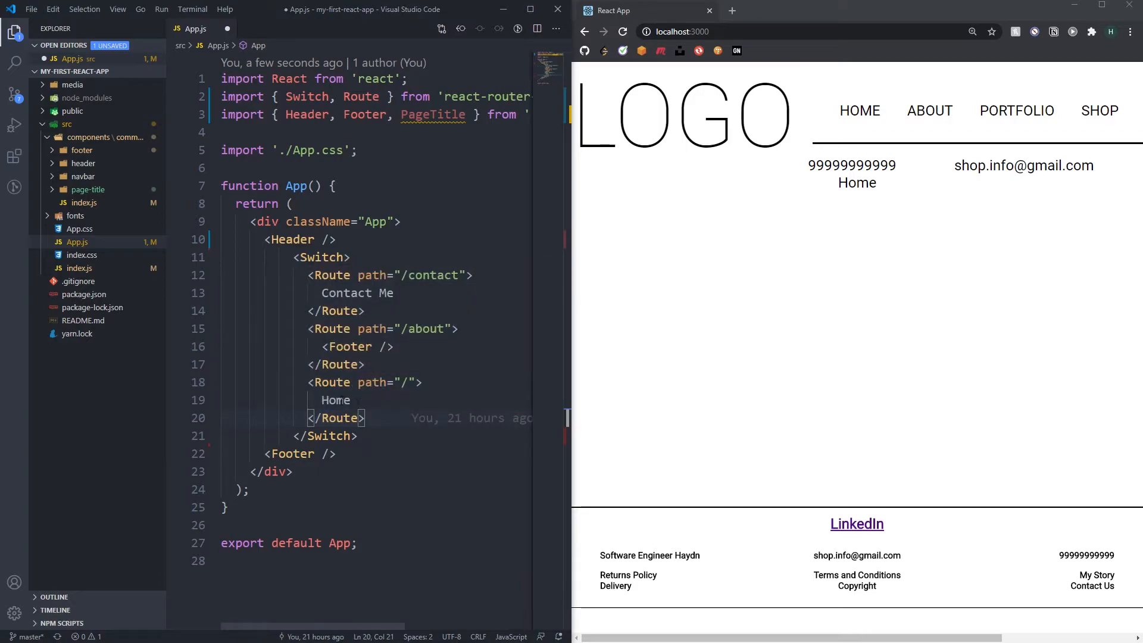
pyautogui.doubleClick(336, 400)
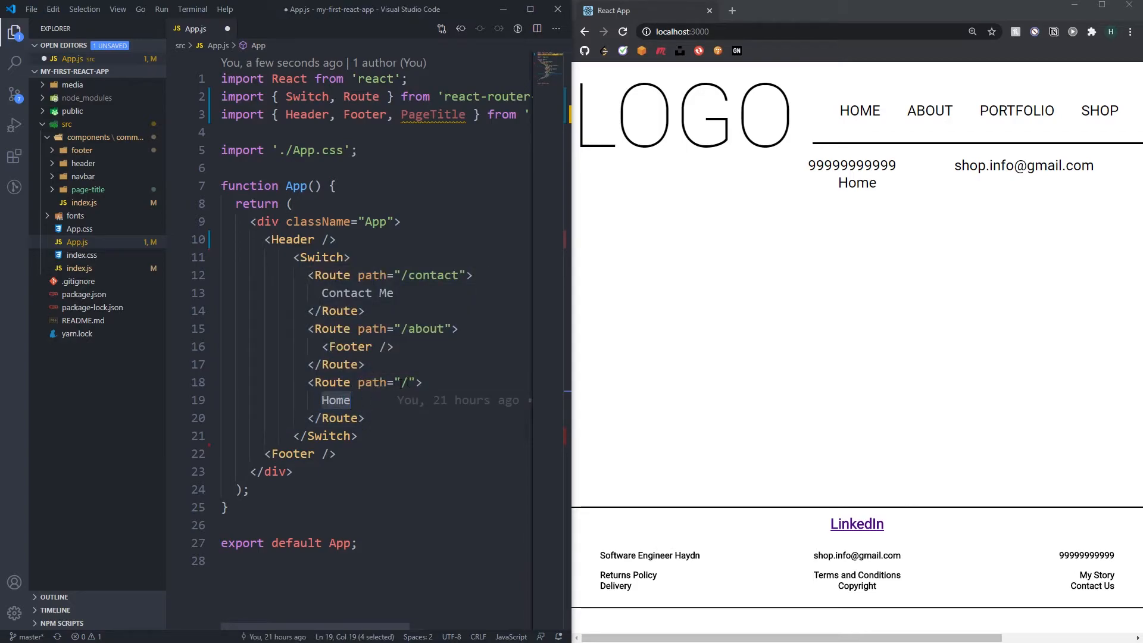
pyautogui.write('<PageTitle')
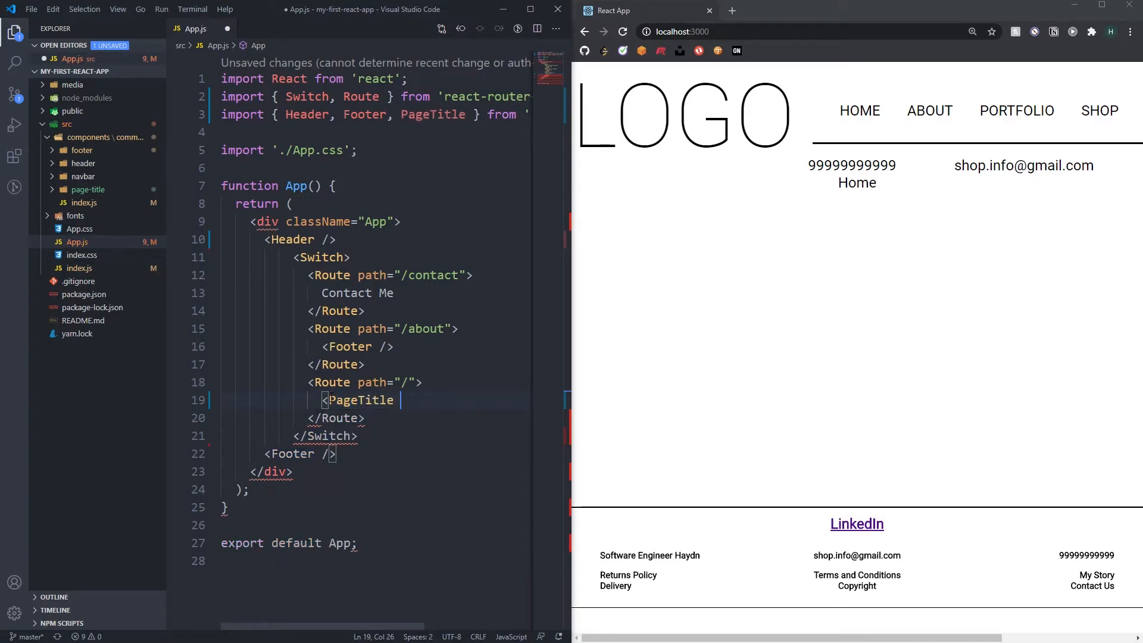
pyautogui.write('title=')
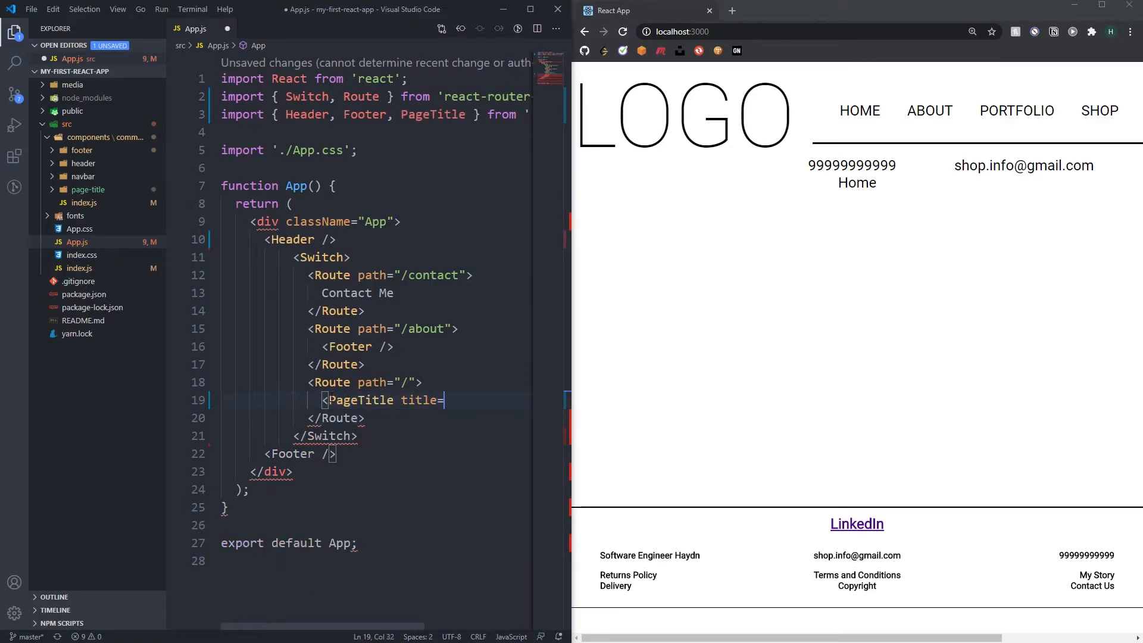
pyautogui.write('"home"')
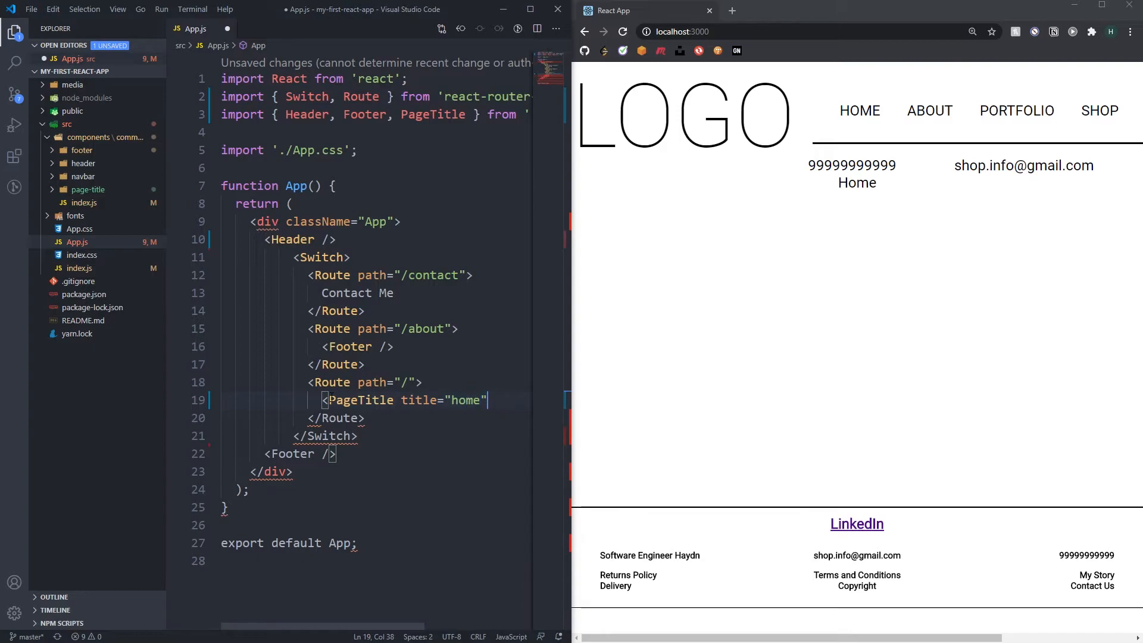
pyautogui.write('/>')
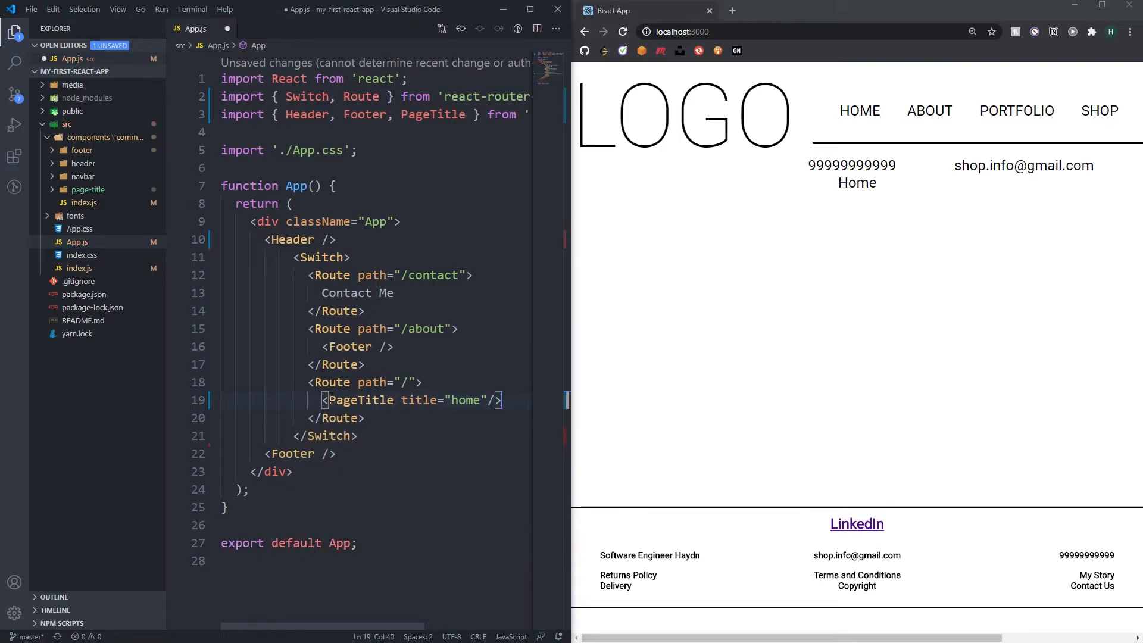
# - Render PageTitle with about and portfolio titles in their routes and start a fourth route path
pyautogui.click(343, 346)
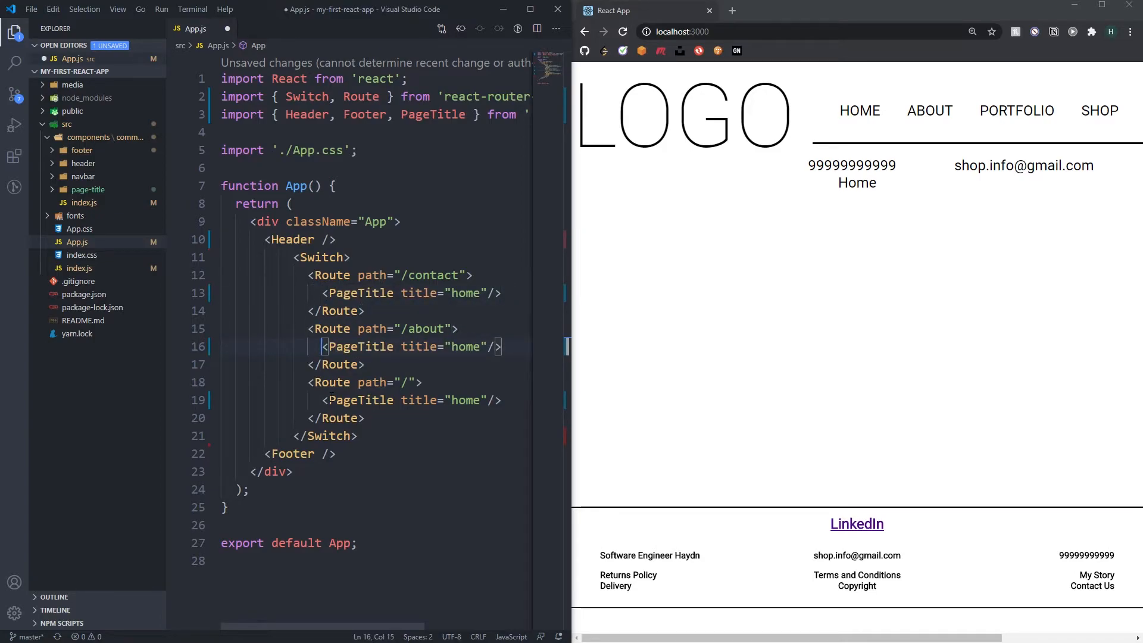
pyautogui.doubleClick(464, 346)
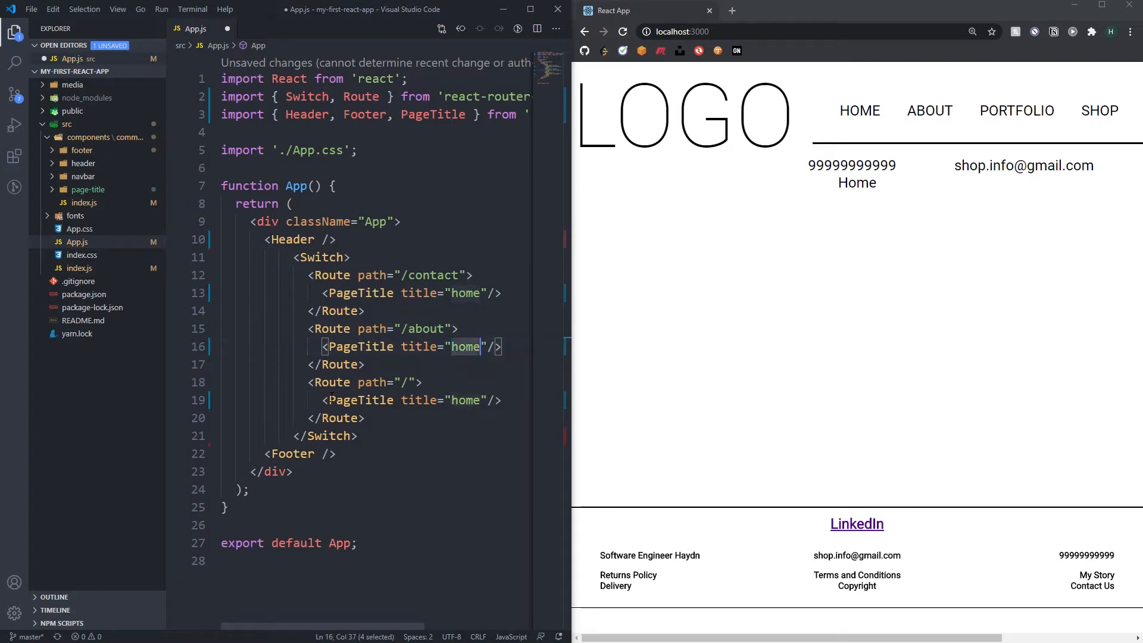
pyautogui.write('about')
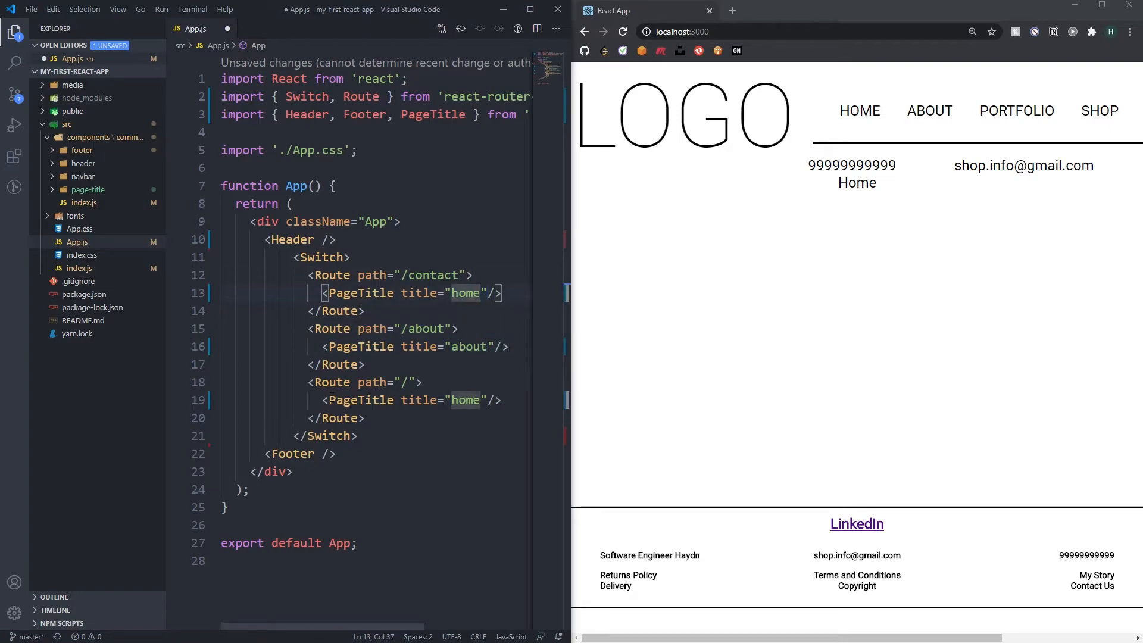
pyautogui.write('portfolio')
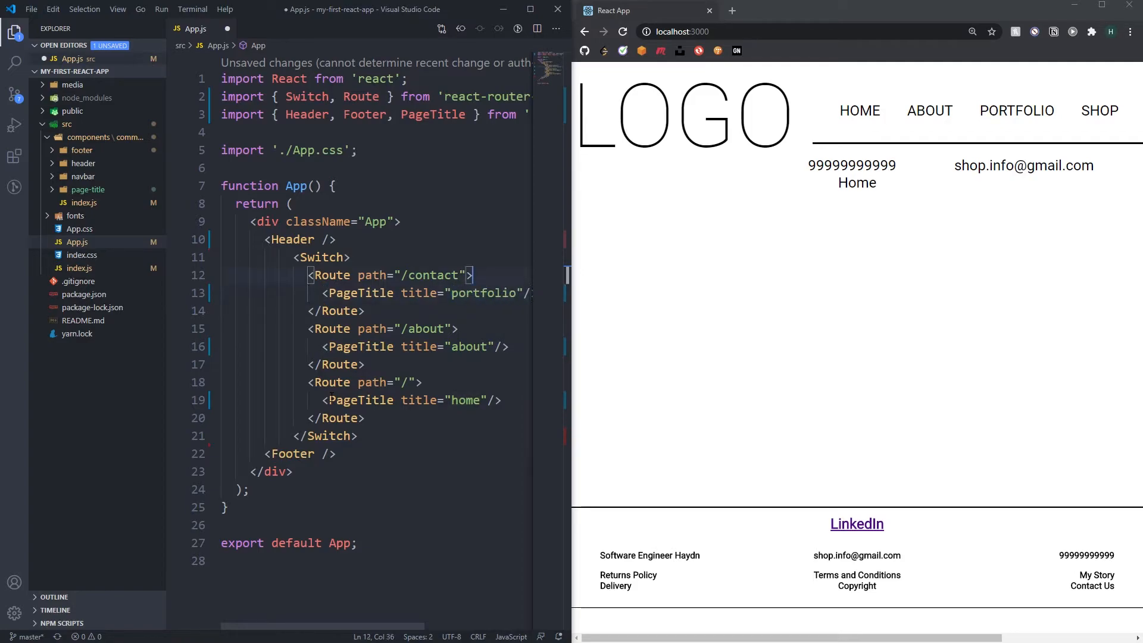
pyautogui.write('portfolio')
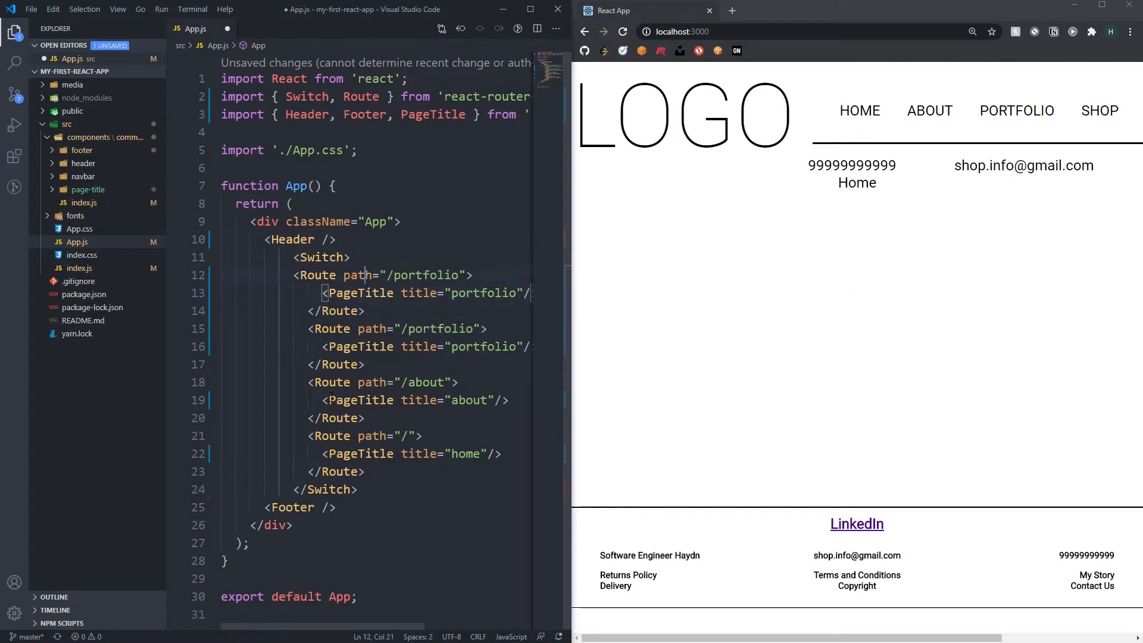
pyautogui.write('/s')
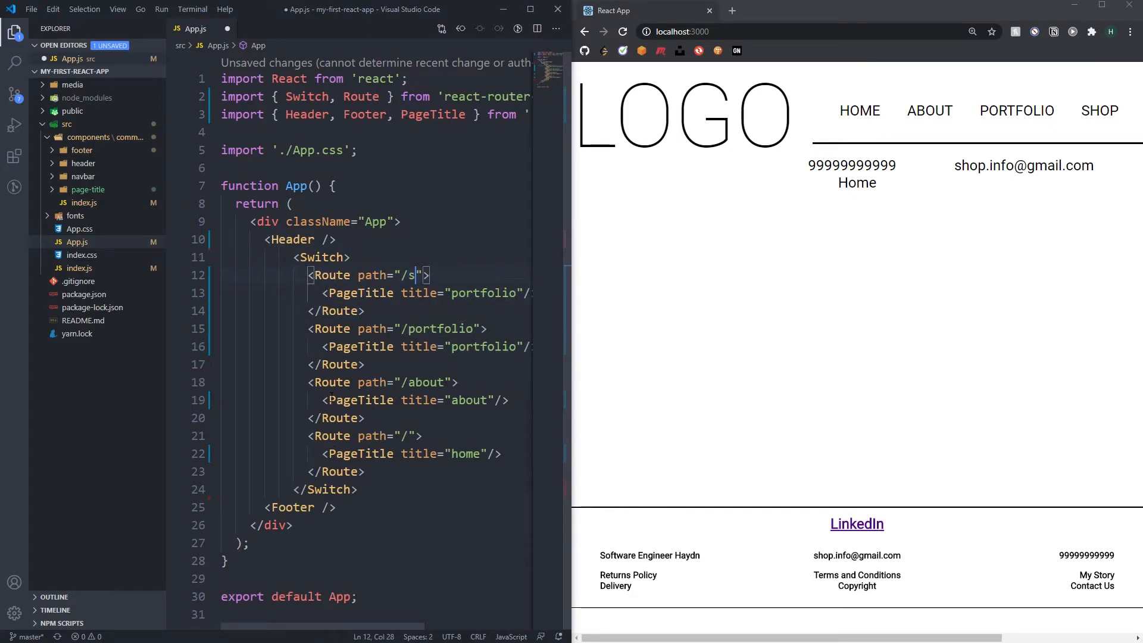
# - Set the duplicated routes to /shop, /blog and /contact with matching PageTitle titles and check the preview
pyautogui.write('hop')
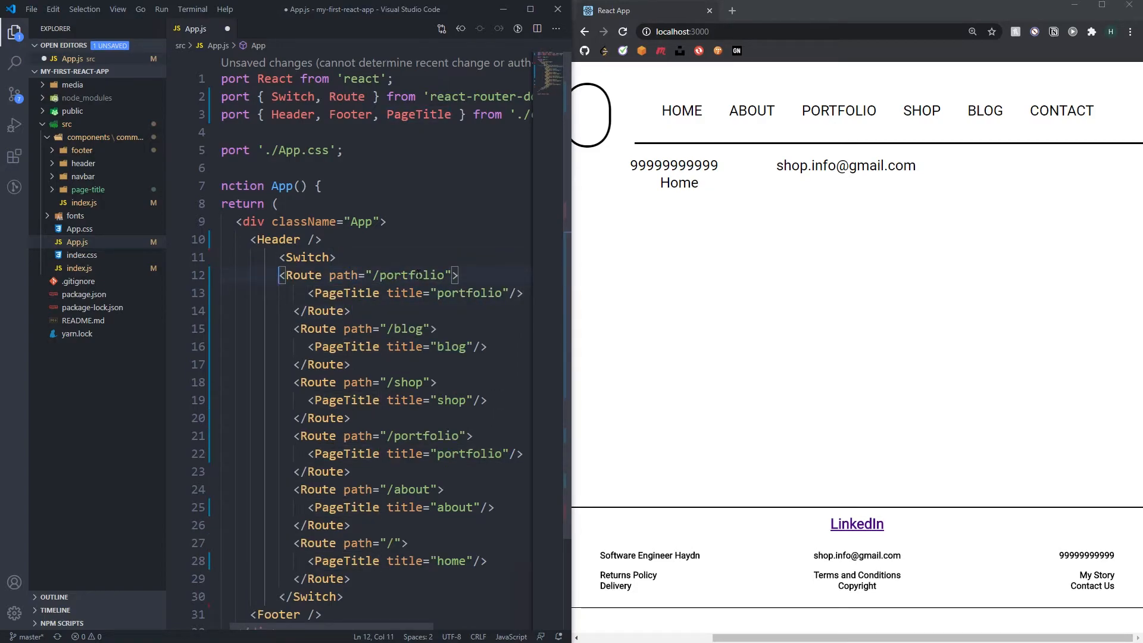
pyautogui.write('contact')
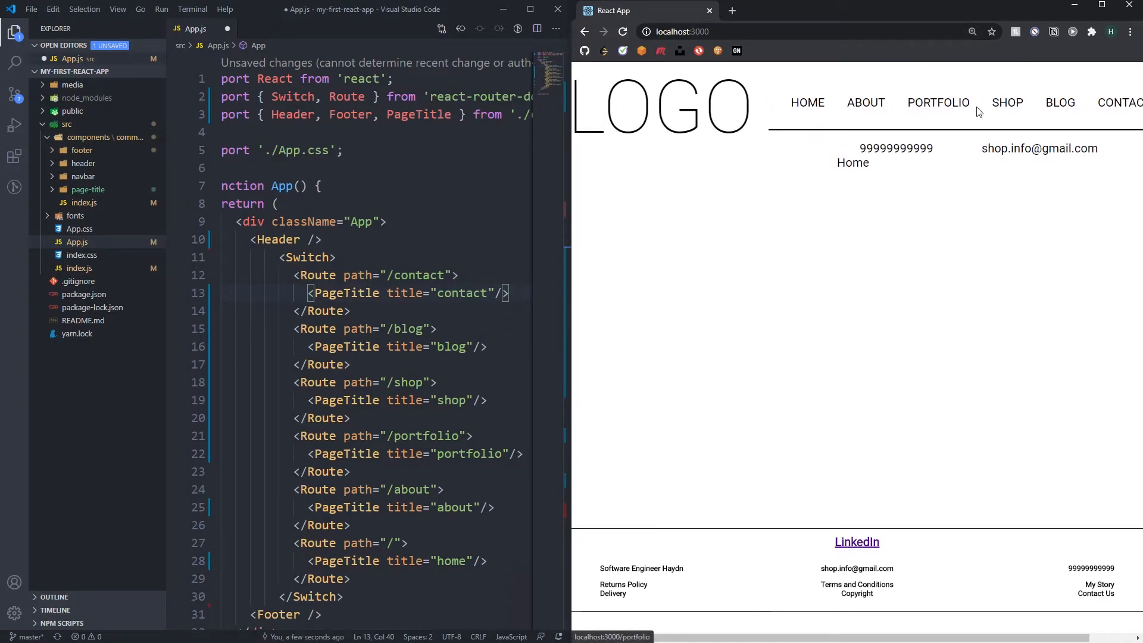
pyautogui.click(807, 103)
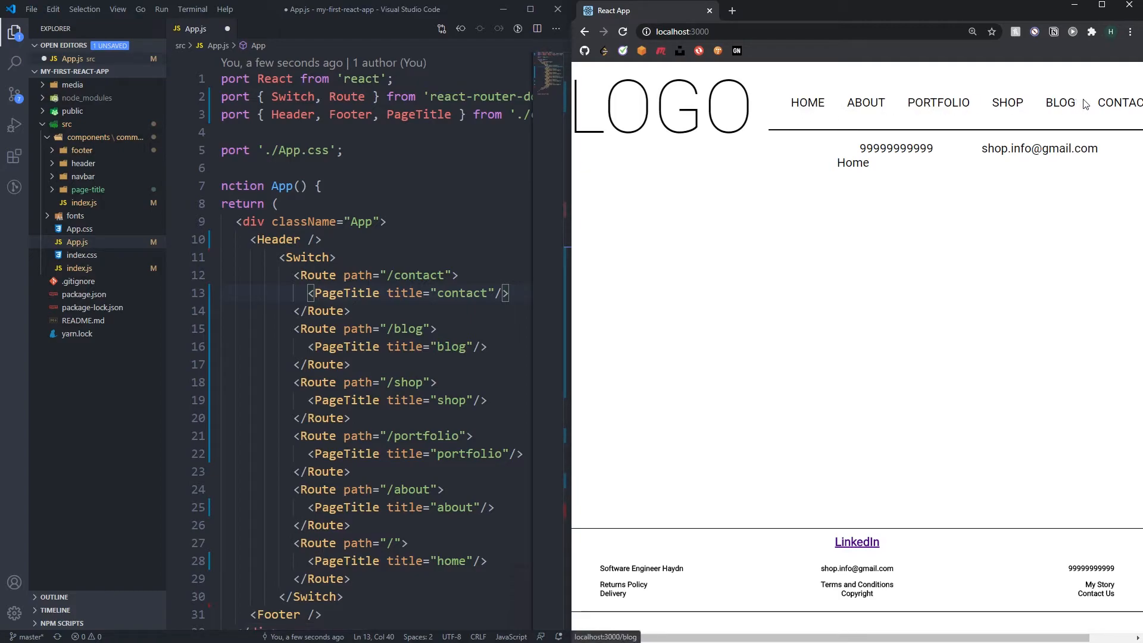
pyautogui.doubleClick(416, 275)
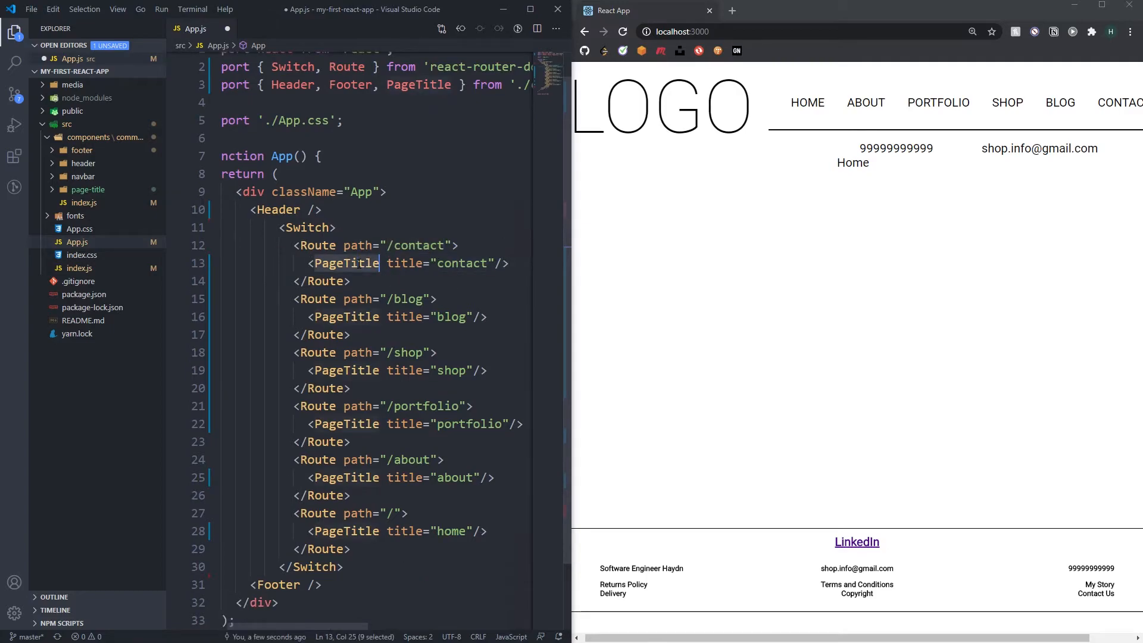
pyautogui.scroll(3)
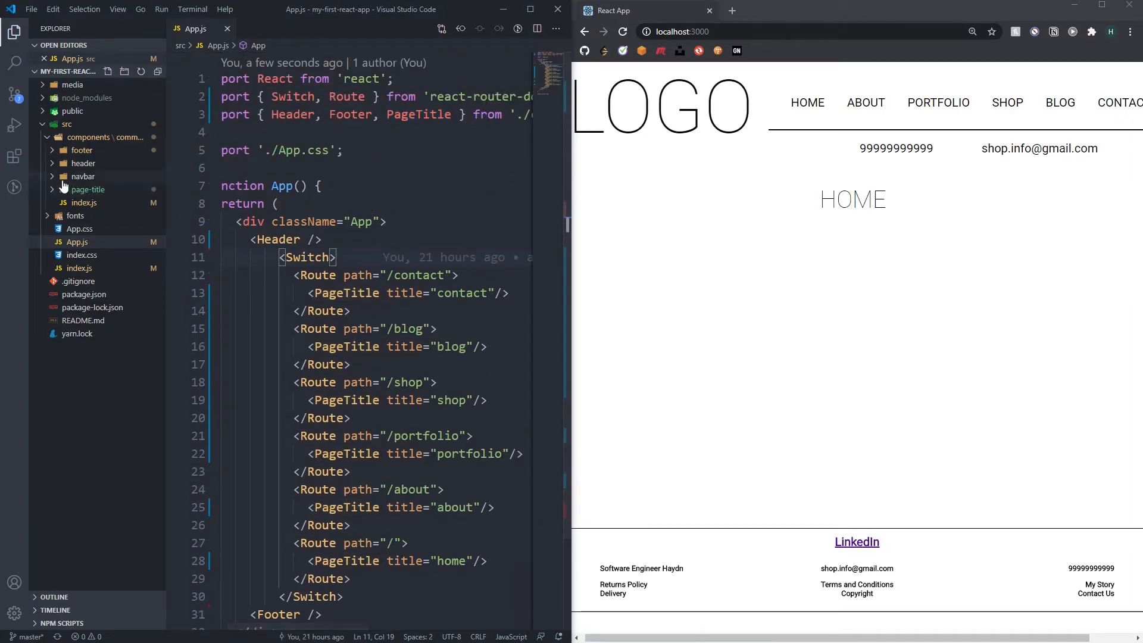
# - Import { Link } from 'react-router-dom' in Navbar.jsx and begin replacing every 'a href='
pyautogui.click(83, 176)
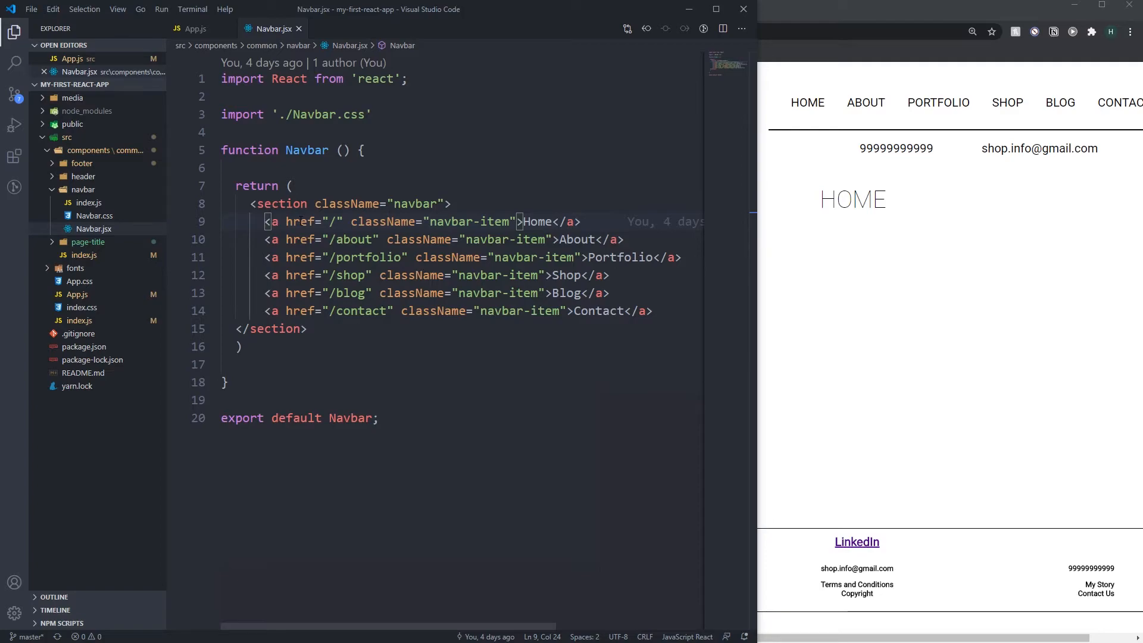
pyautogui.press('enter')
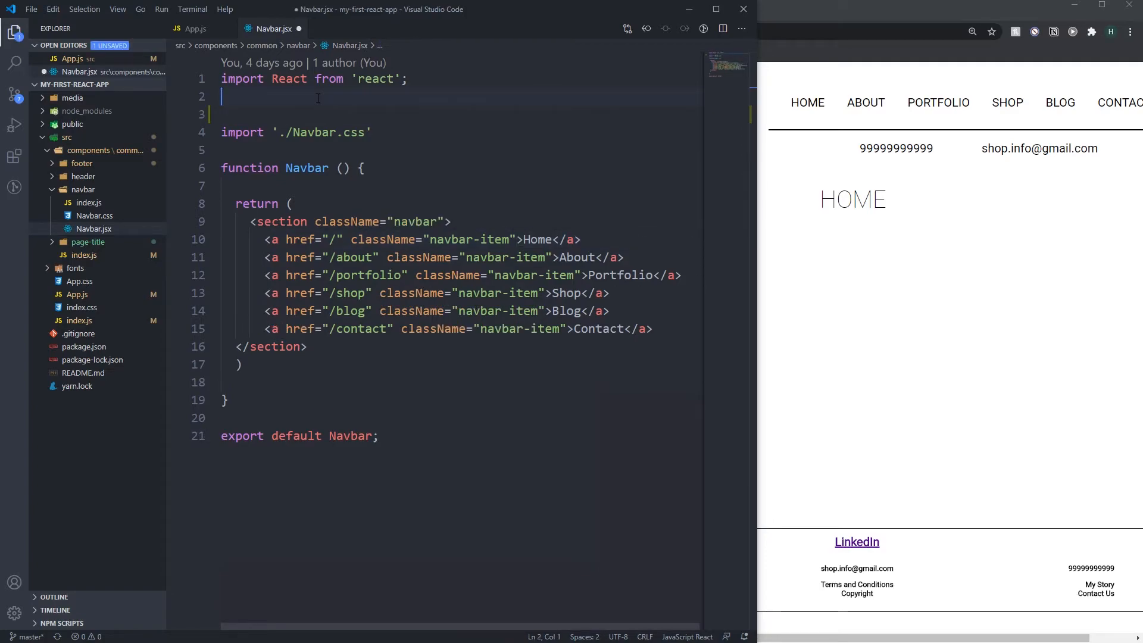
pyautogui.write('import {}')
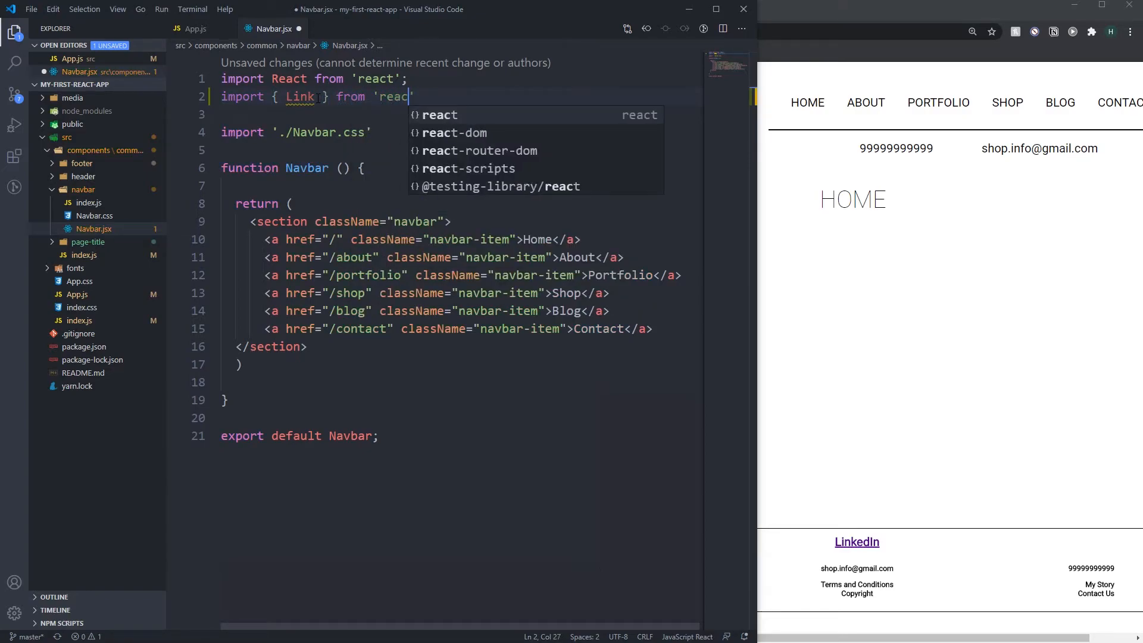
pyautogui.click(478, 149)
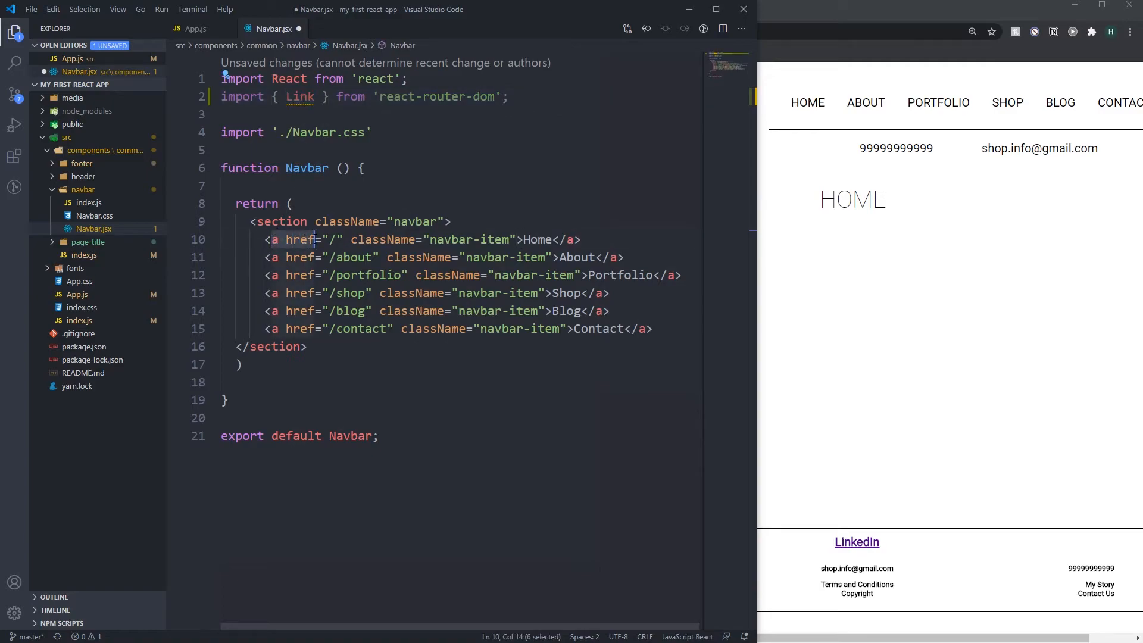
pyautogui.press('Ctrl+h')
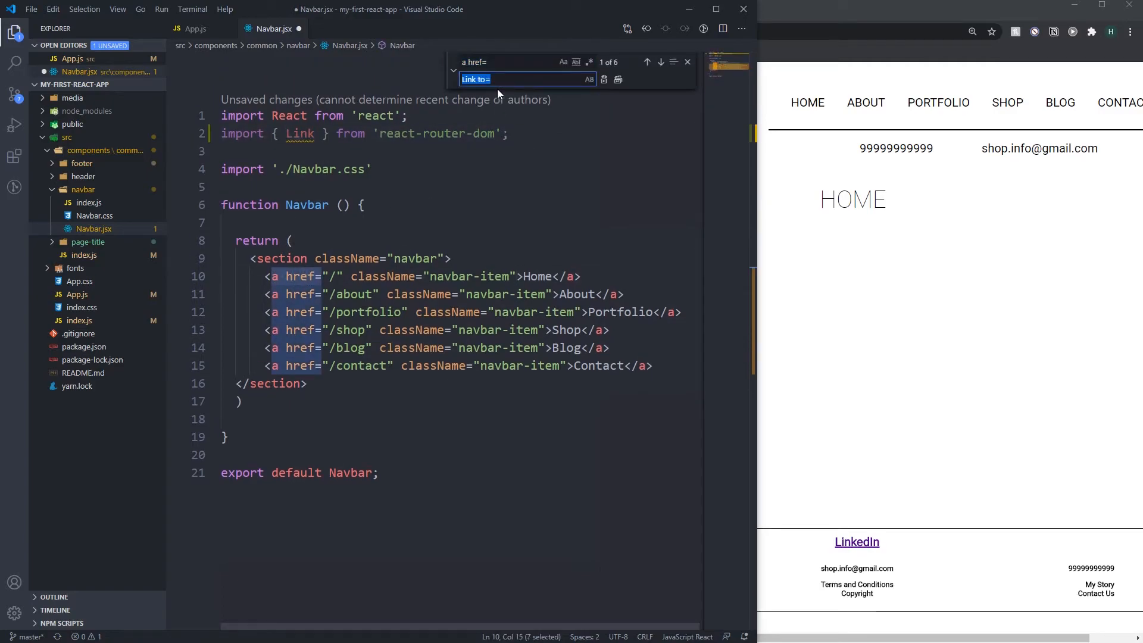
# - Replace all six 'a href=' occurrences with 'Link to='
pyautogui.write('L')
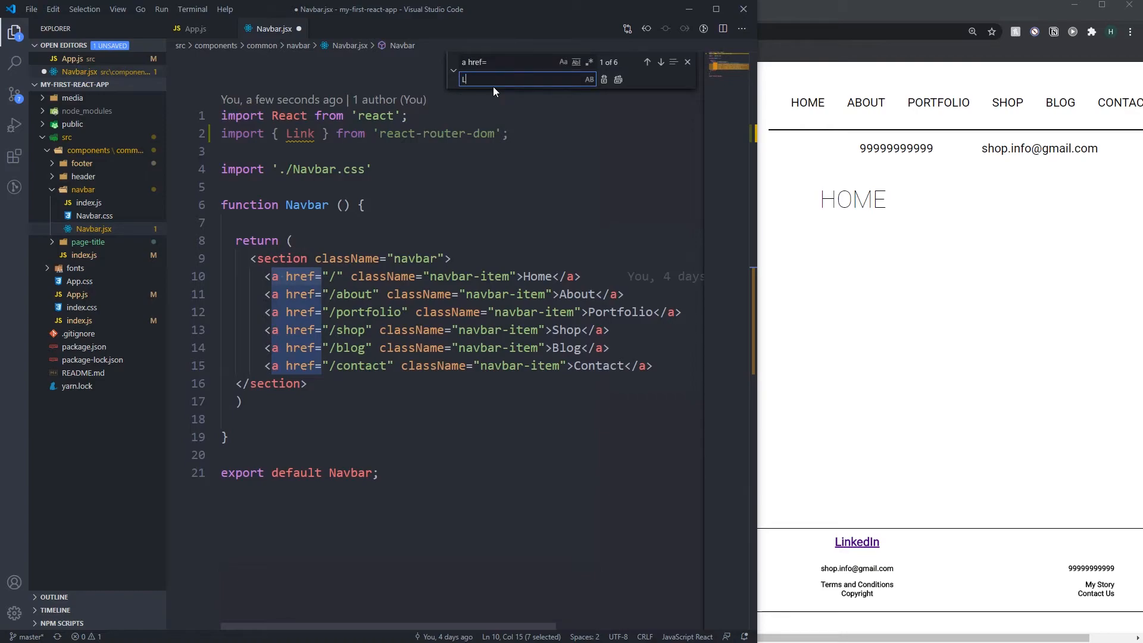
pyautogui.write('ink to=')
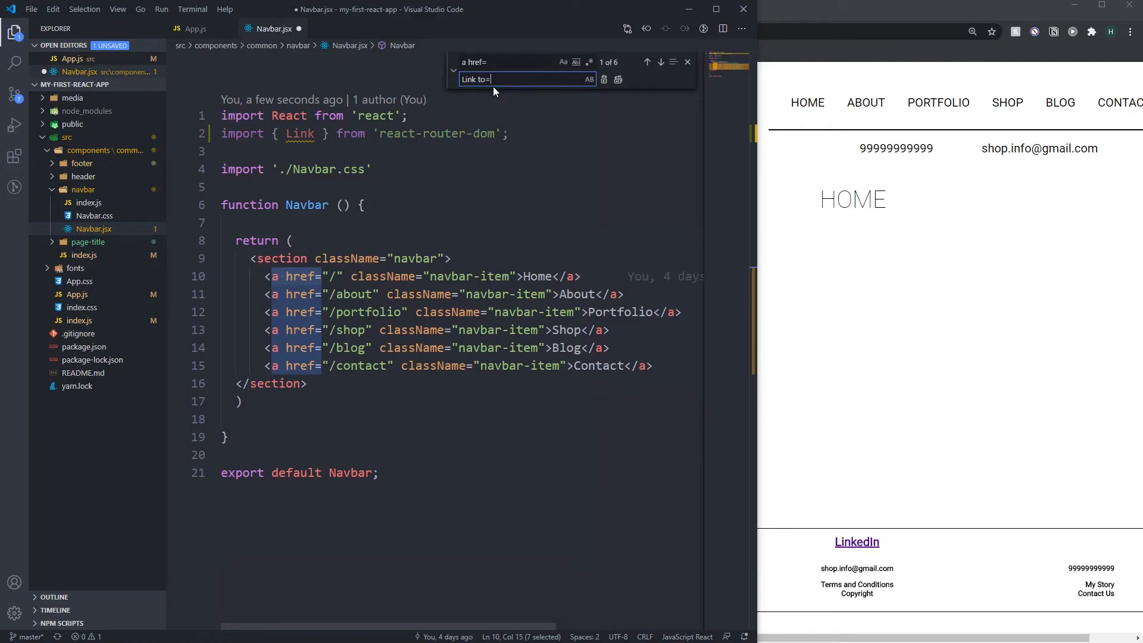
pyautogui.click(604, 80)
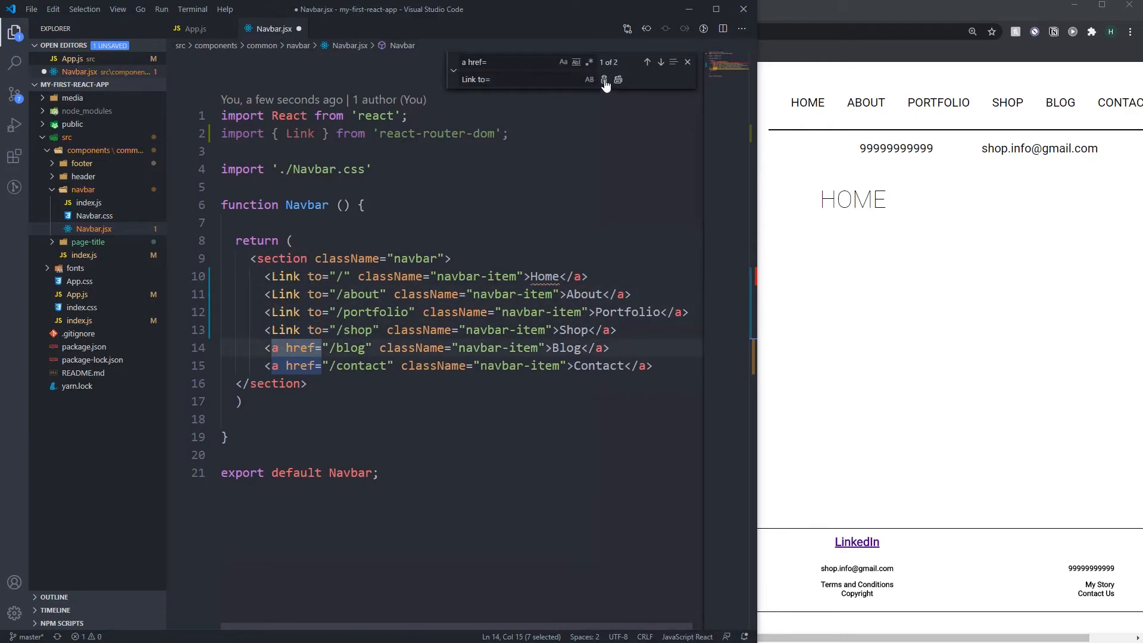
pyautogui.click(603, 80)
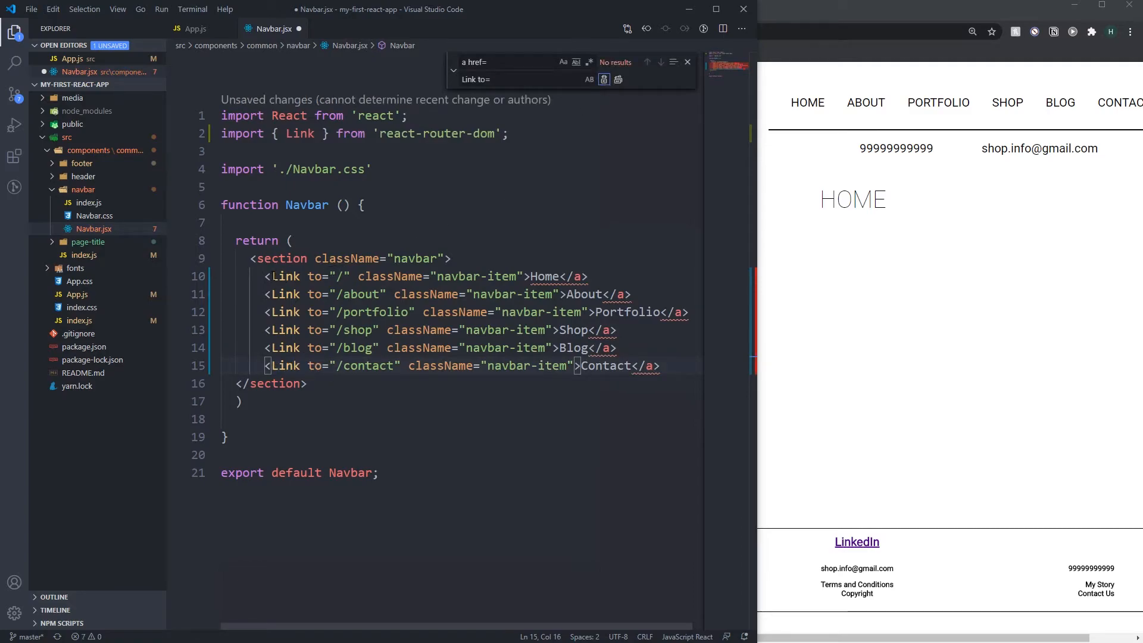
# - Change the closing </a> tags to </Link> and save Navbar.jsx
pyautogui.click(337, 276)
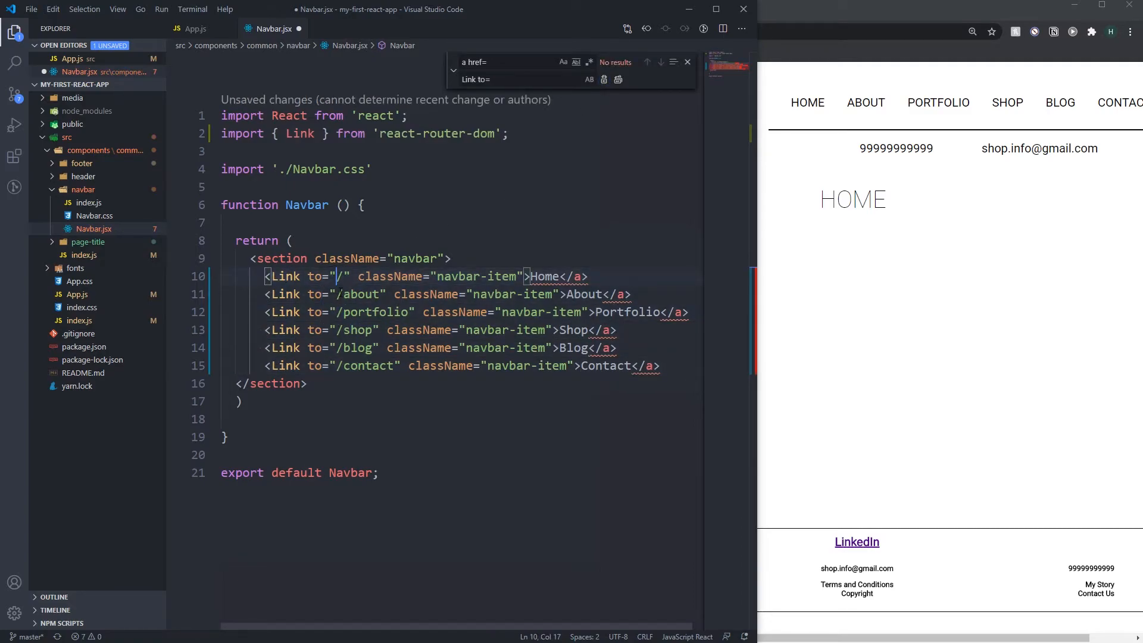
pyautogui.doubleClick(284, 275)
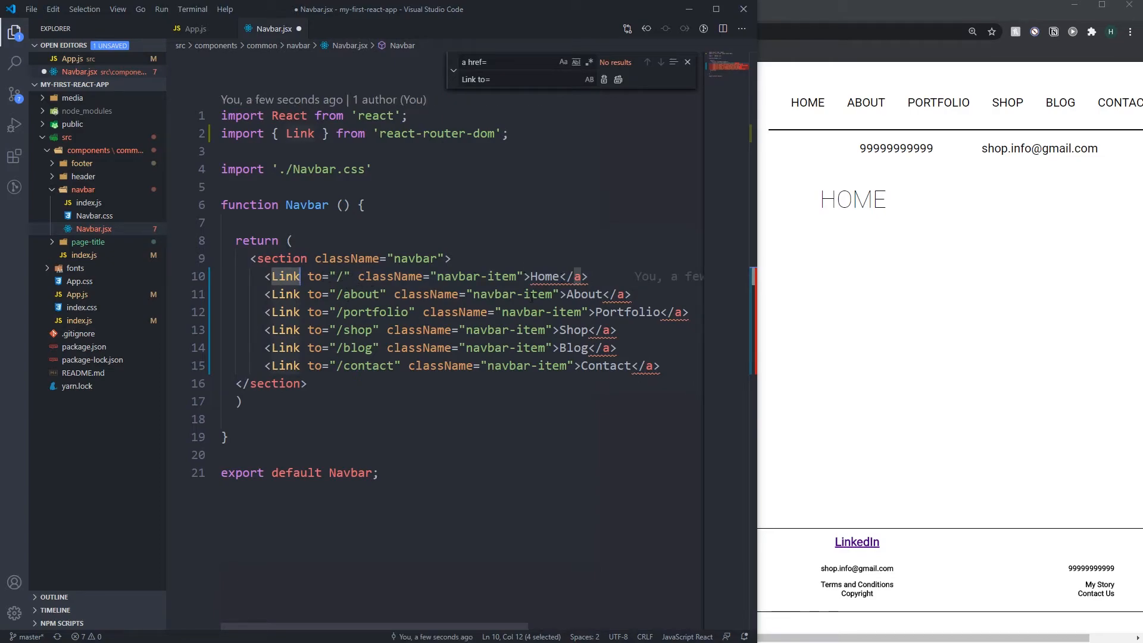
pyautogui.click(575, 275)
pyautogui.write('Link')
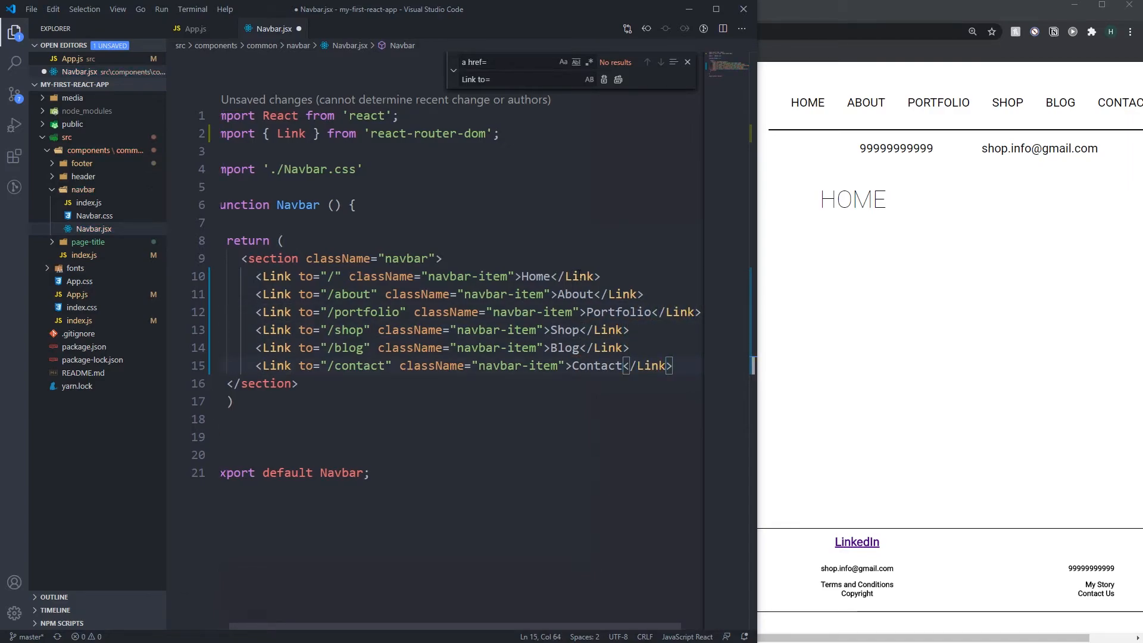
pyautogui.press('ctrl+s')
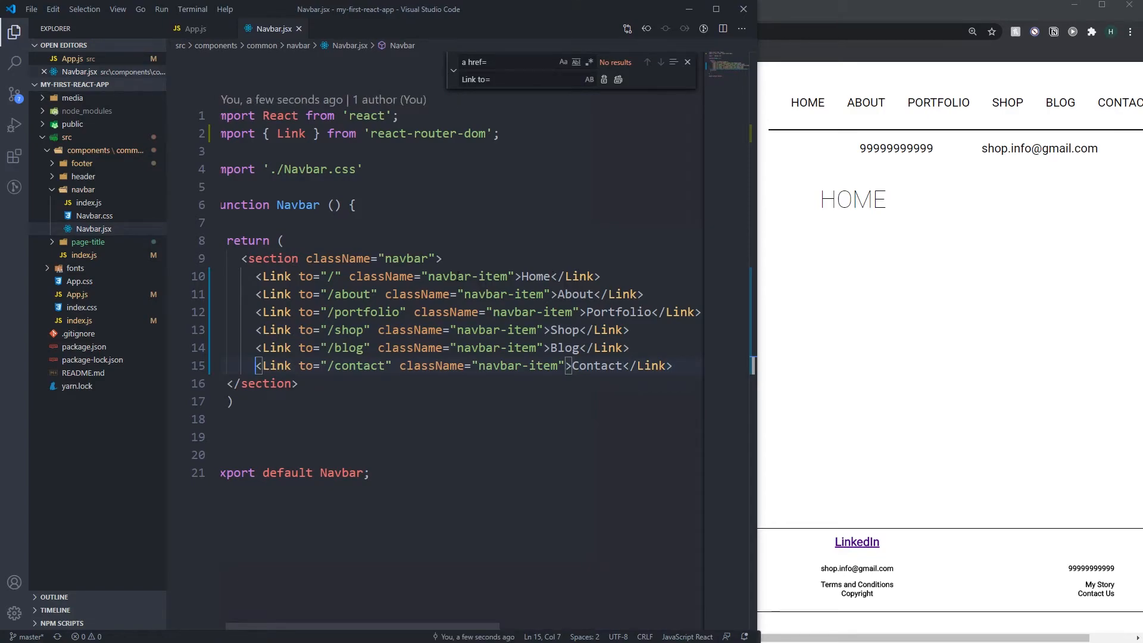
pyautogui.click(686, 61)
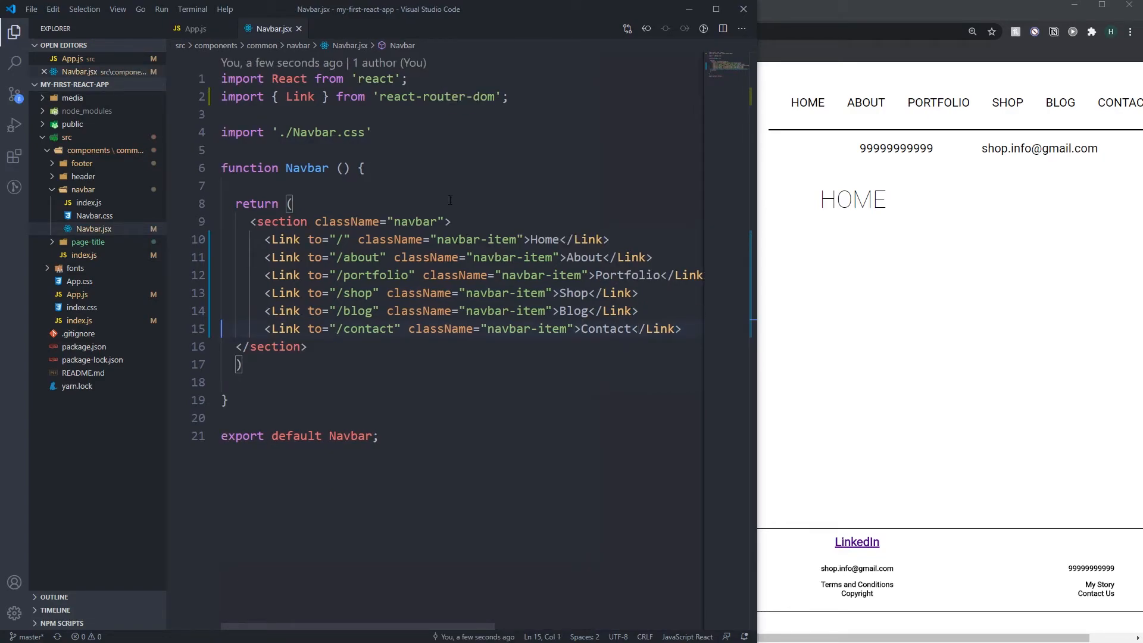
# - Open App.js and verify About, Shop, Contact and Home links each show their uppercase title at 110% zoom
pyautogui.click(195, 28)
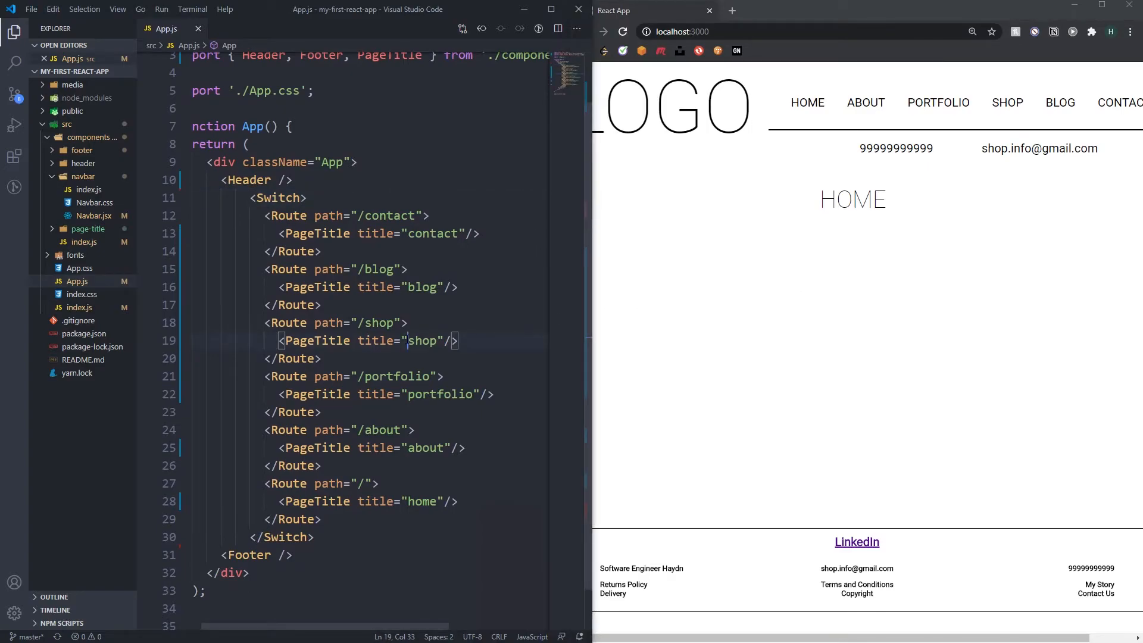
pyautogui.doubleClick(851, 198)
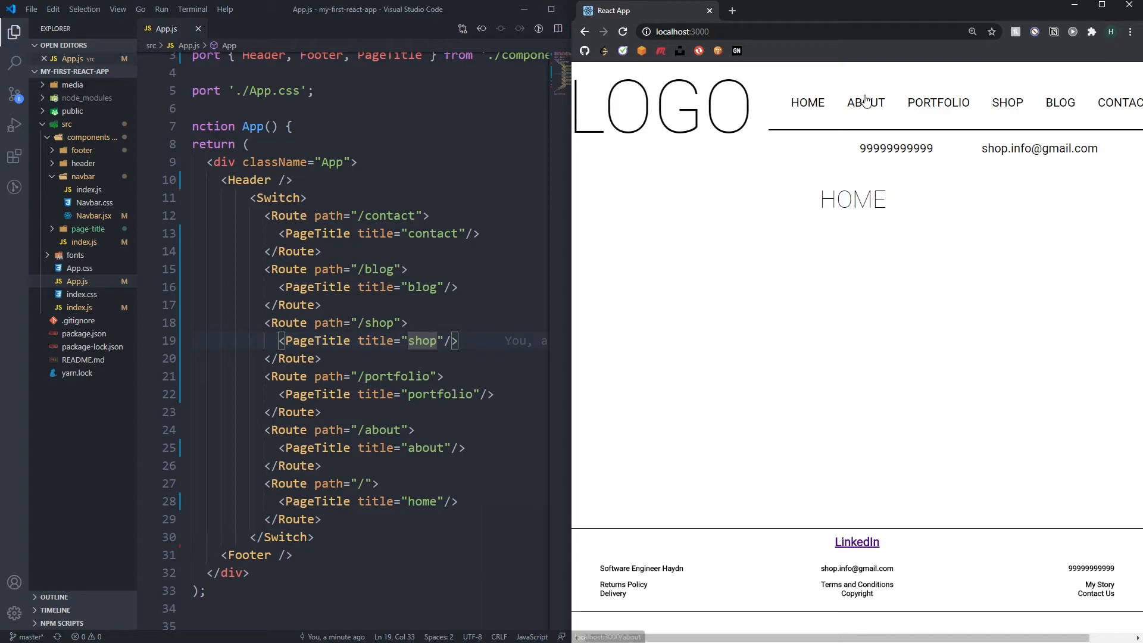
pyautogui.click(865, 102)
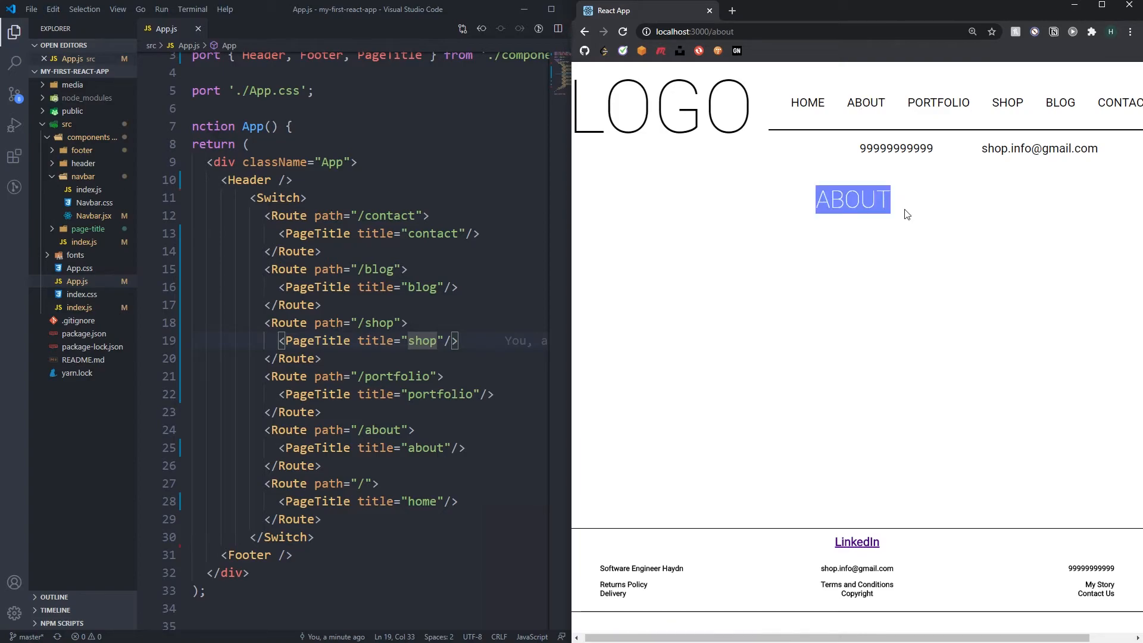
pyautogui.moveTo(938, 103)
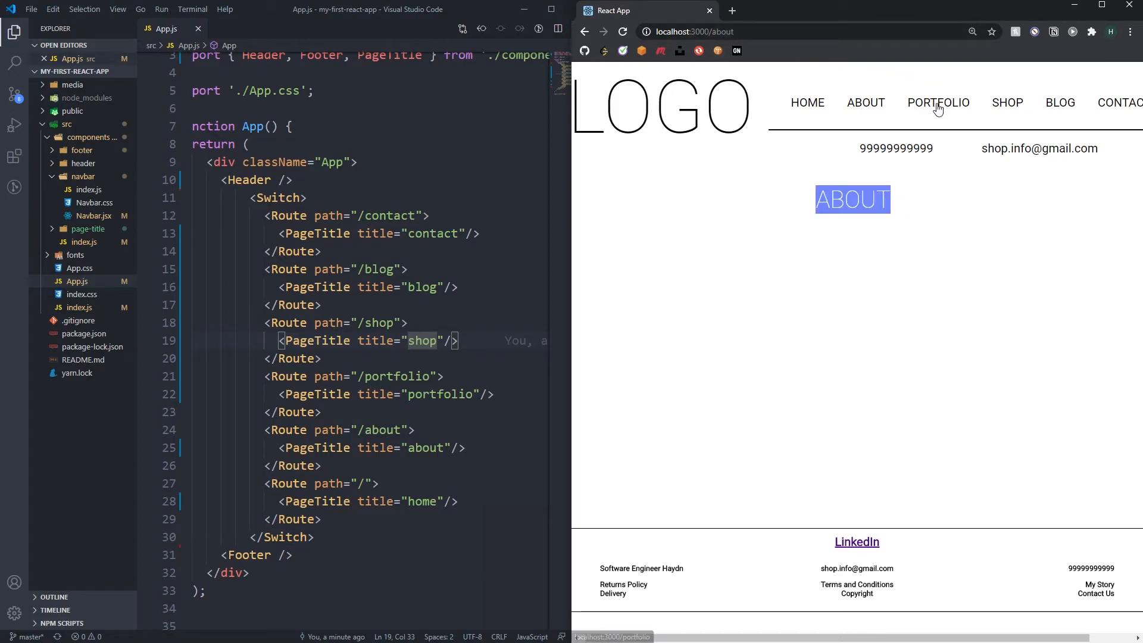
pyautogui.click(1007, 102)
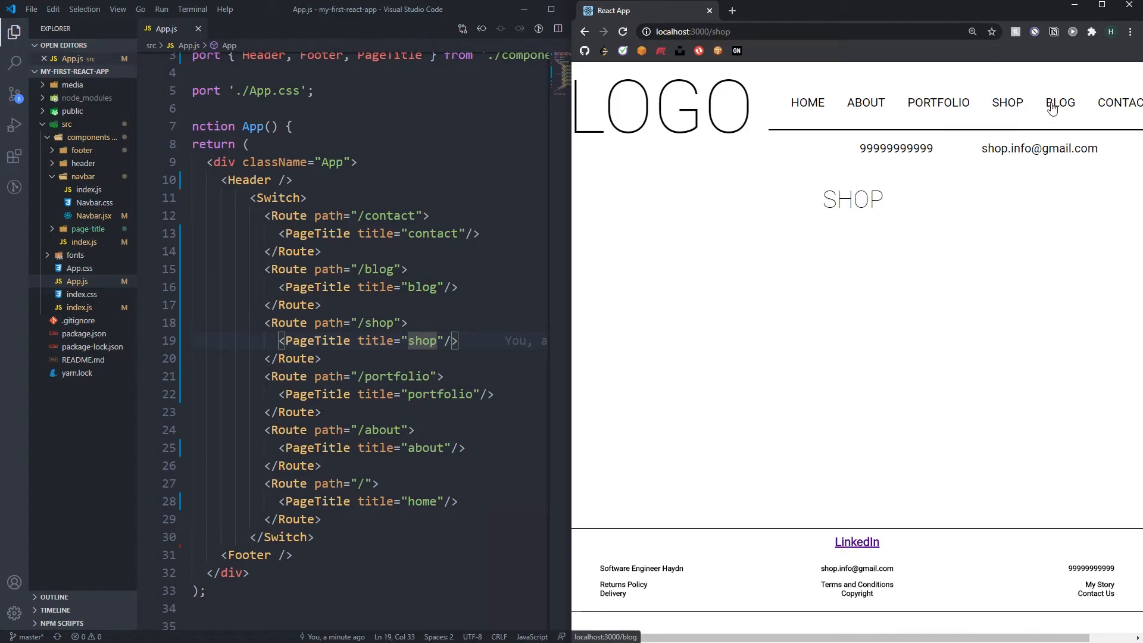
pyautogui.click(1119, 102)
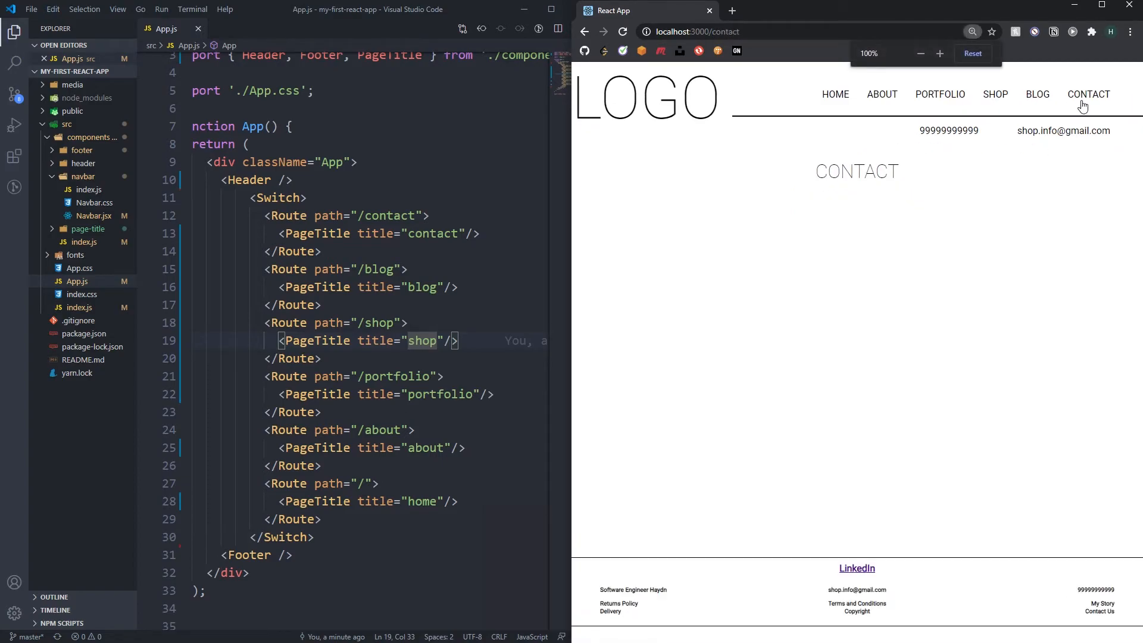
pyautogui.click(994, 94)
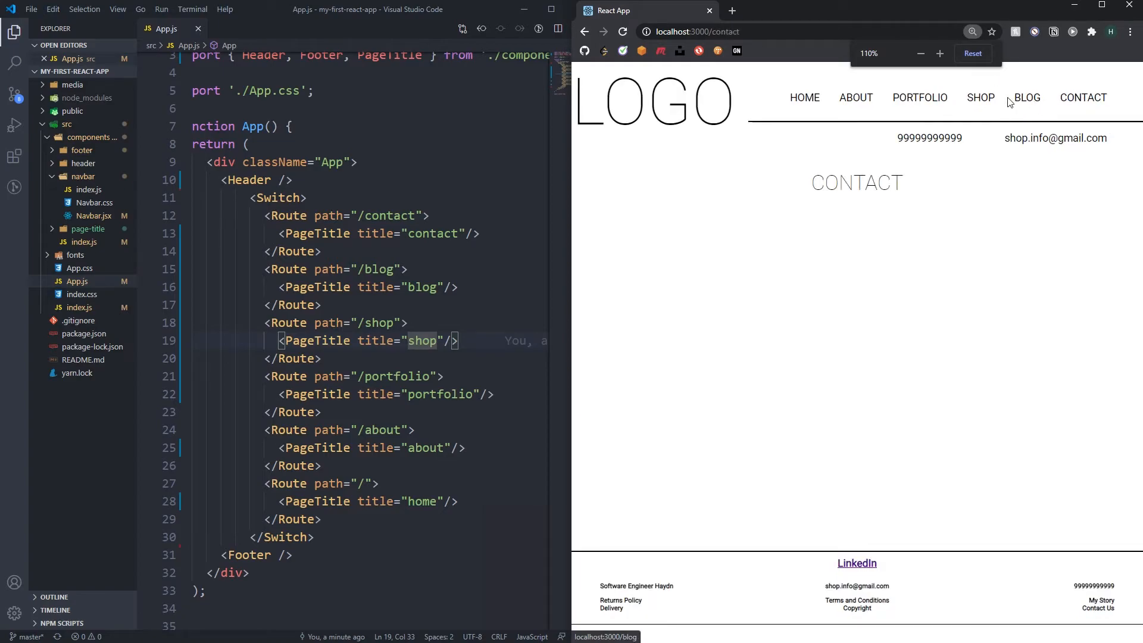
pyautogui.click(803, 96)
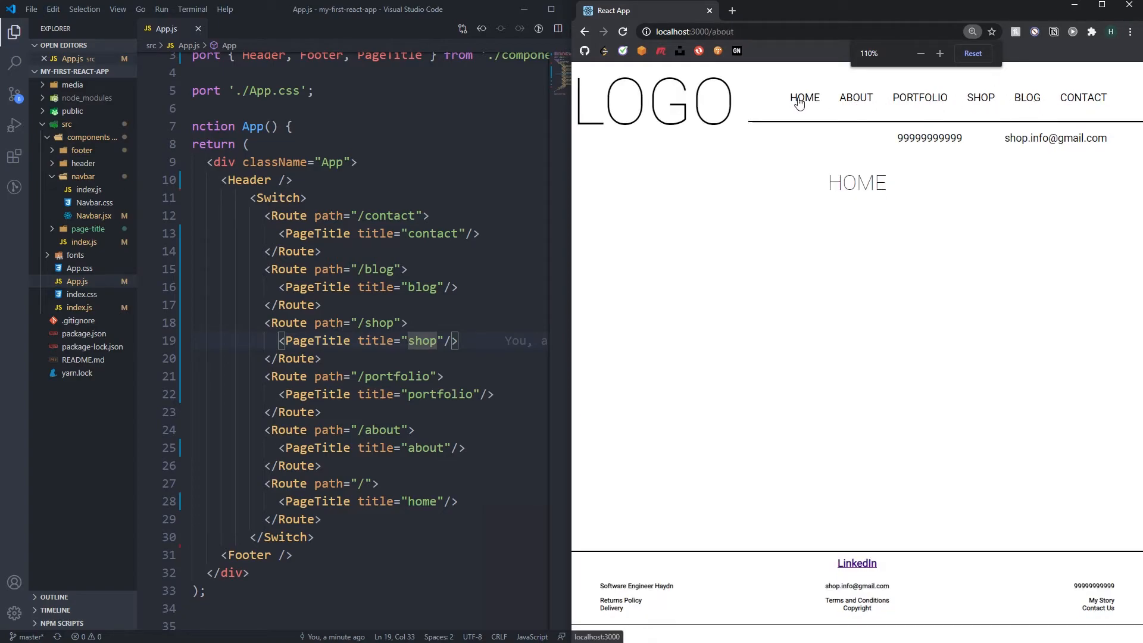
pyautogui.click(1082, 96)
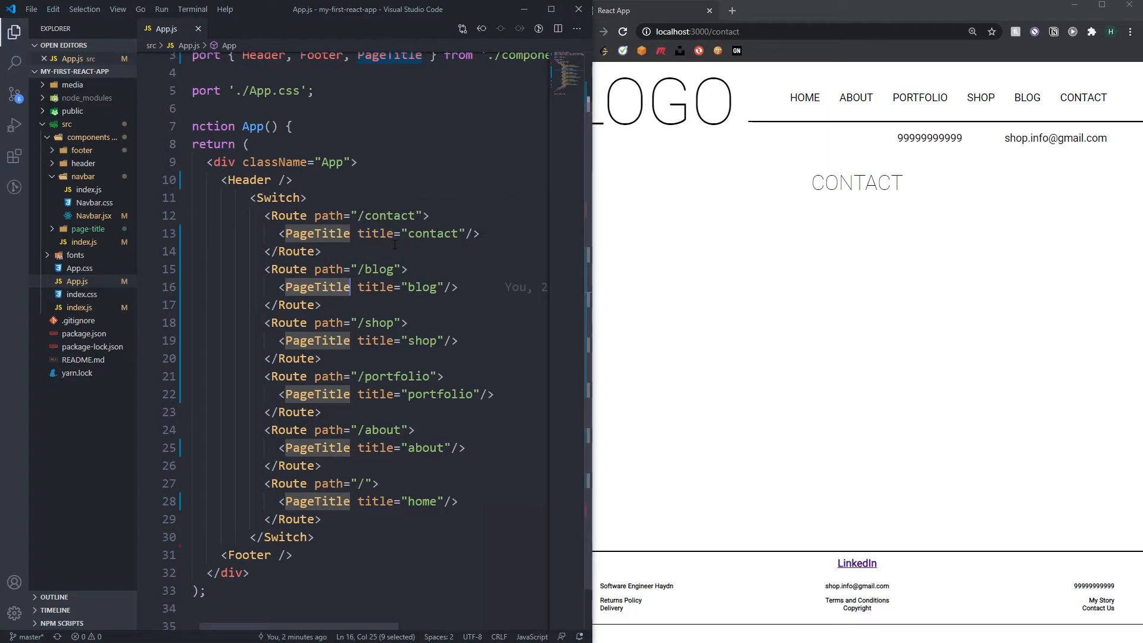
pyautogui.moveTo(399, 287)
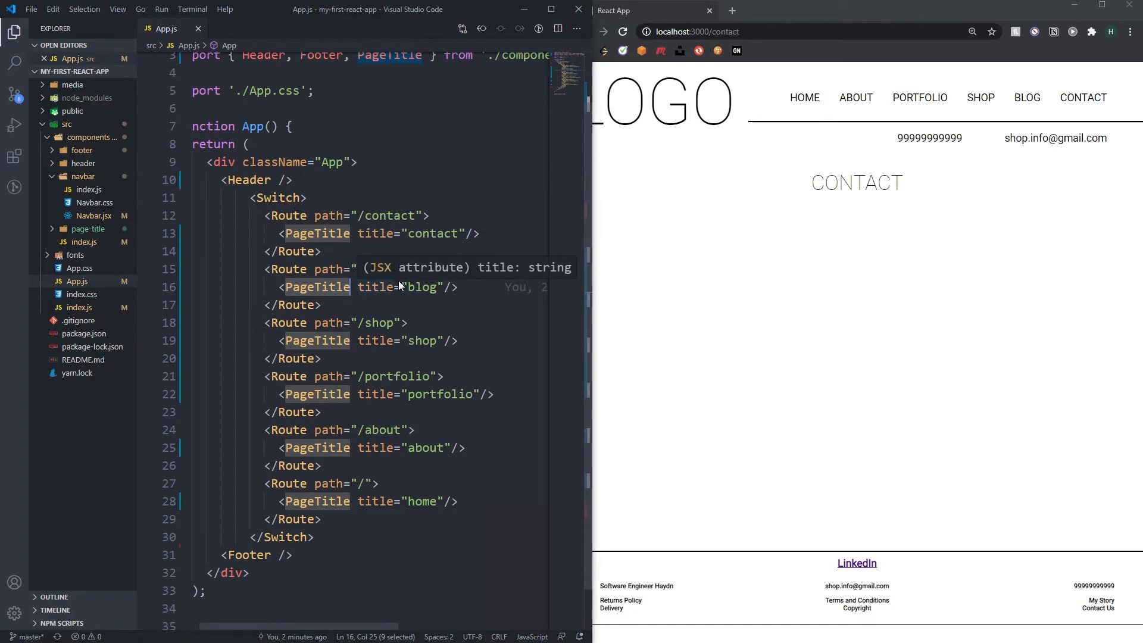
# - Confirm the Portfolio and Shop pages show their own titles
pyautogui.click(918, 97)
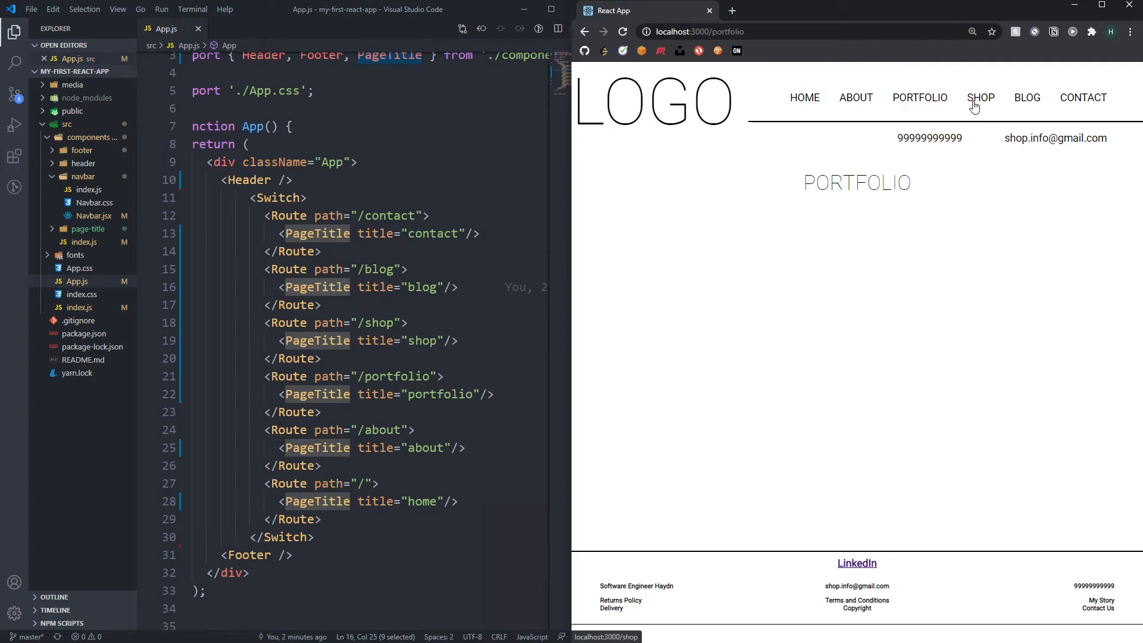
pyautogui.click(979, 96)
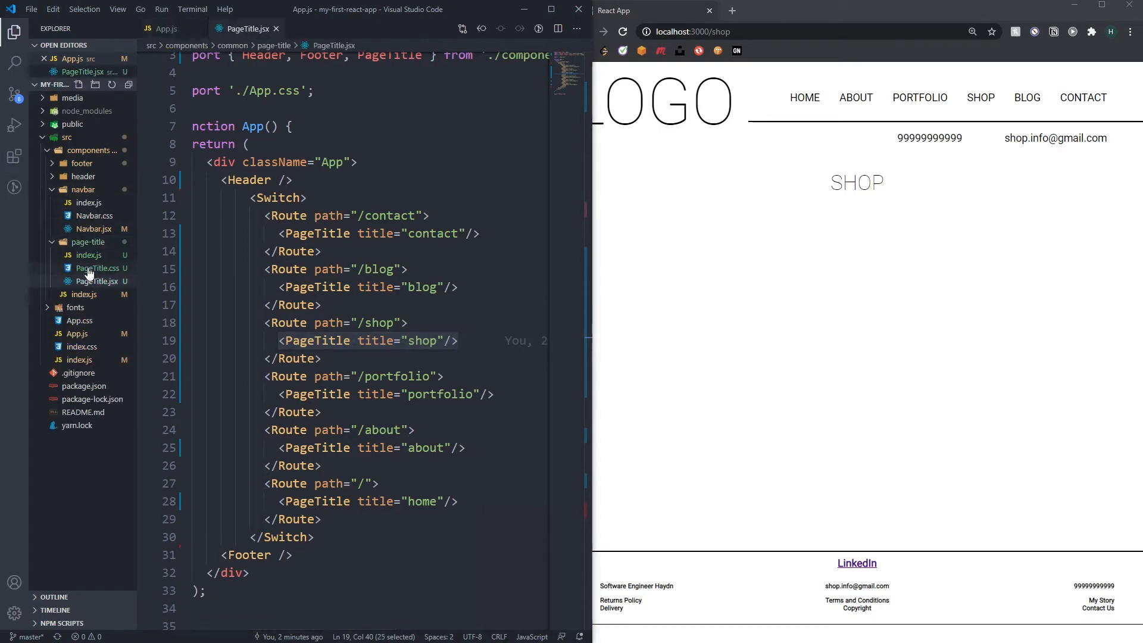
# - Open PageTitle.jsx and review the Portfolio, Home and Shop pages with the HOME title text
pyautogui.click(95, 281)
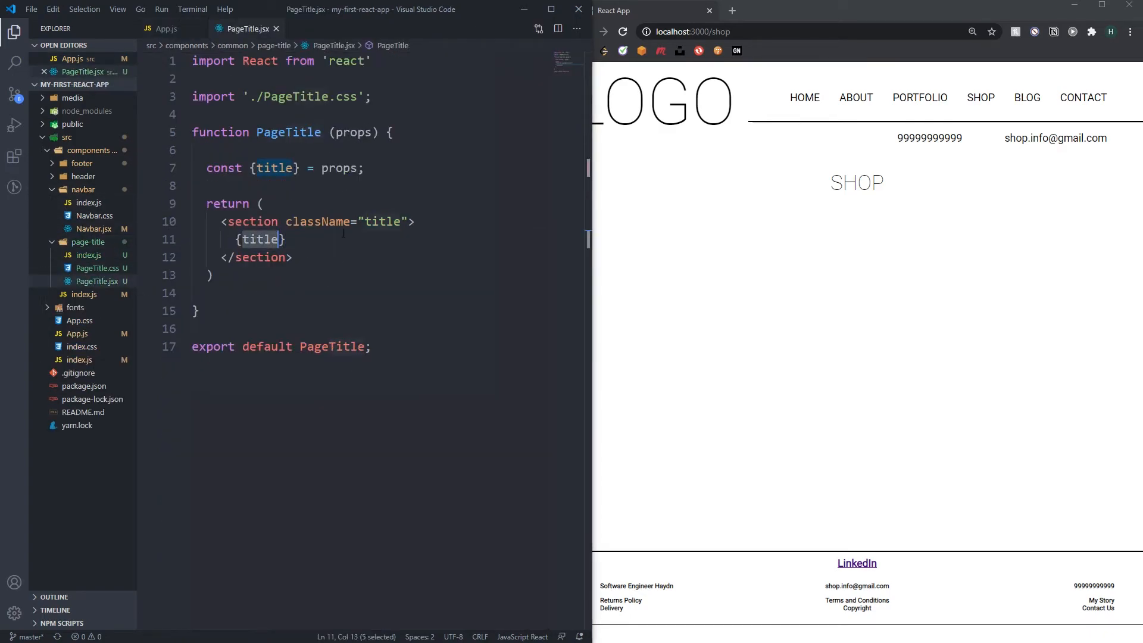
pyautogui.click(919, 96)
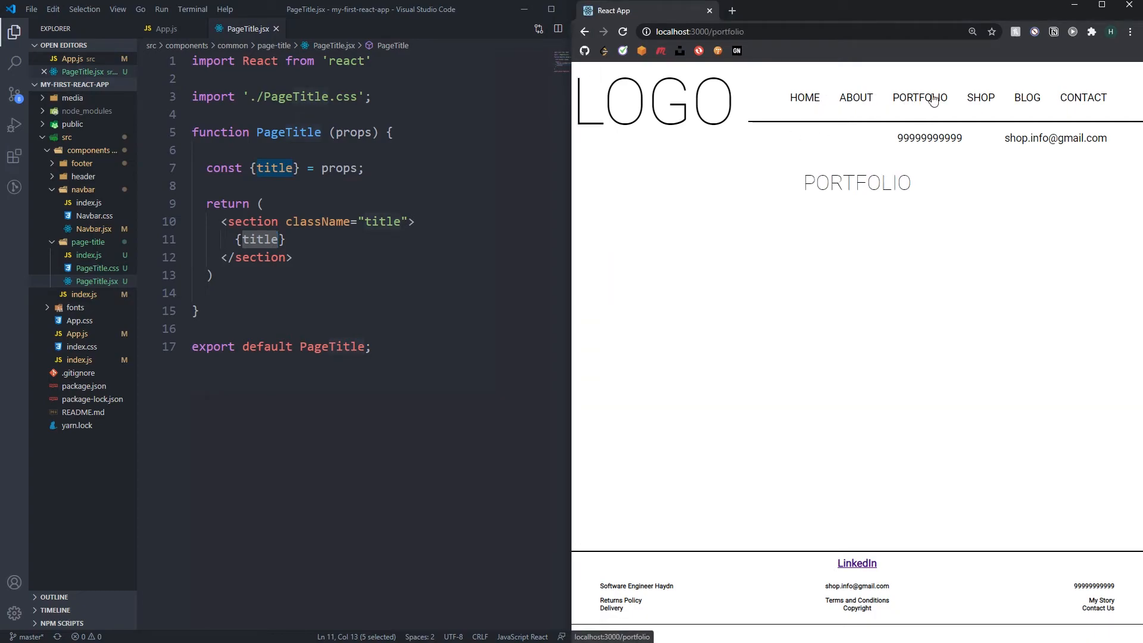
pyautogui.click(855, 96)
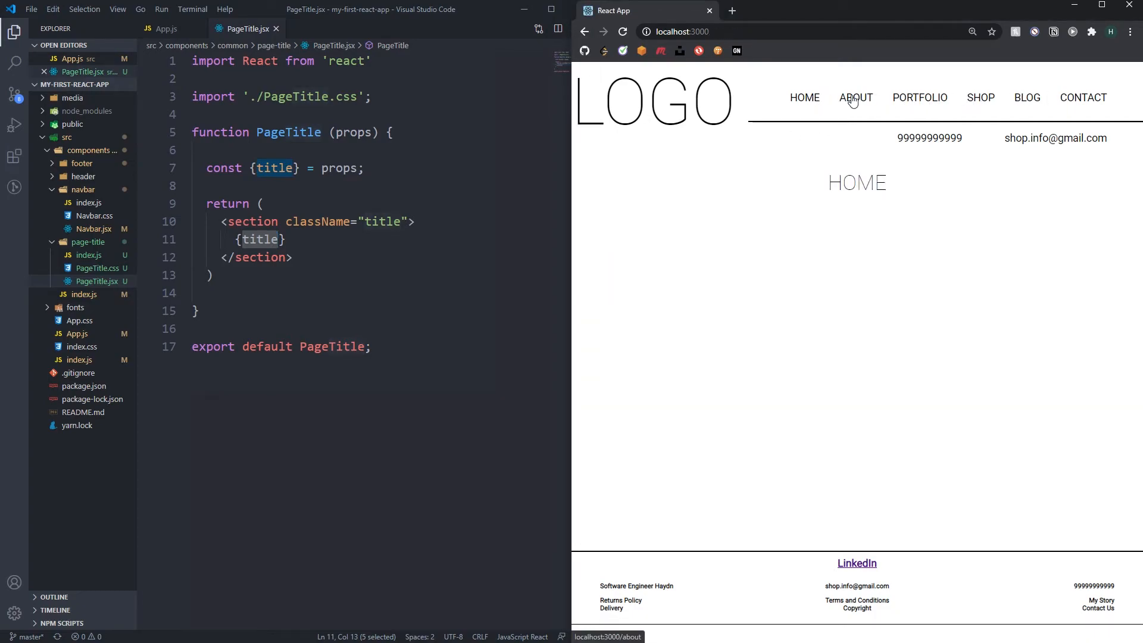
pyautogui.click(980, 96)
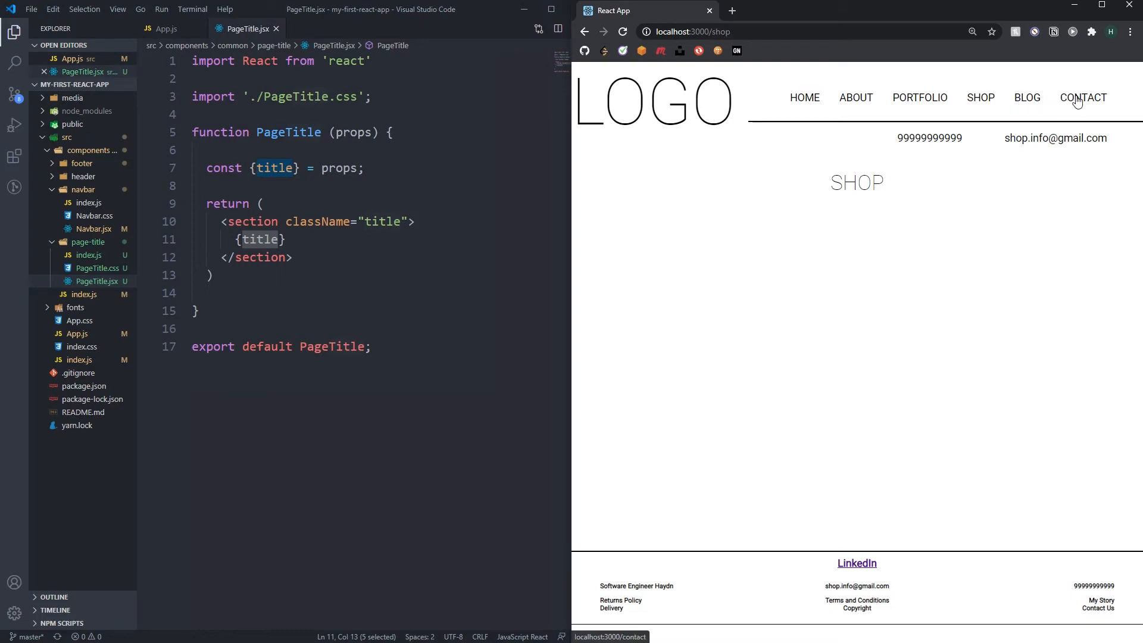
pyautogui.click(804, 96)
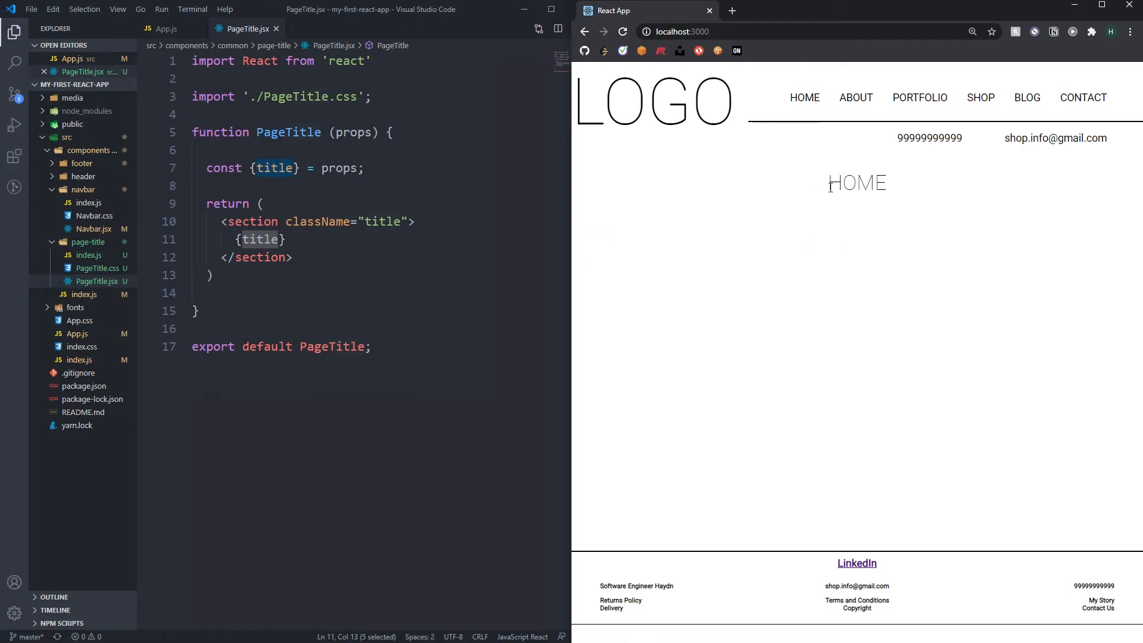
pyautogui.doubleClick(856, 182)
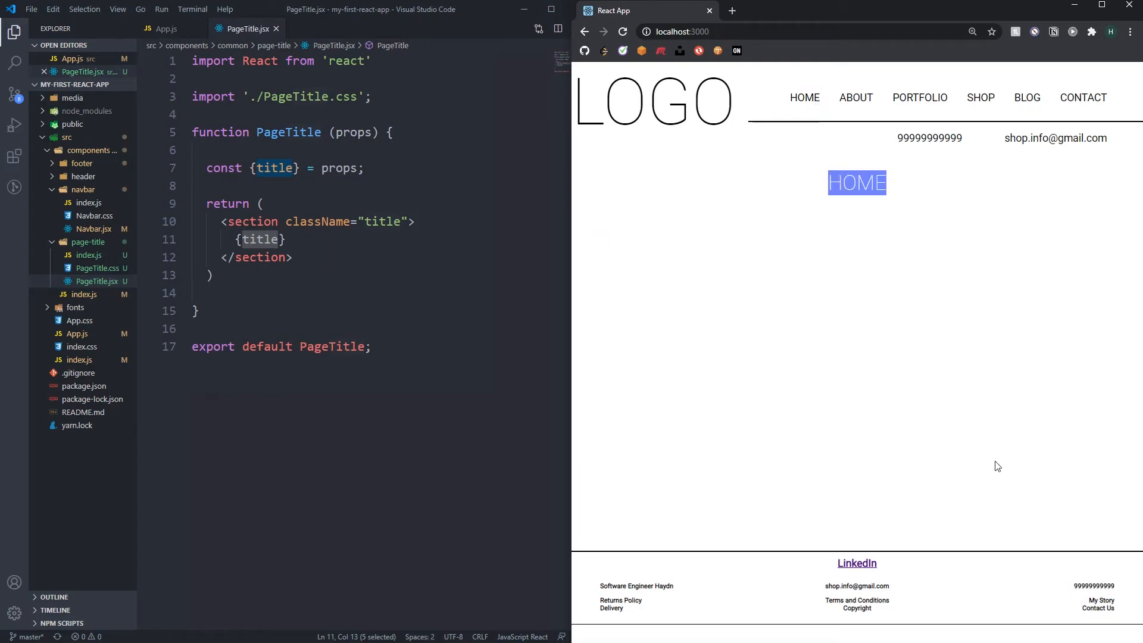
pyautogui.click(798, 339)
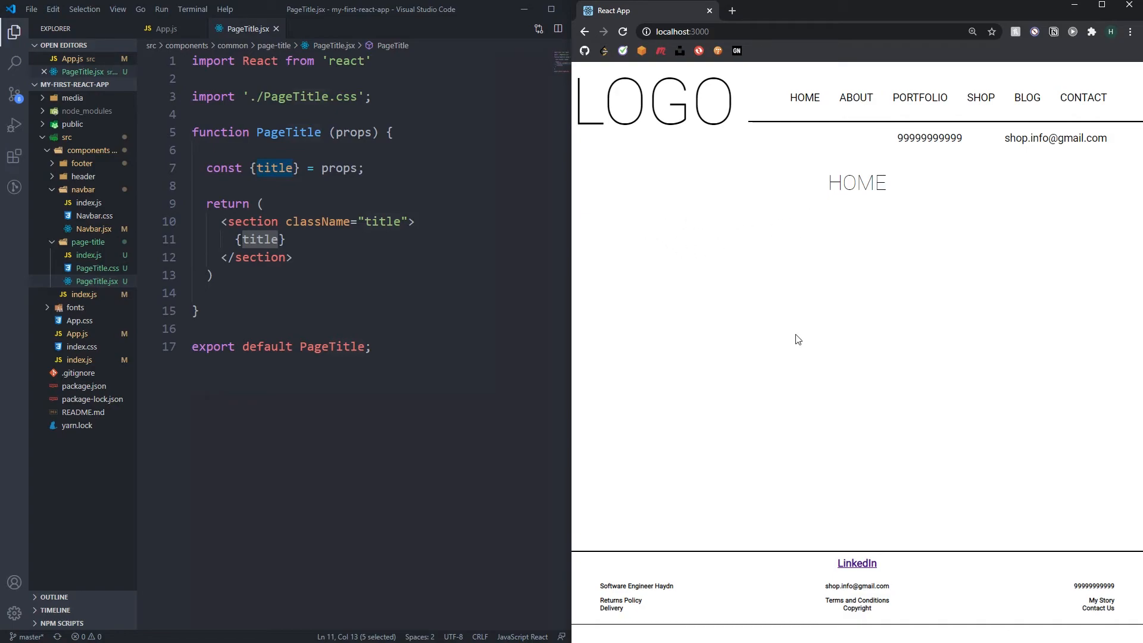
# - Re-check the Portfolio and Shop titles and switch back to App.js
pyautogui.click(918, 96)
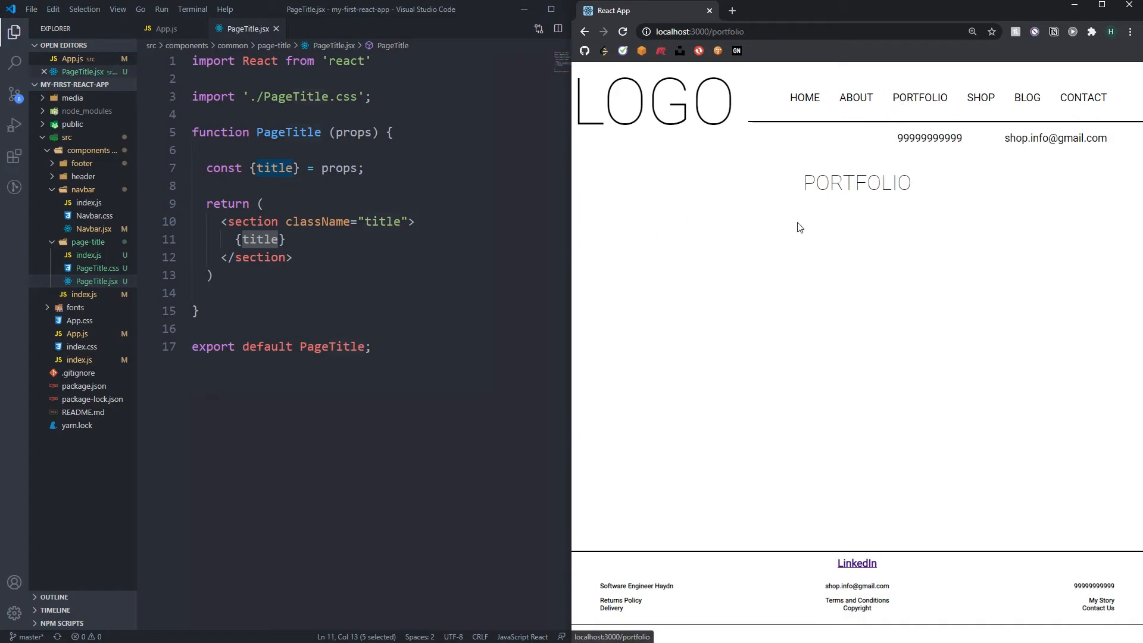
pyautogui.moveTo(813, 295)
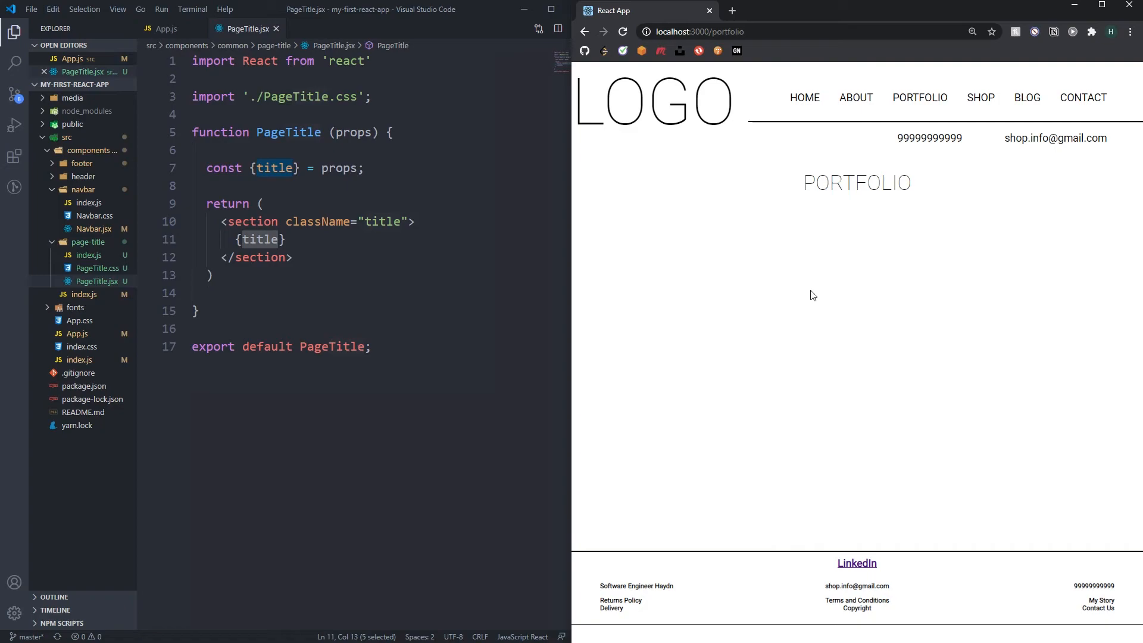
pyautogui.click(979, 97)
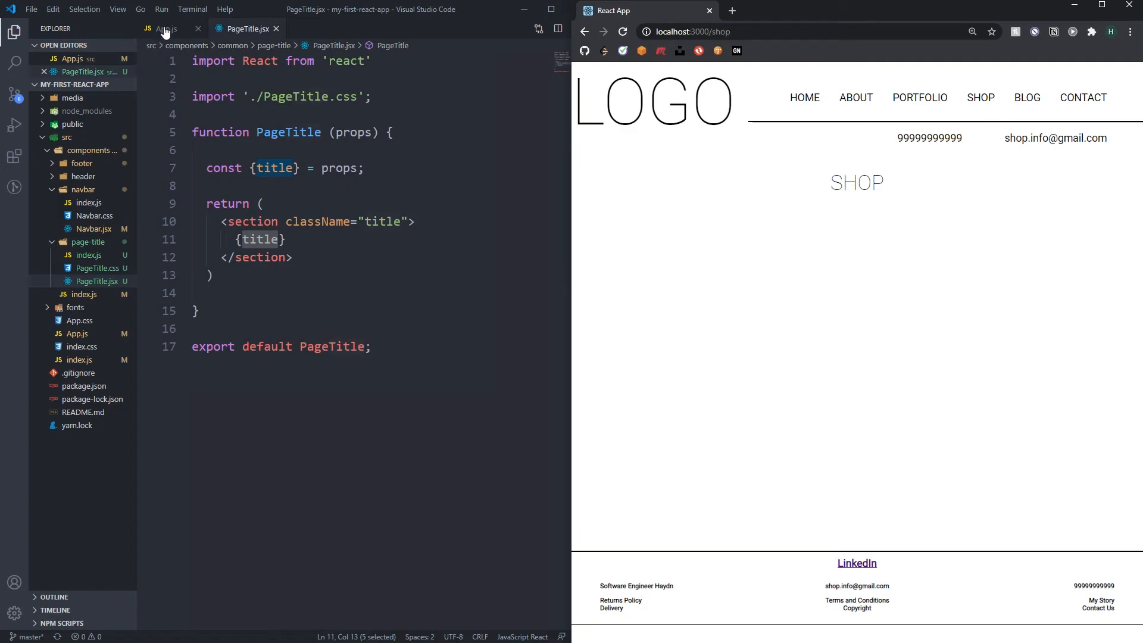
pyautogui.click(164, 28)
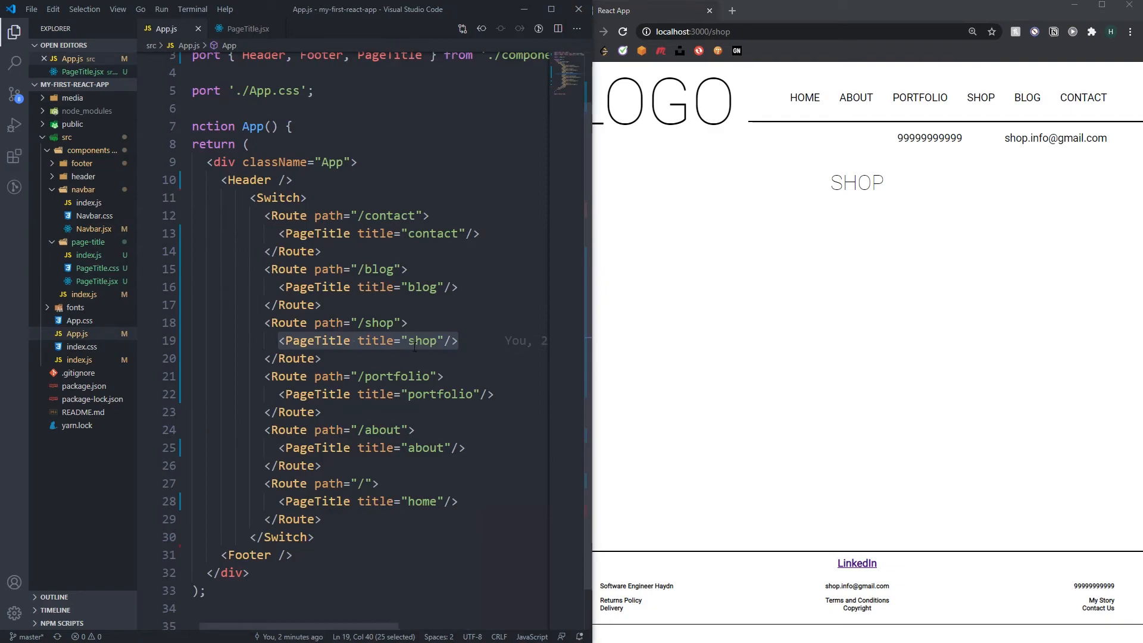